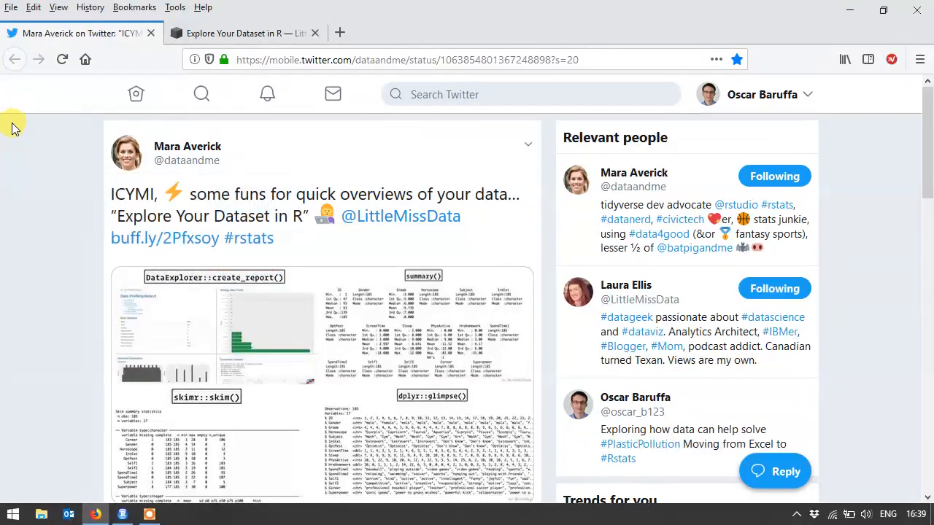
# Read through the Explore Your Dataset in R post, return to its top, and switch back to RStudio
pyautogui.scroll(-3)
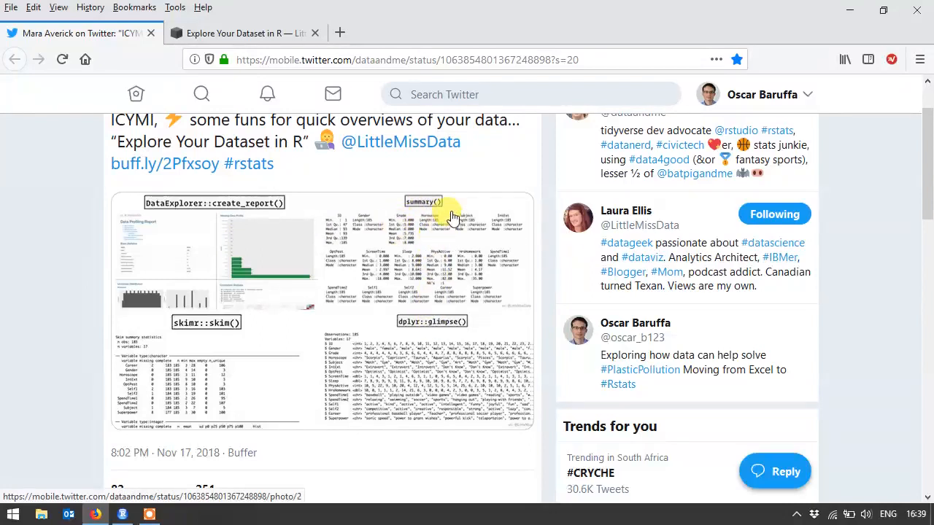
pyautogui.moveTo(408, 232)
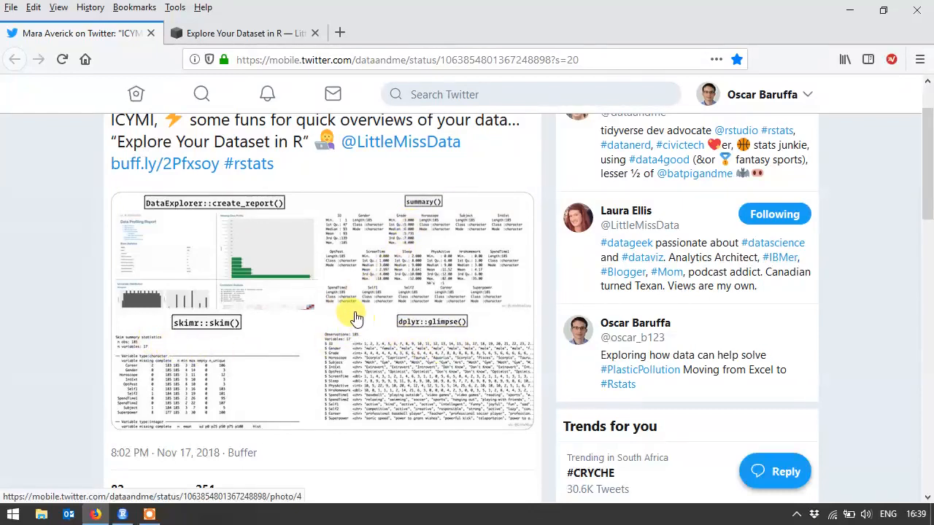
pyautogui.scroll(3)
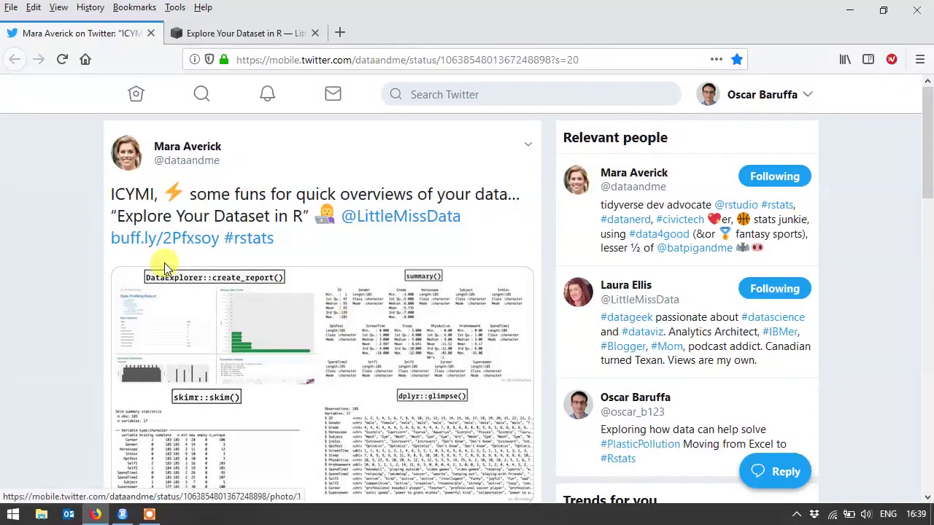
pyautogui.moveTo(226, 32)
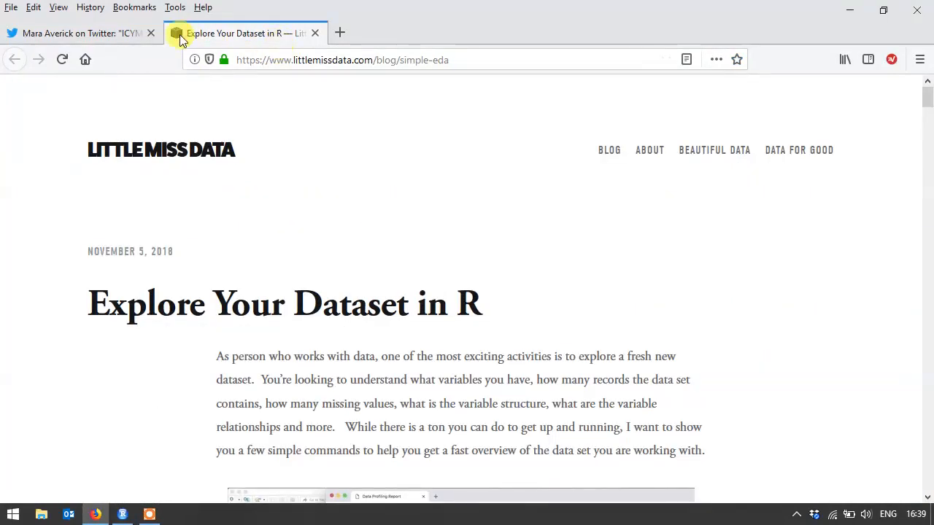
pyautogui.scroll(-3)
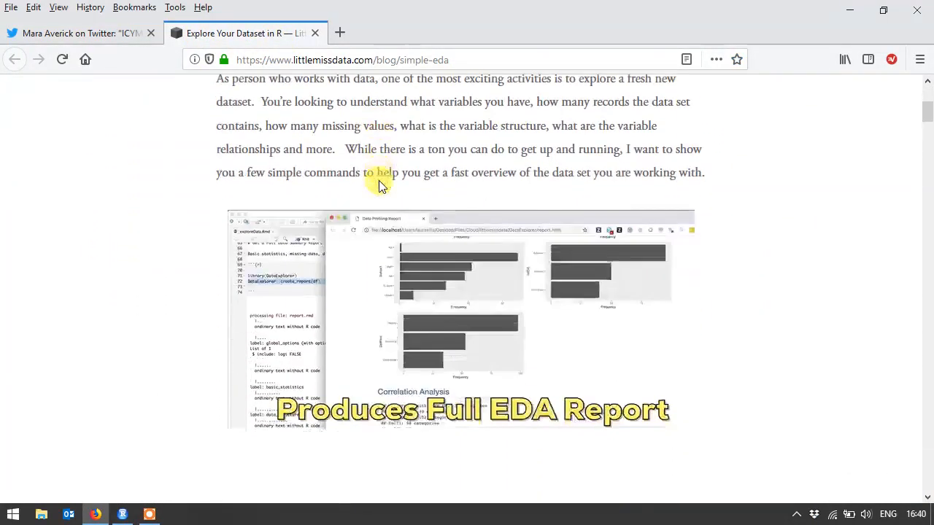
pyautogui.scroll(-3)
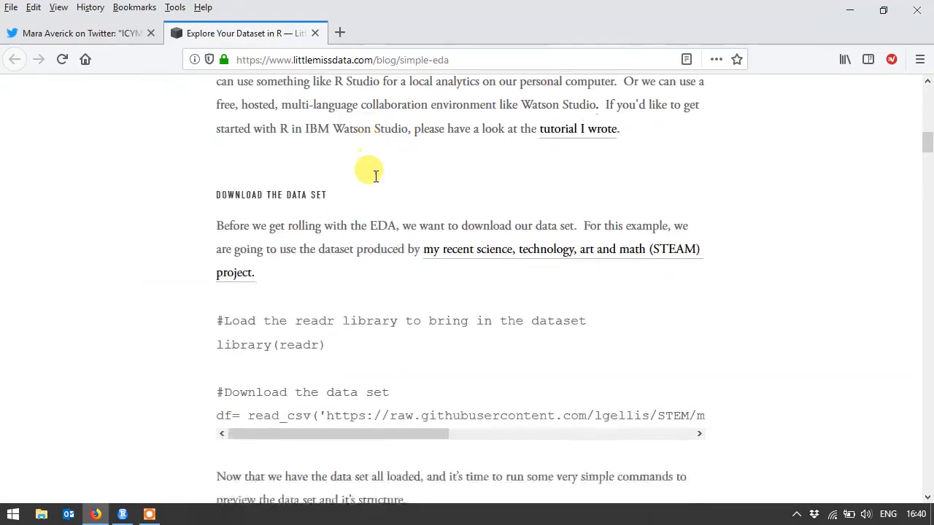
pyautogui.scroll(-3)
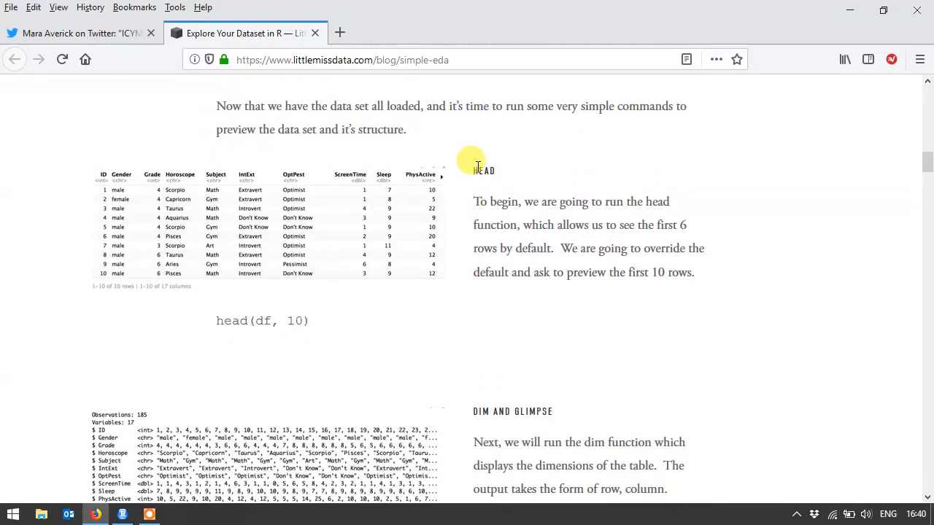
pyautogui.scroll(-3)
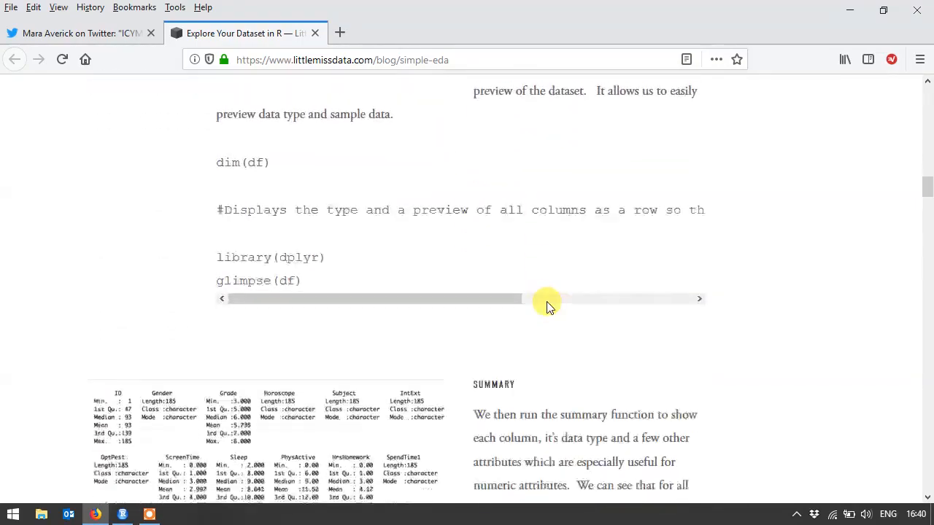
pyautogui.scroll(-3)
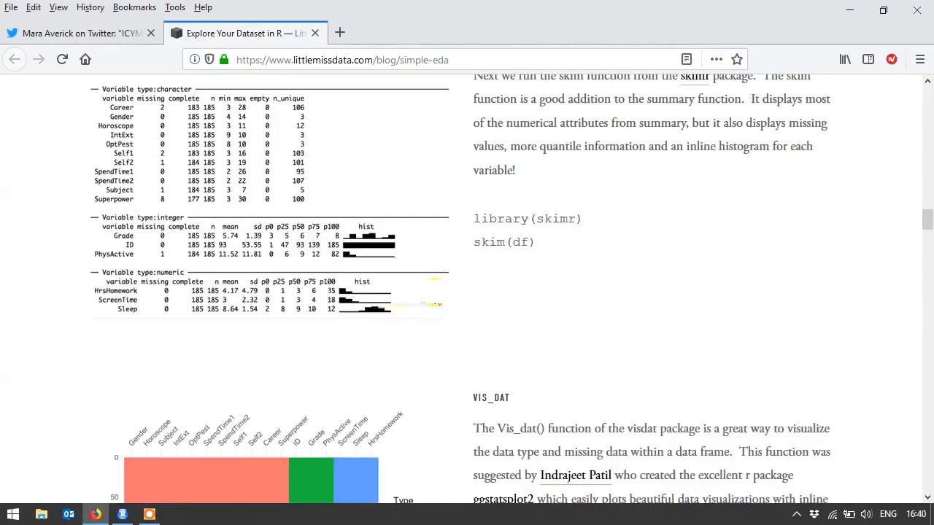
pyautogui.scroll(3)
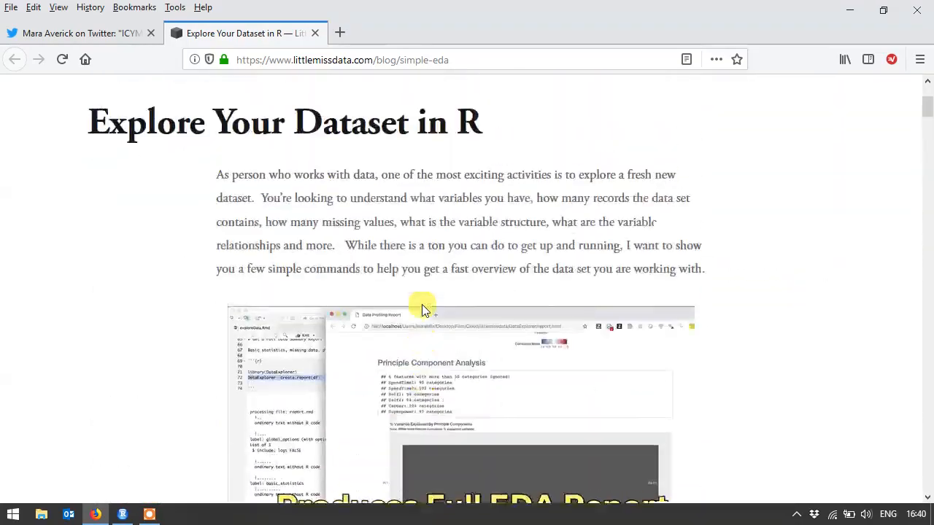
pyautogui.scroll(3)
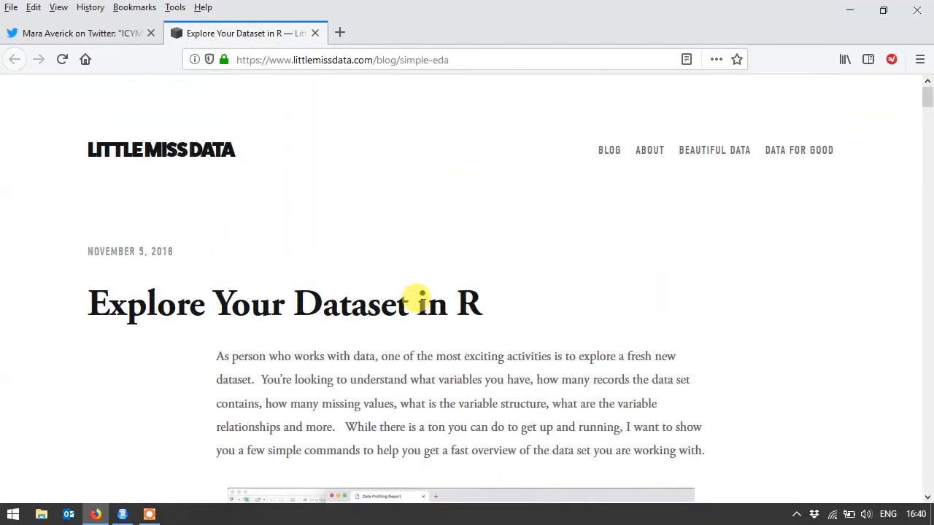
pyautogui.click(123, 513)
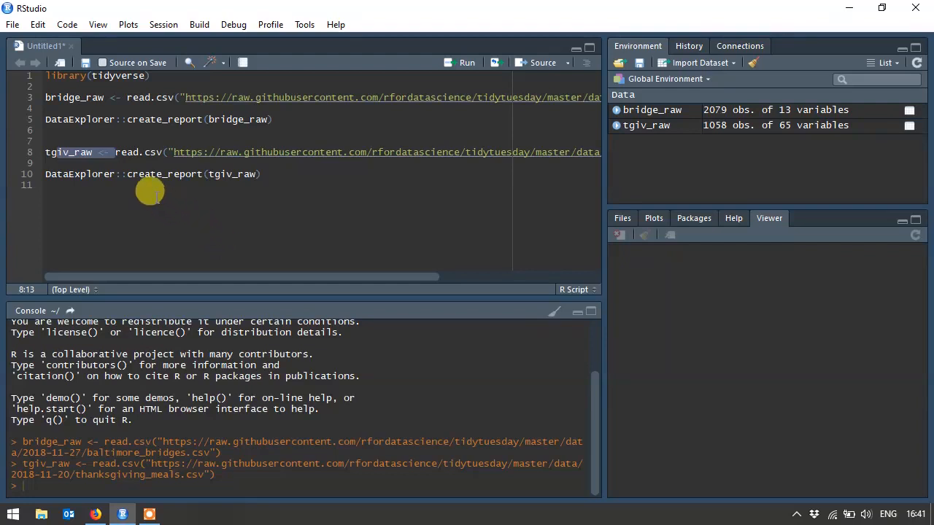
pyautogui.moveTo(87, 96)
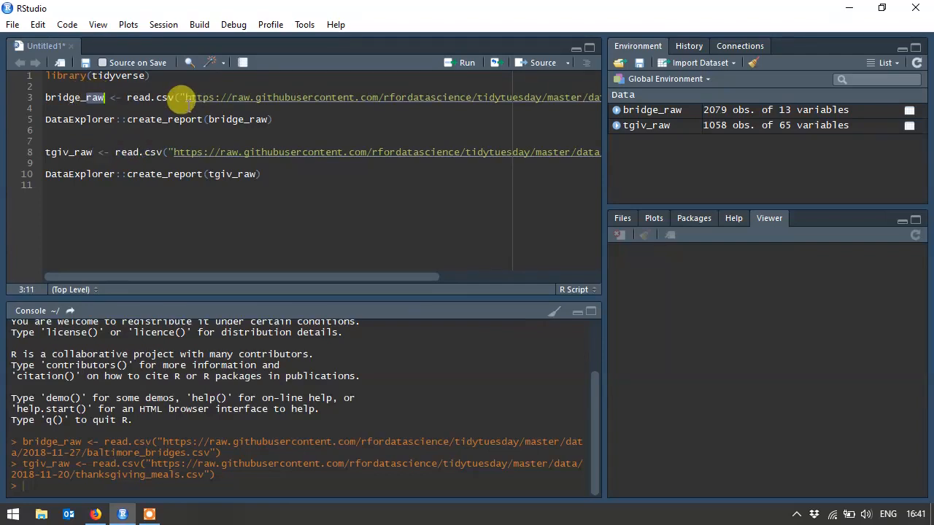
pyautogui.click(114, 151)
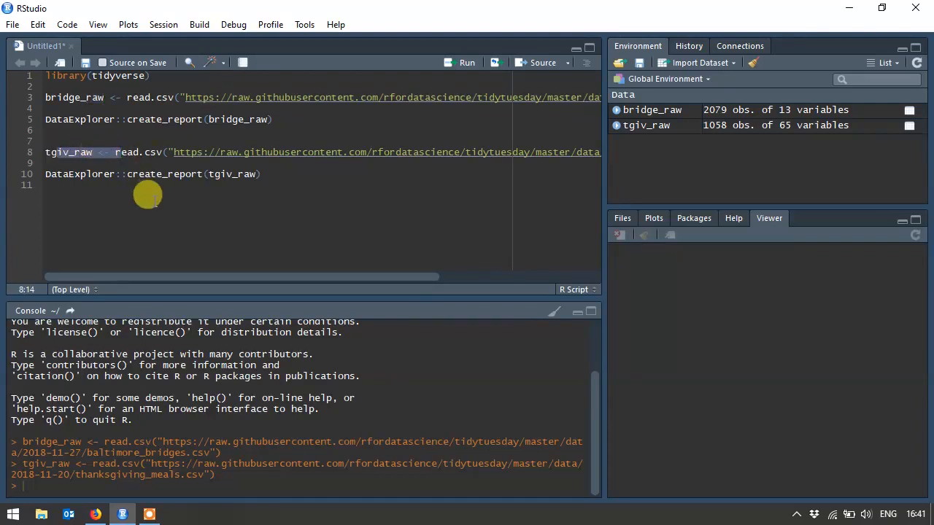
pyautogui.moveTo(642, 114)
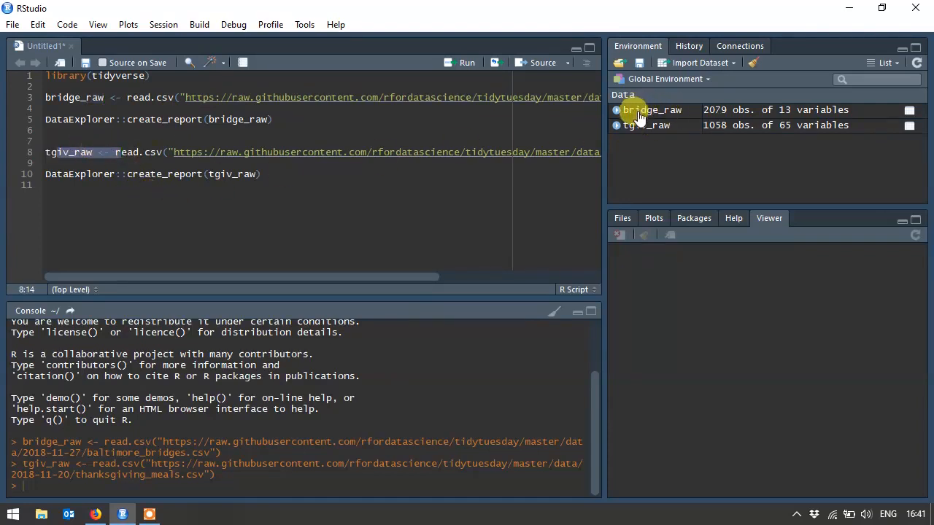
pyautogui.moveTo(647, 117)
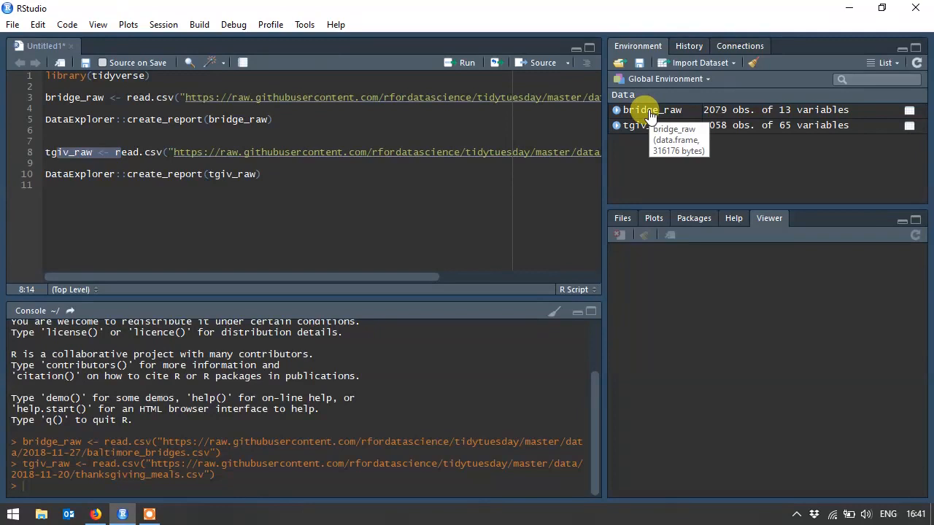
# View bridge_raw from the Environment pane and scan its columns from county to owner
pyautogui.click(650, 109)
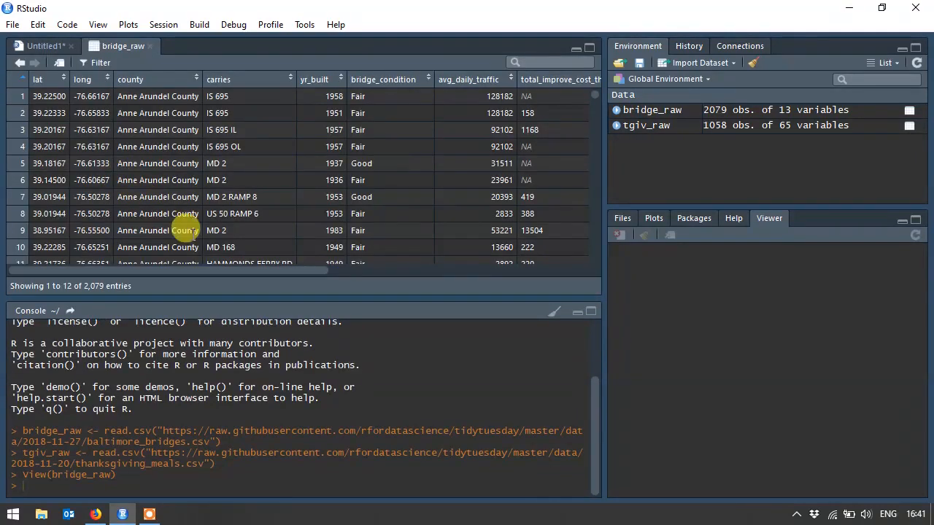
pyautogui.moveTo(82, 81)
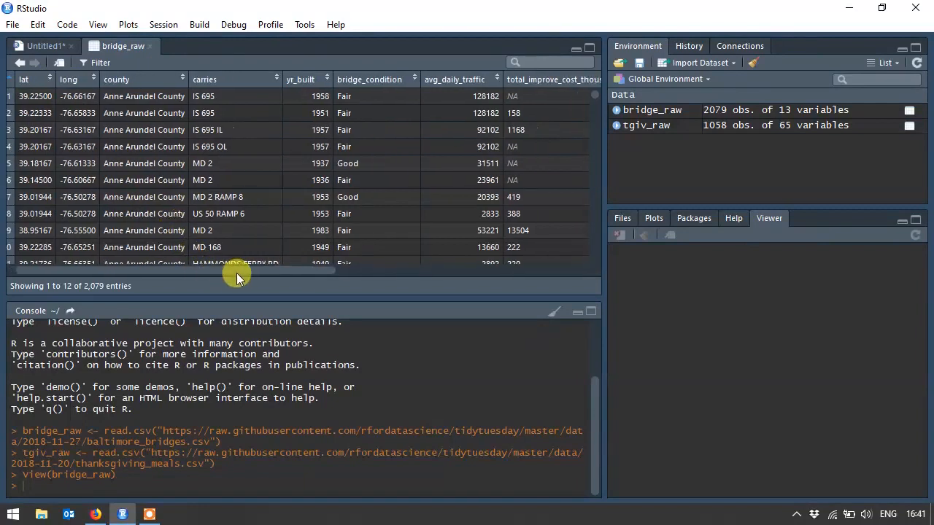
pyautogui.hscroll(3)
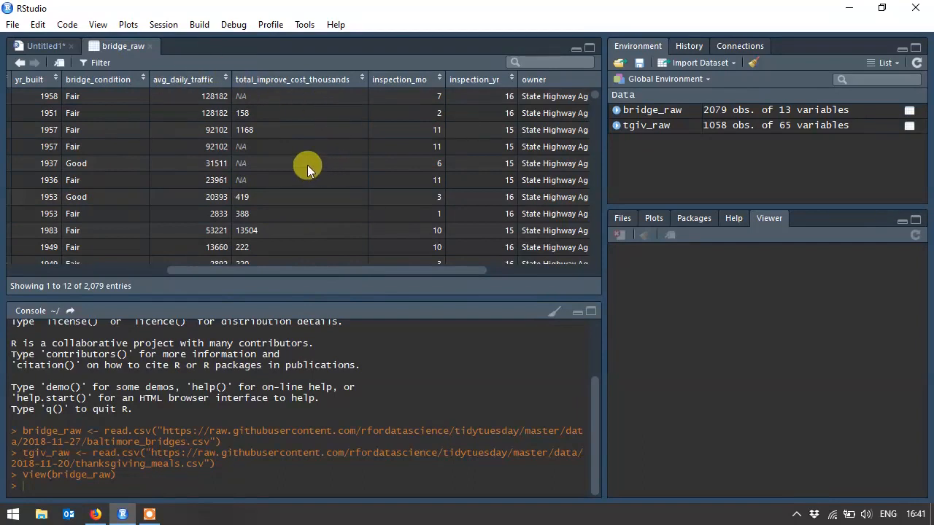
pyautogui.hscroll(3)
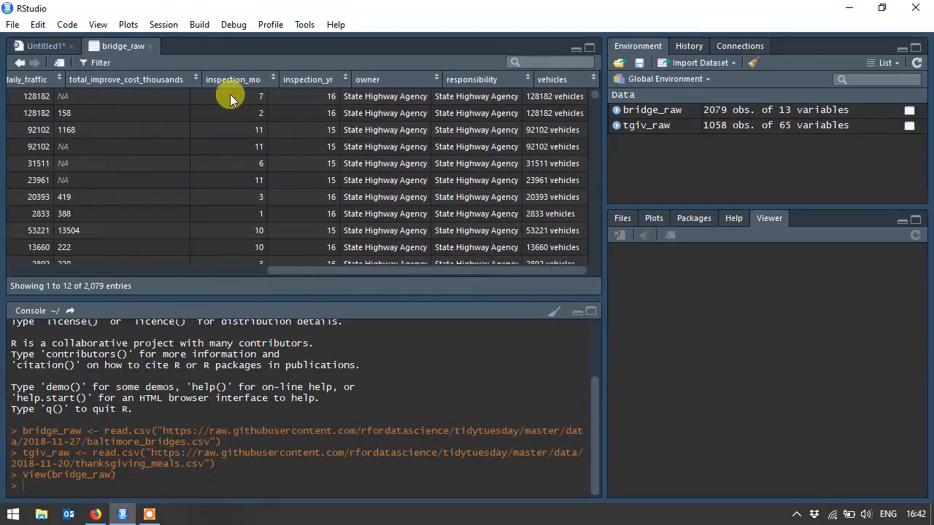
pyautogui.moveTo(245, 163)
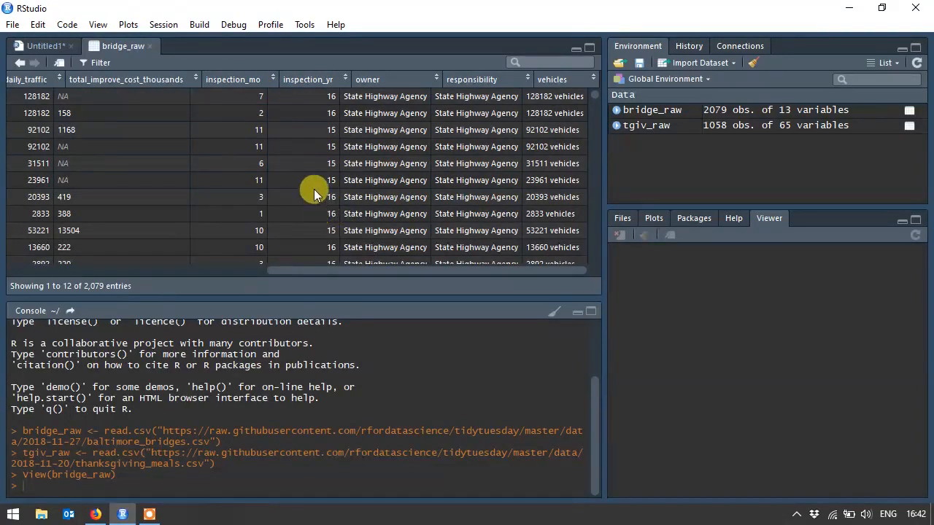
pyautogui.moveTo(365, 80)
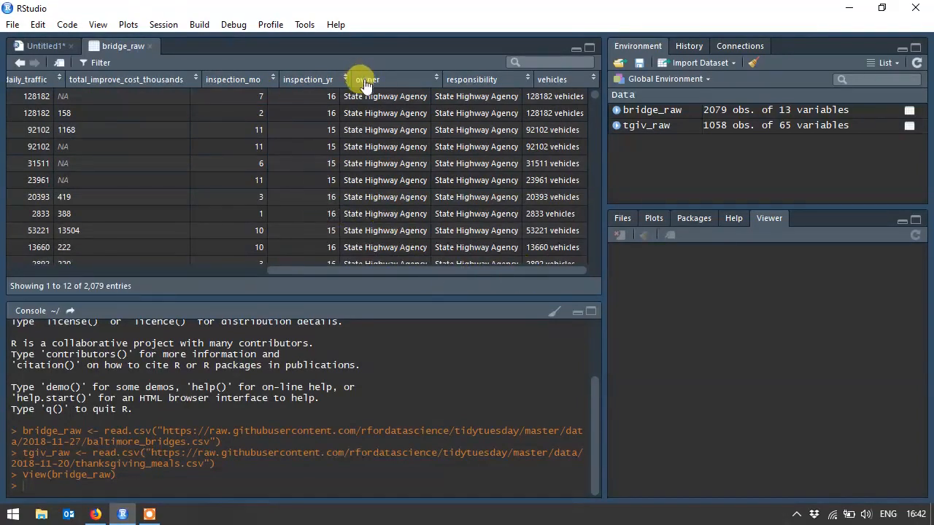
pyautogui.moveTo(508, 276)
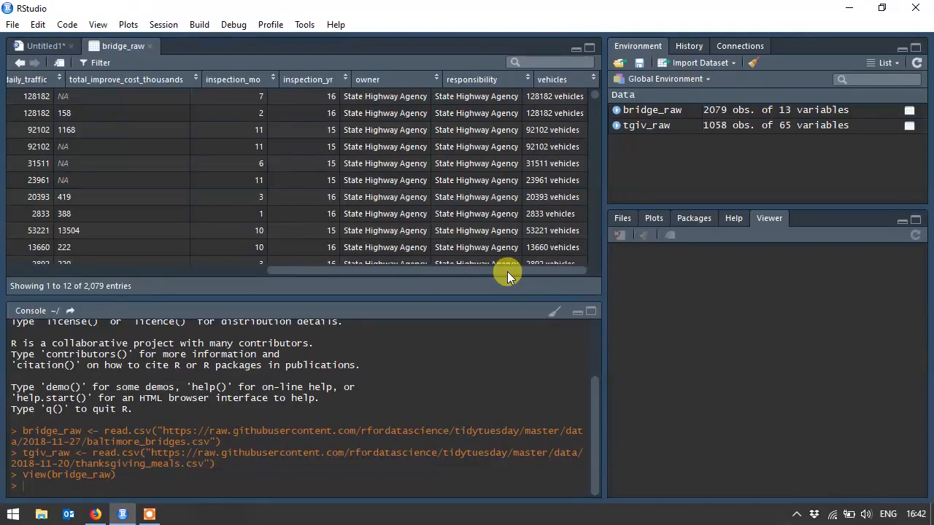
pyautogui.hscroll(-3)
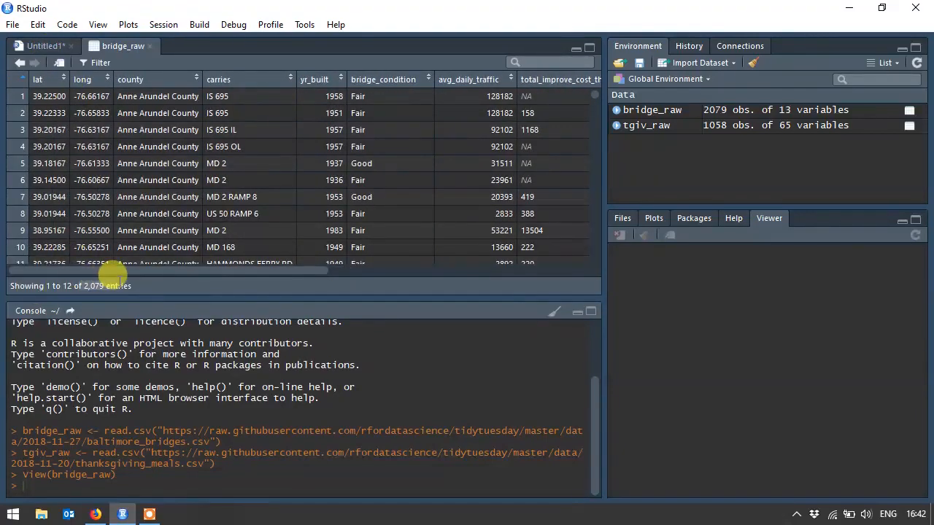
# Run DataExplorer::create_report(bridge_raw) from the Untitled1 script to generate the bridges report
pyautogui.click(41, 45)
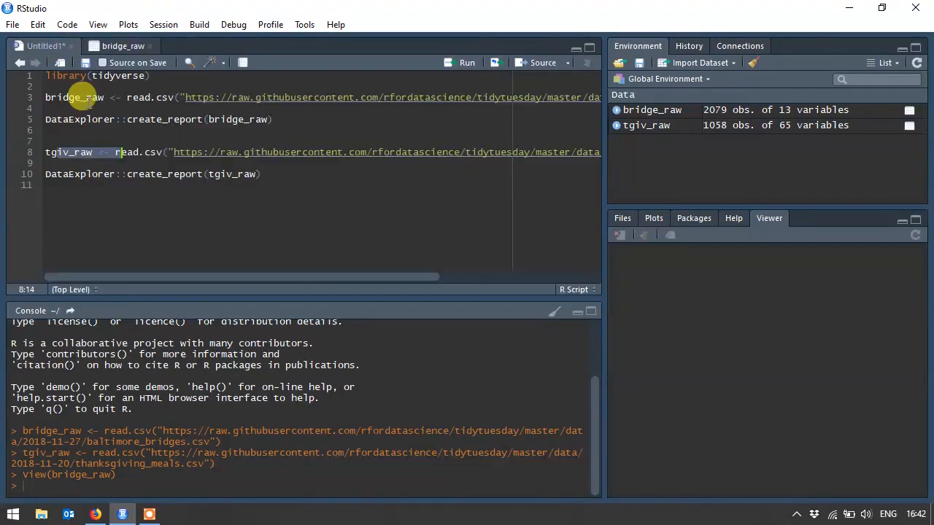
pyautogui.click(143, 119)
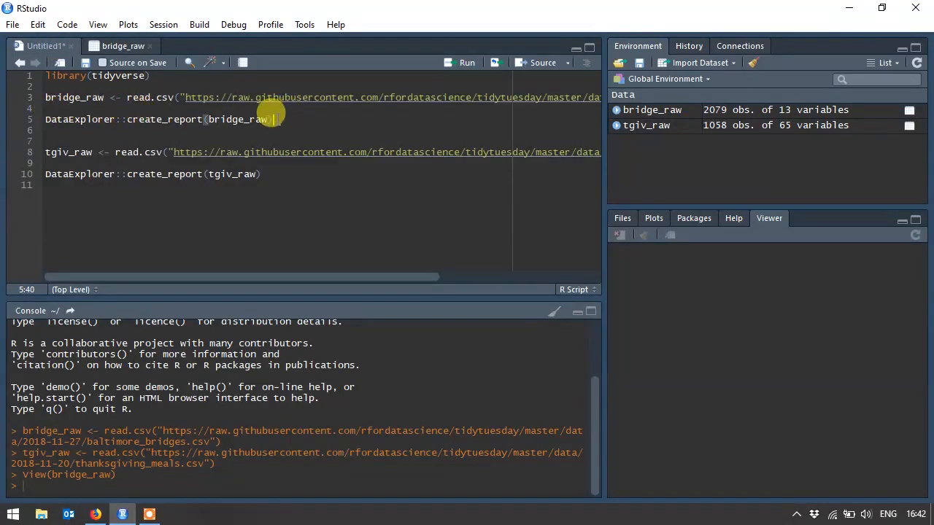
pyautogui.press('ctrl+Return')
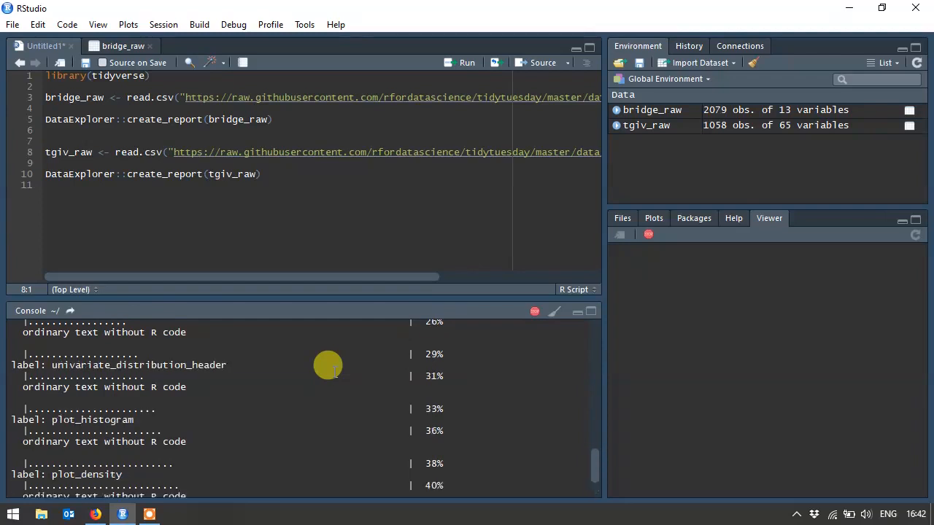
pyautogui.scroll(-3)
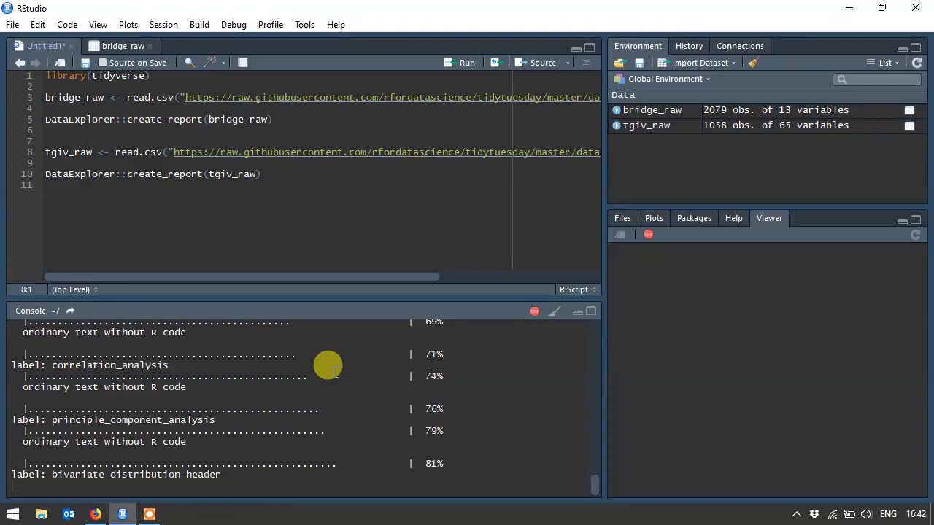
pyautogui.click(96, 513)
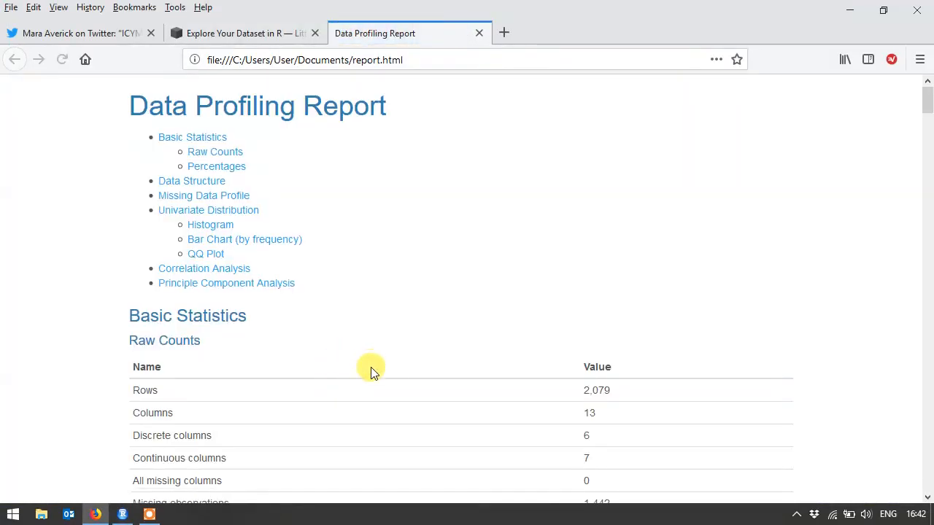
pyautogui.moveTo(481, 221)
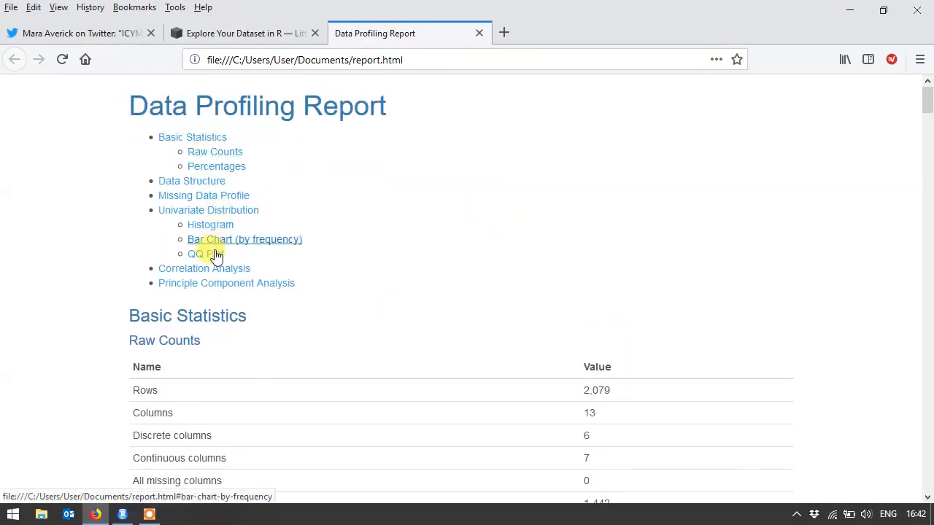
# Review the Basic Statistics raw counts, highlighting the Continuous columns row, and the Percentages chart down to Data Structure
pyautogui.scroll(-3)
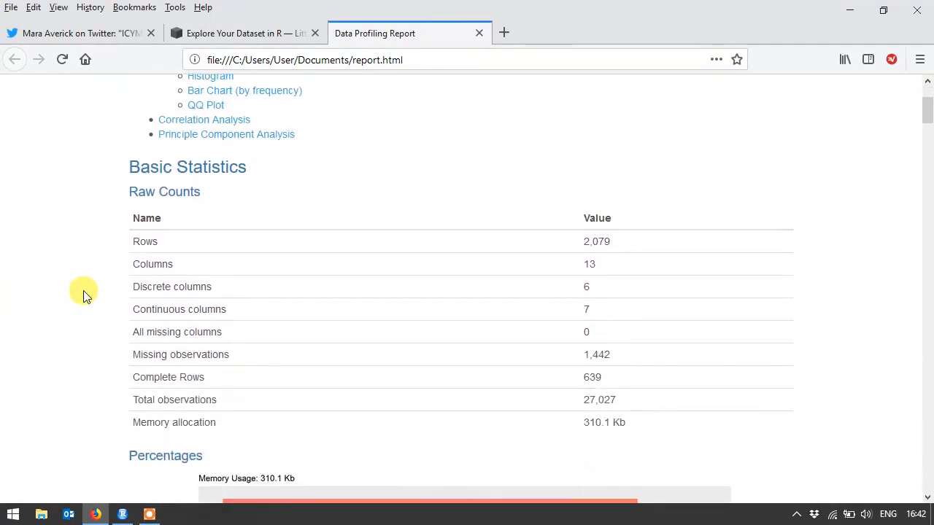
pyautogui.scroll(-3)
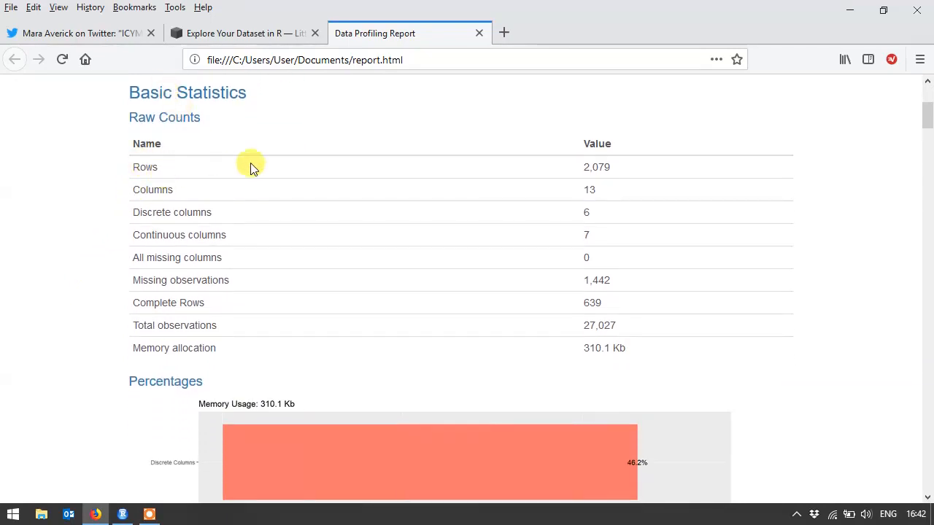
pyautogui.moveTo(127, 242)
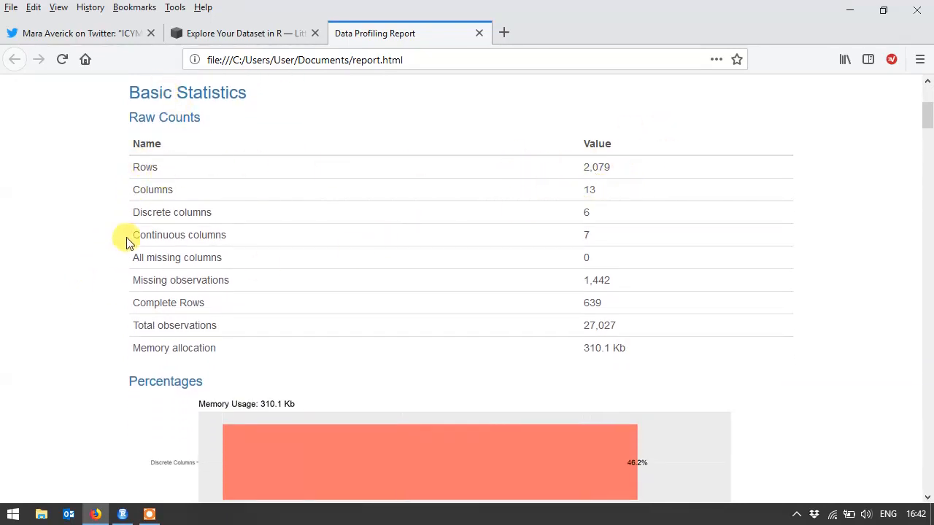
pyautogui.doubleClick(172, 212)
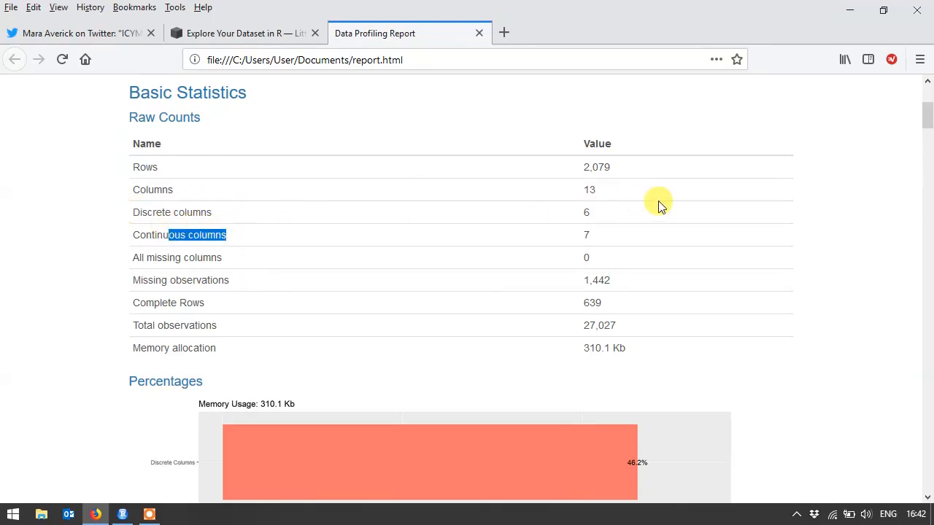
pyautogui.scroll(-3)
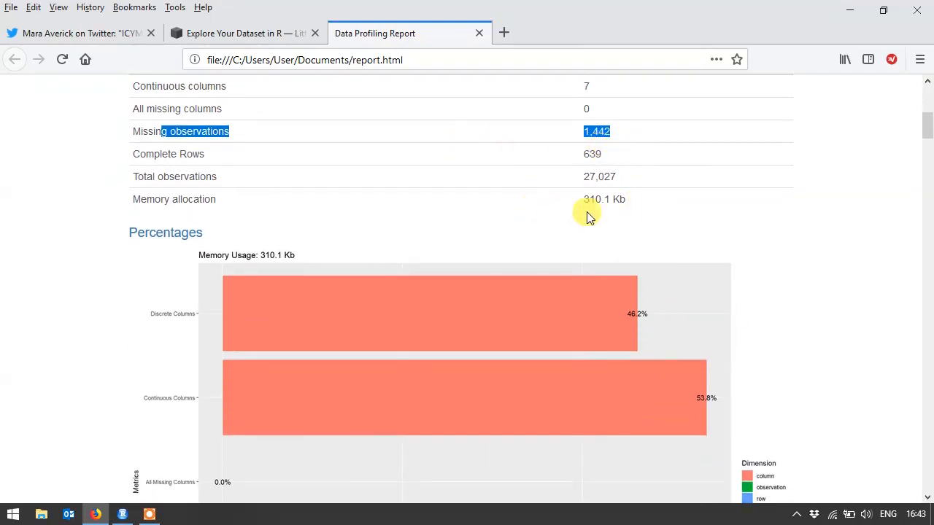
pyautogui.scroll(-3)
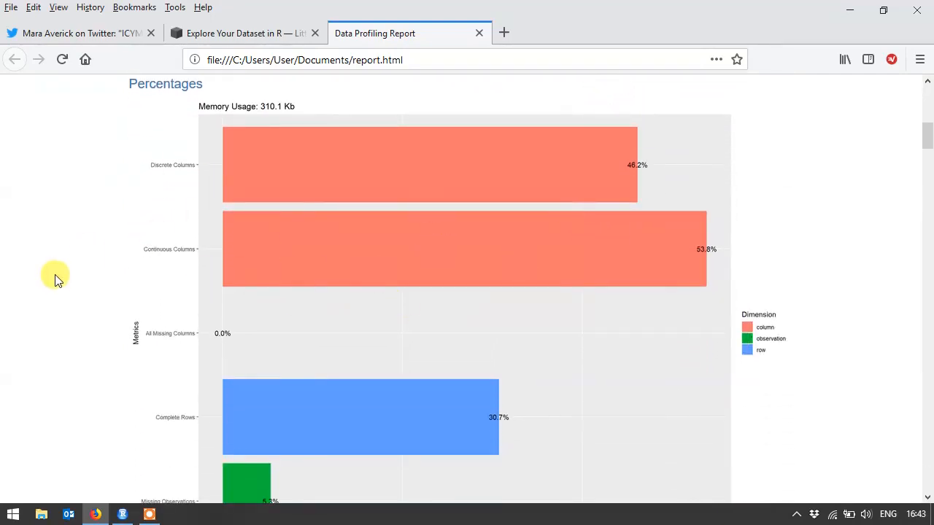
pyautogui.moveTo(172, 198)
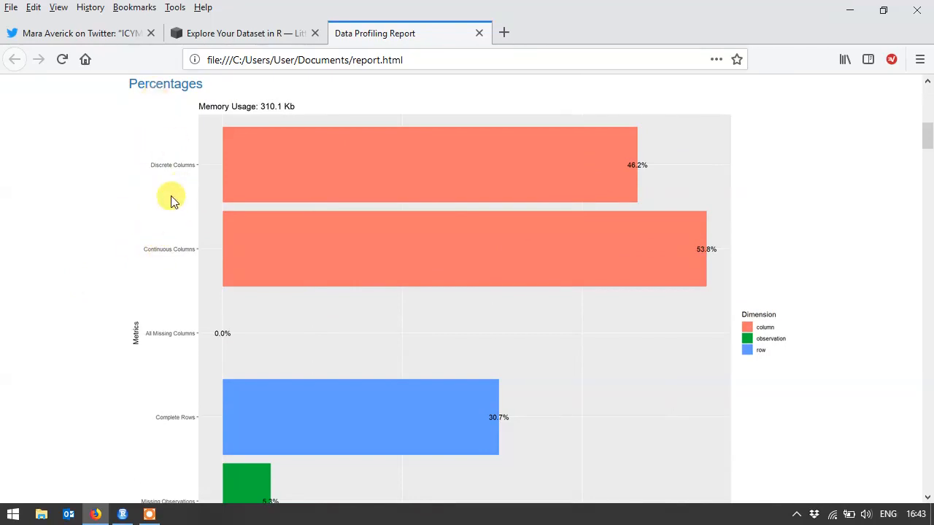
pyautogui.scroll(-3)
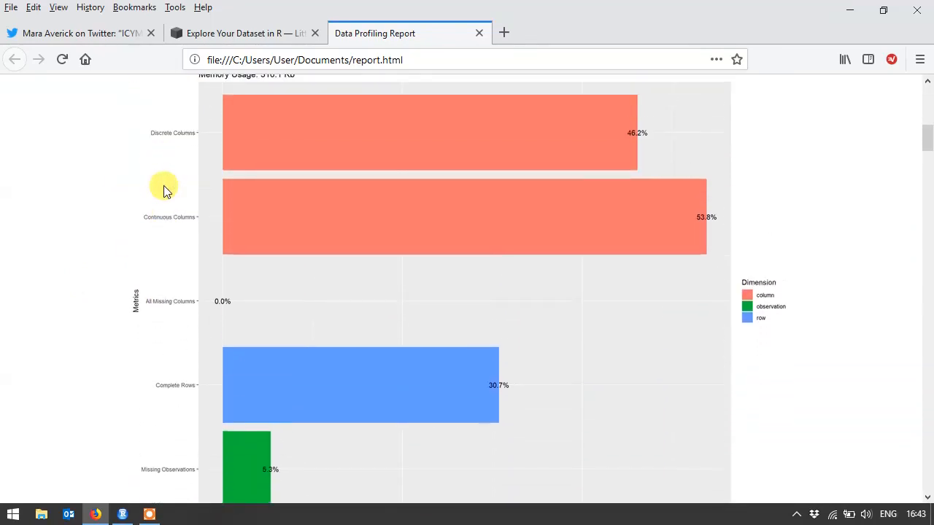
pyautogui.scroll(-3)
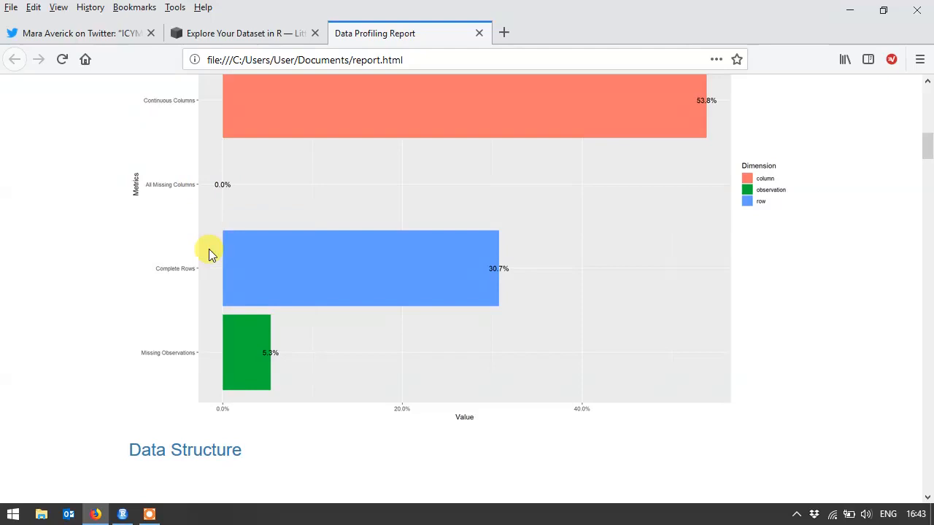
pyautogui.scroll(-3)
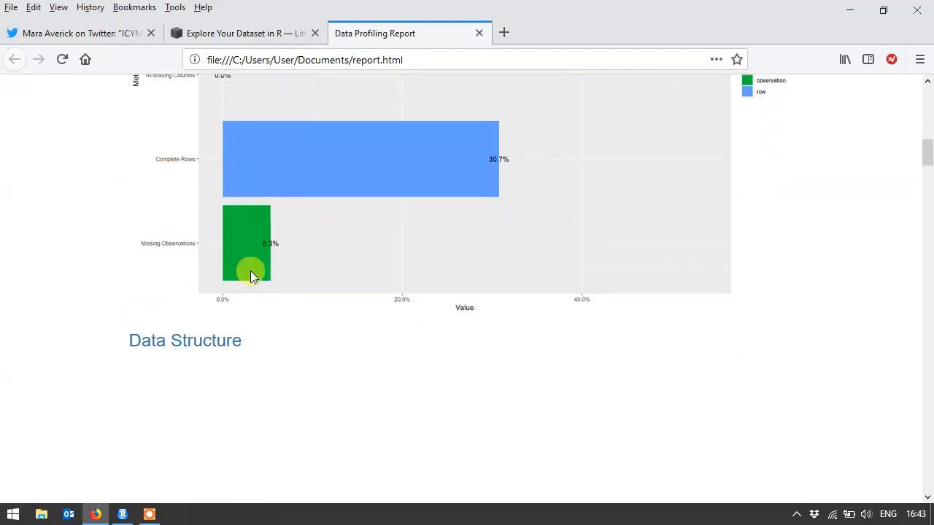
# Review the Data Structure tree of the 13 bridge variables down to the Missing Data Profile heading
pyautogui.scroll(-3)
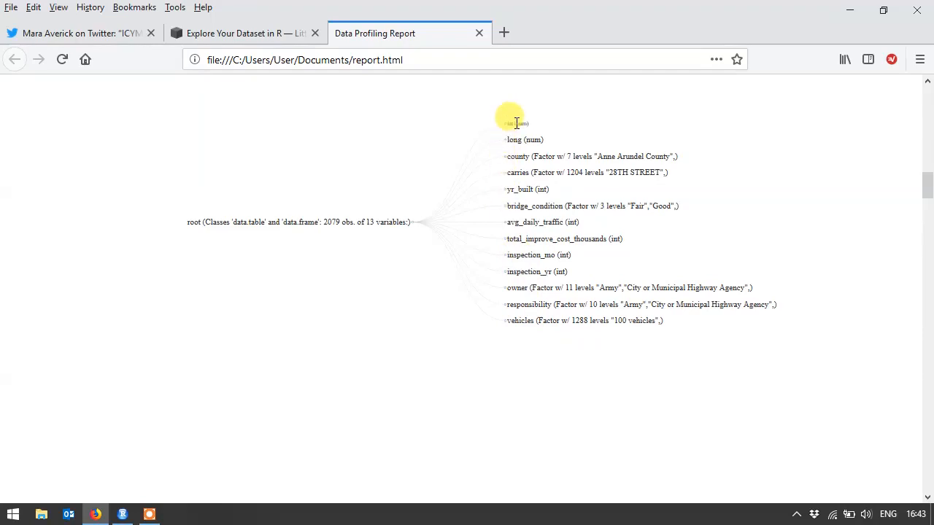
pyautogui.moveTo(543, 160)
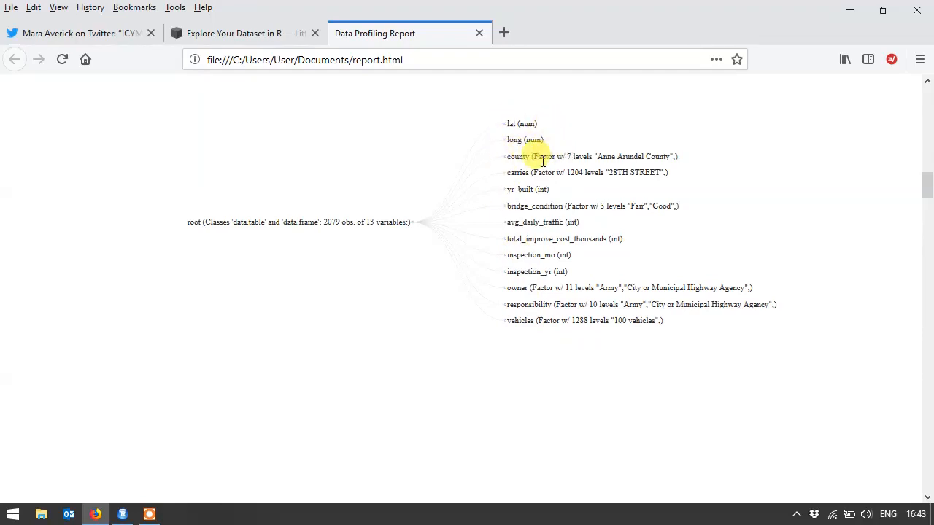
pyautogui.moveTo(521, 357)
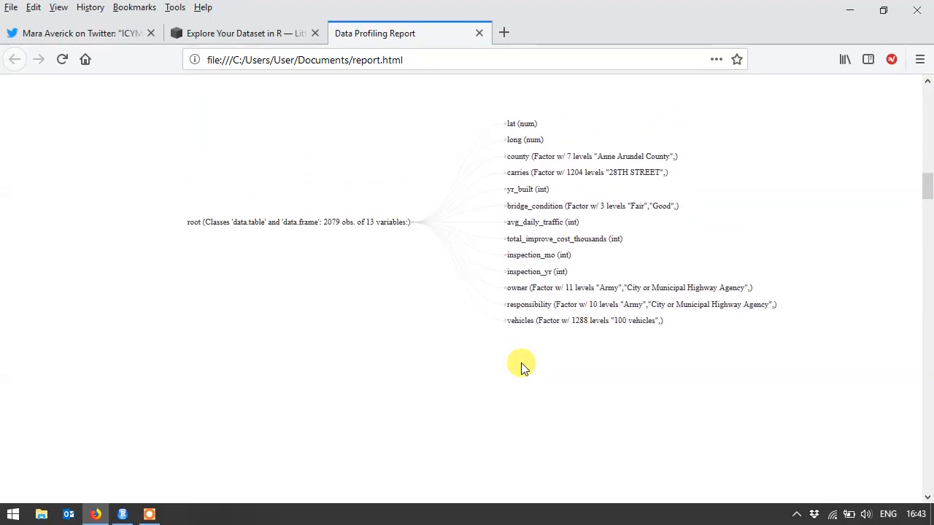
pyautogui.moveTo(508, 121)
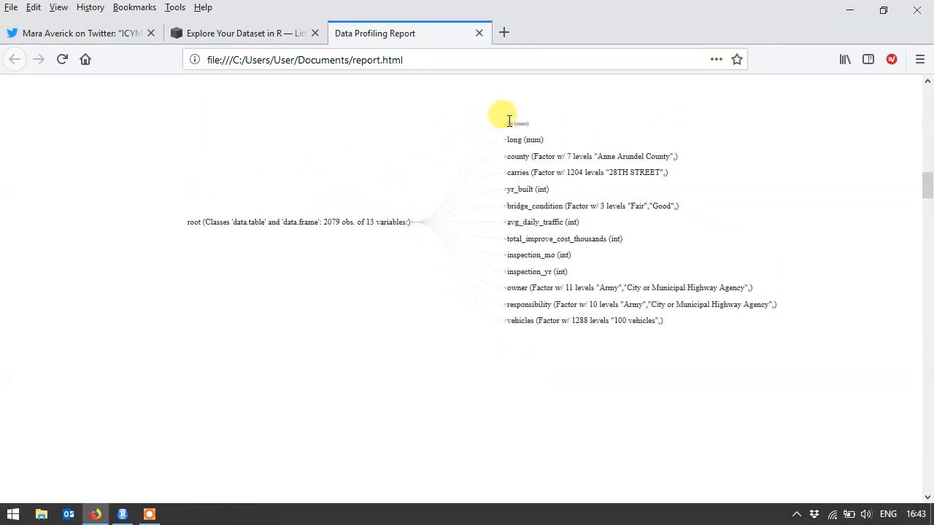
pyautogui.moveTo(561, 330)
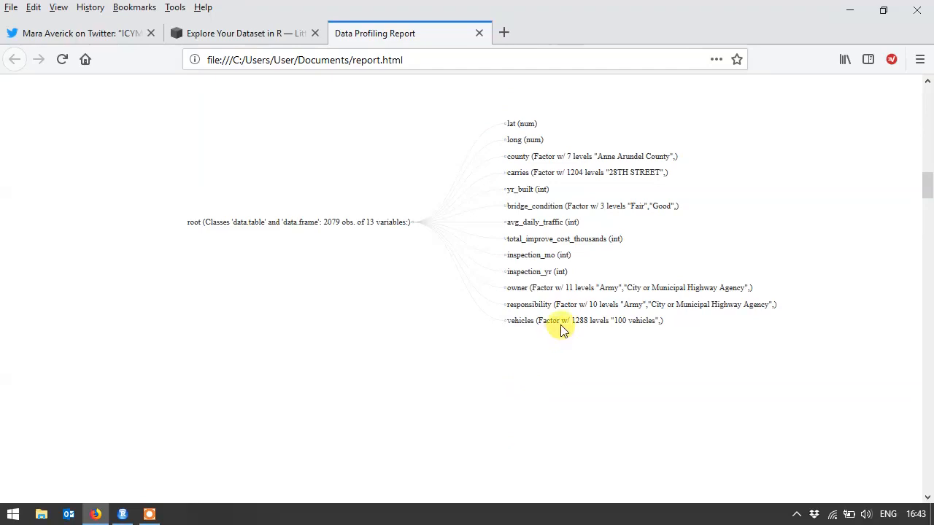
pyautogui.moveTo(516, 345)
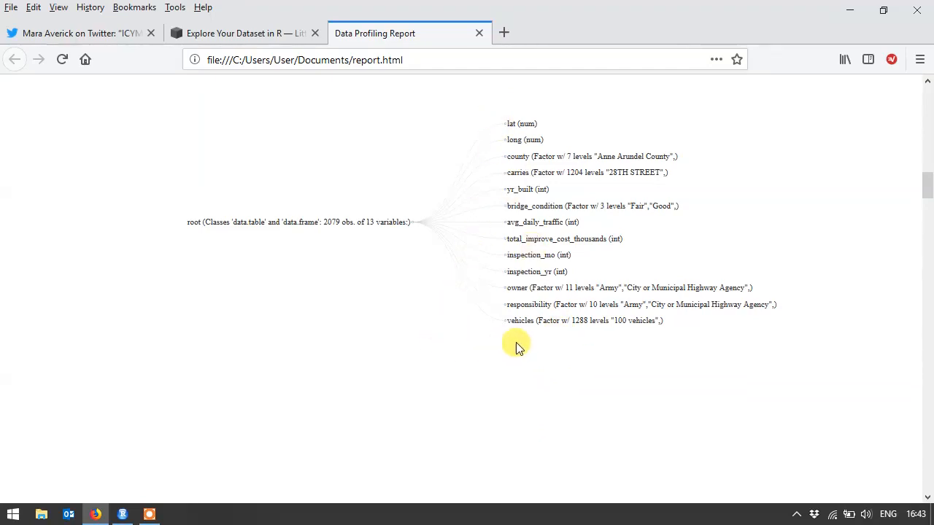
pyautogui.moveTo(449, 336)
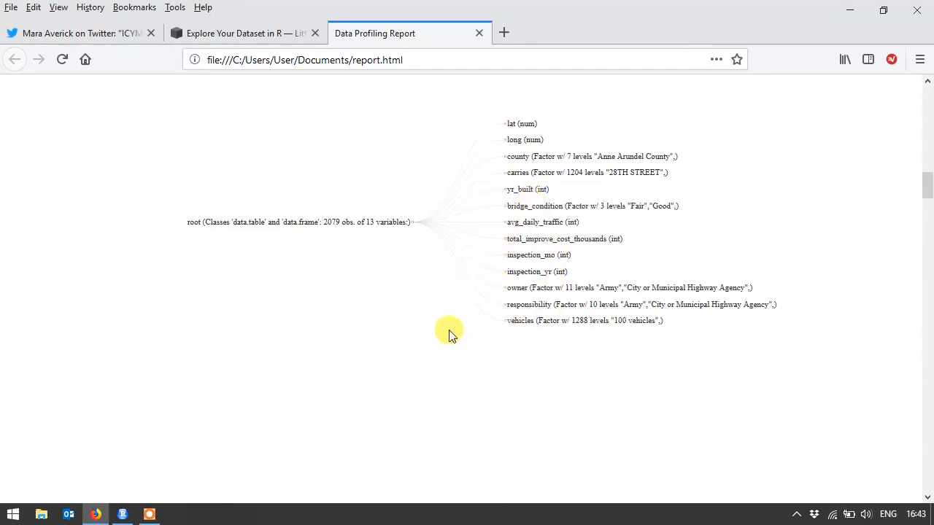
pyautogui.moveTo(370, 302)
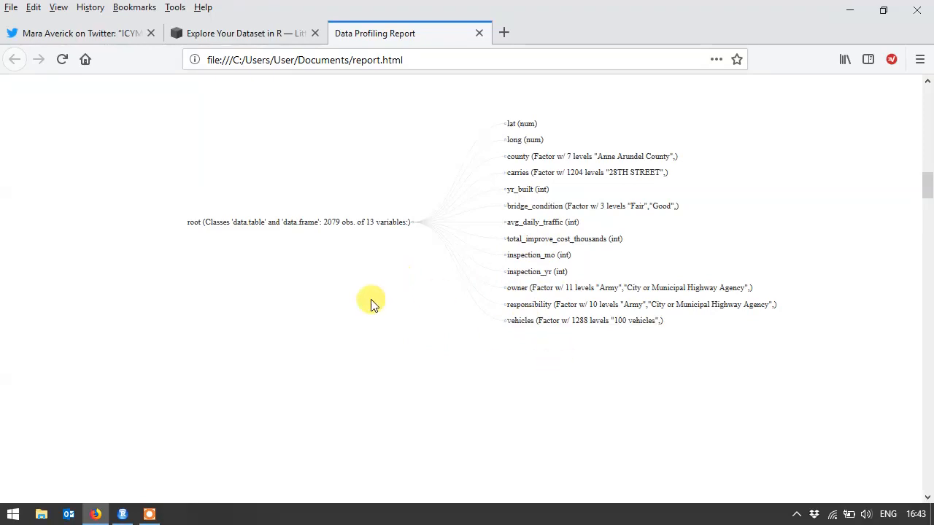
pyautogui.scroll(-3)
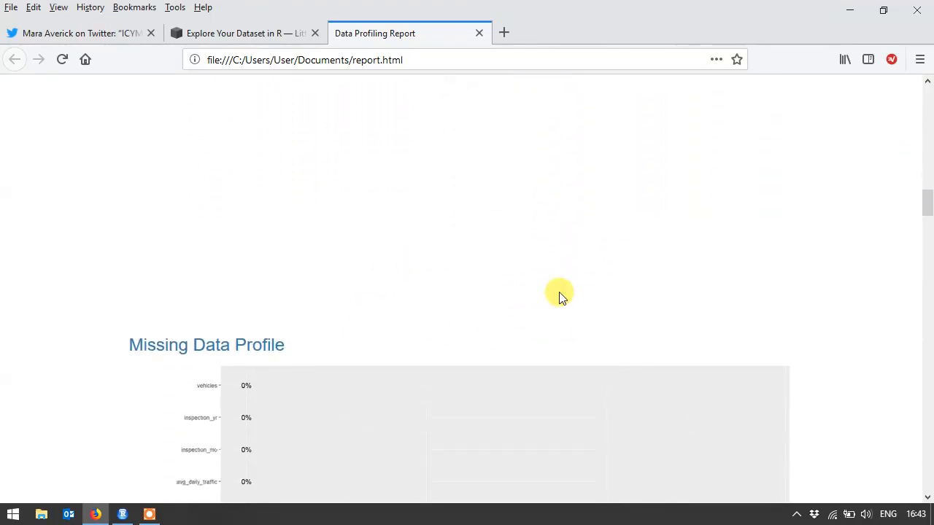
# Bring the Missing Data Profile chart into view, showing total_improve_cost_thousands missing in 69.17% of rows
pyautogui.scroll(-3)
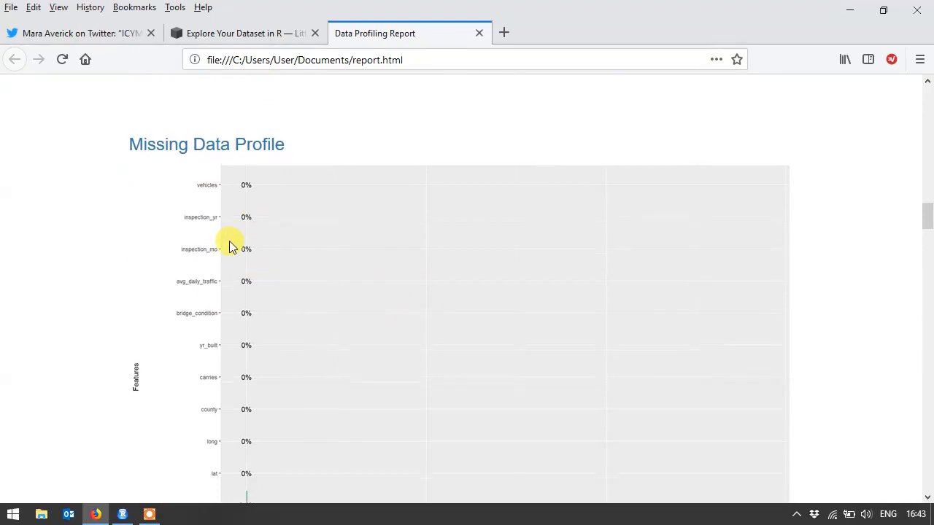
pyautogui.scroll(-3)
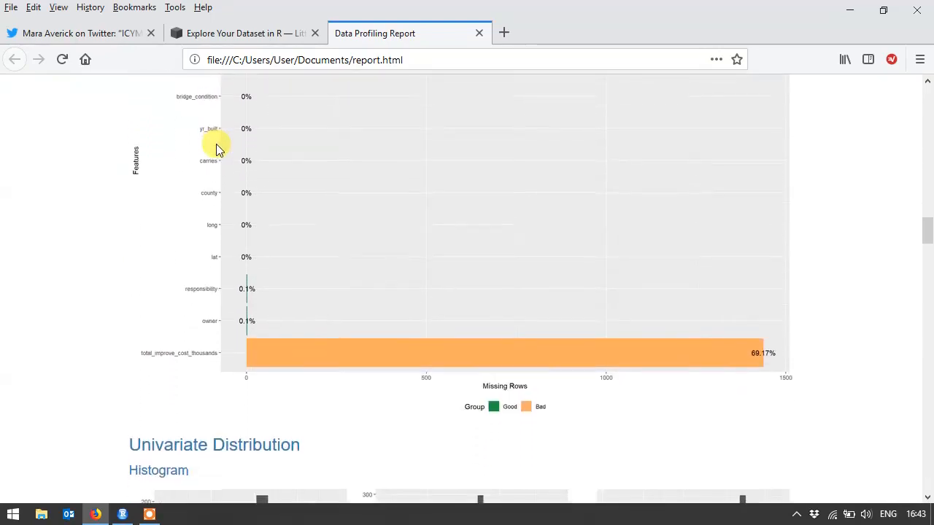
pyautogui.moveTo(134, 357)
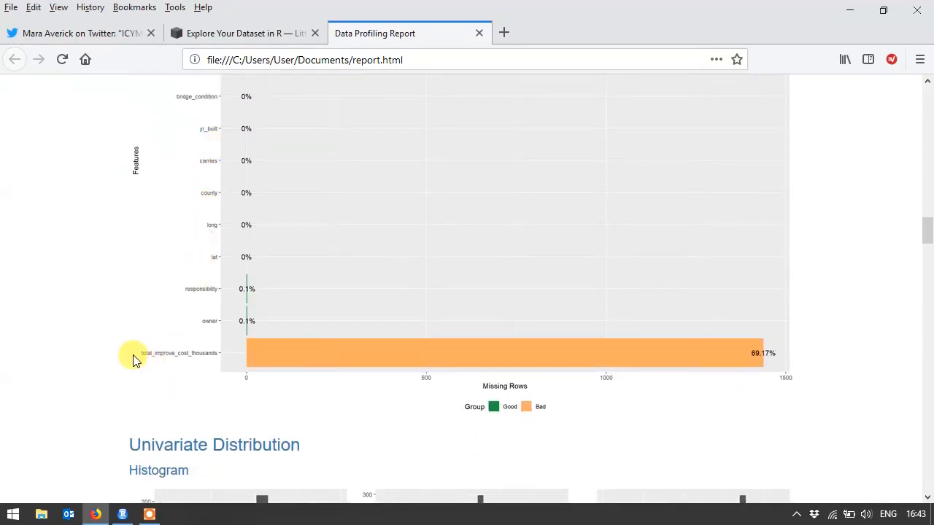
pyautogui.moveTo(283, 362)
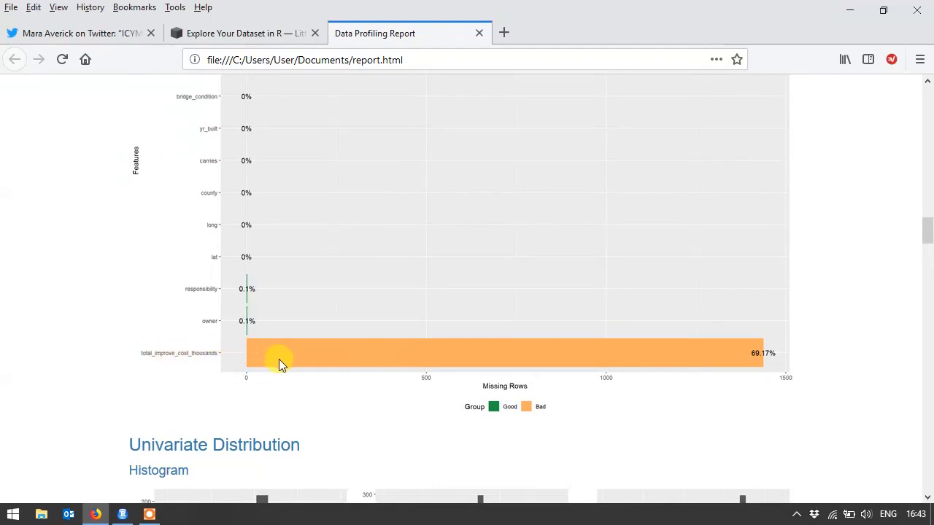
pyautogui.moveTo(736, 365)
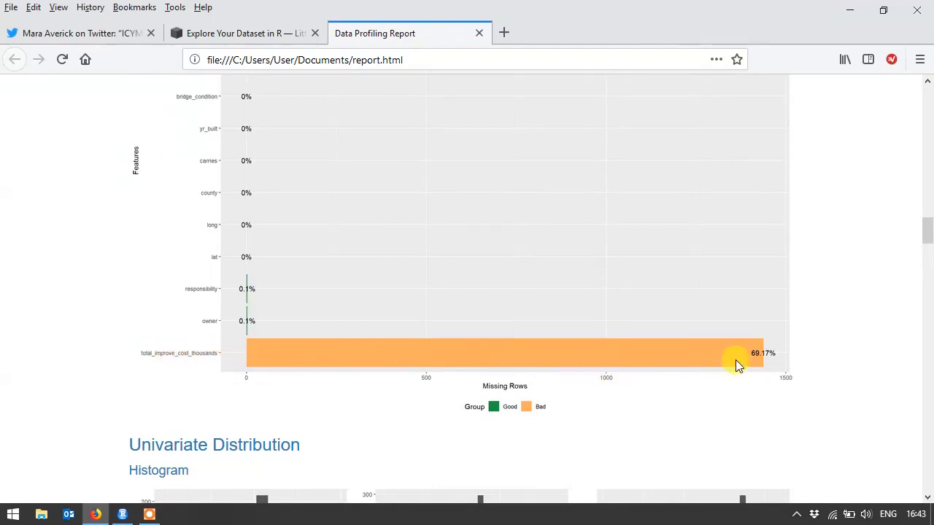
pyautogui.moveTo(764, 374)
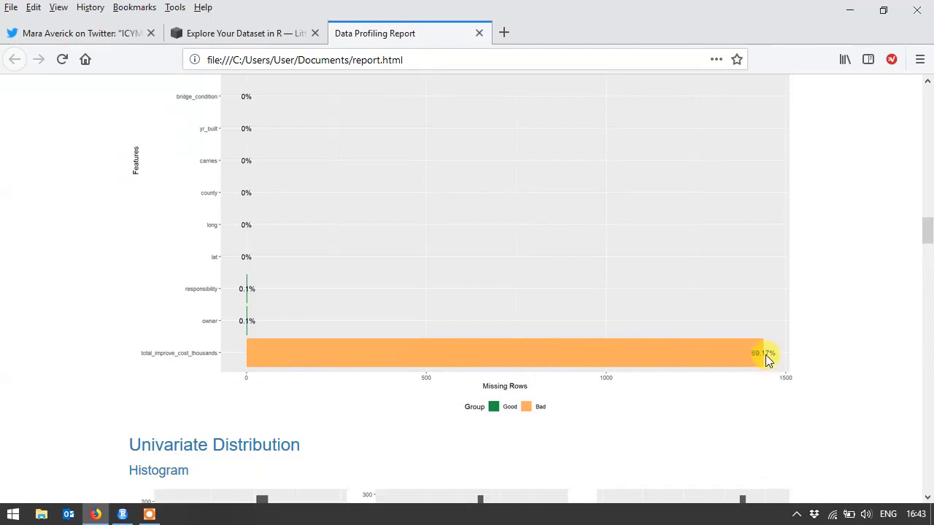
pyautogui.moveTo(776, 333)
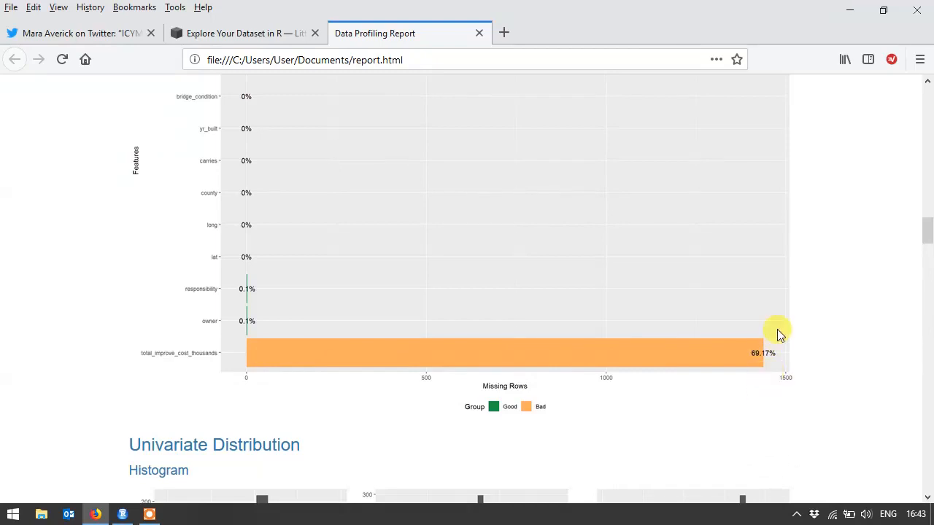
pyautogui.moveTo(764, 356)
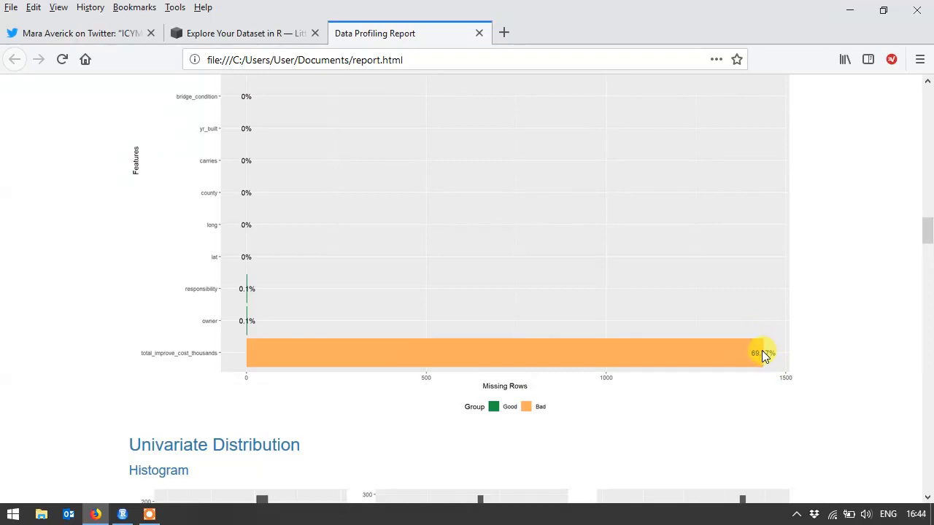
pyautogui.scroll(-3)
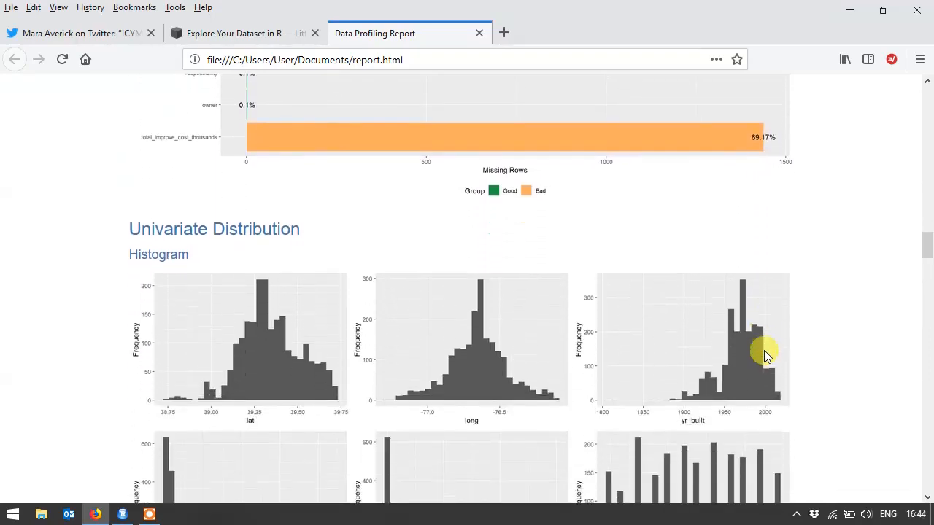
pyautogui.scroll(-3)
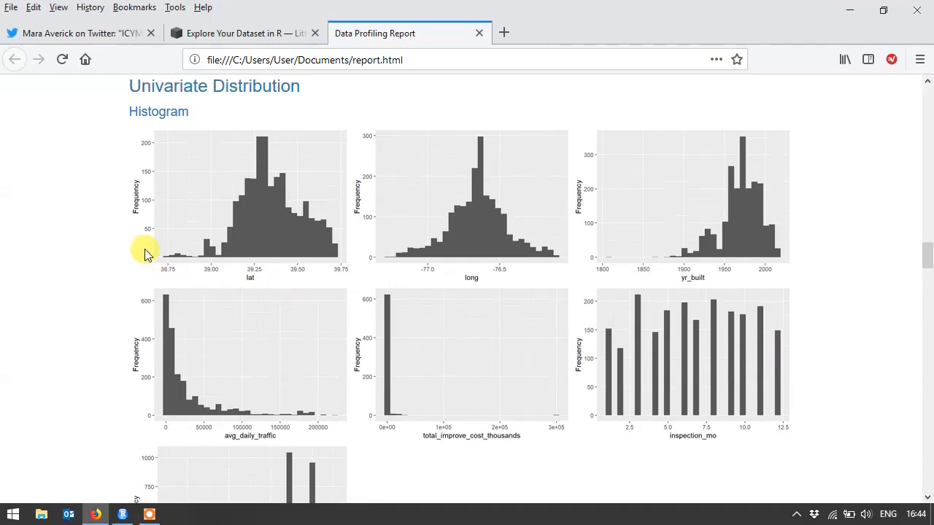
pyautogui.scroll(-3)
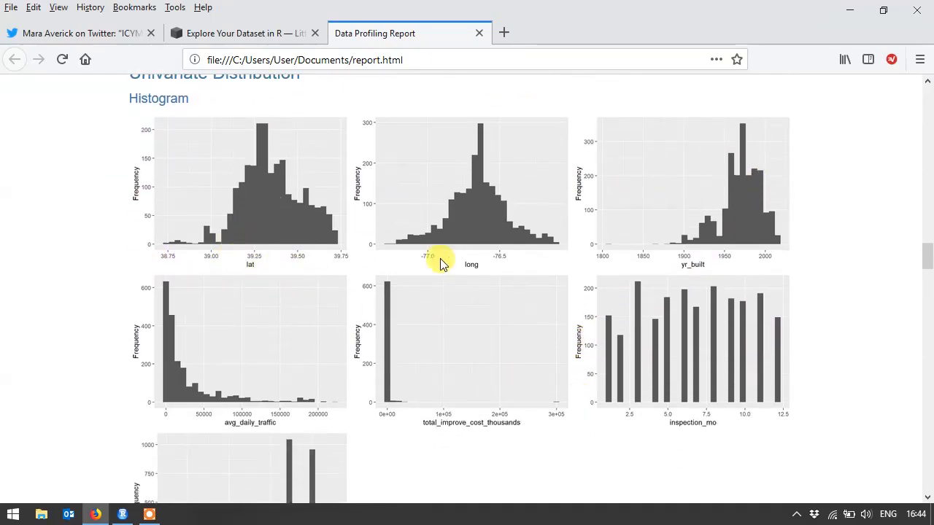
pyautogui.moveTo(152, 210)
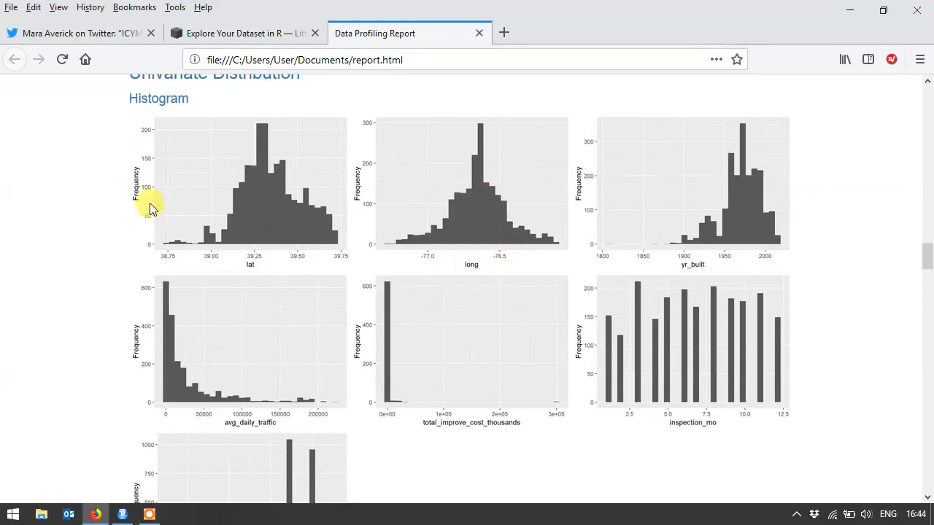
pyautogui.moveTo(286, 242)
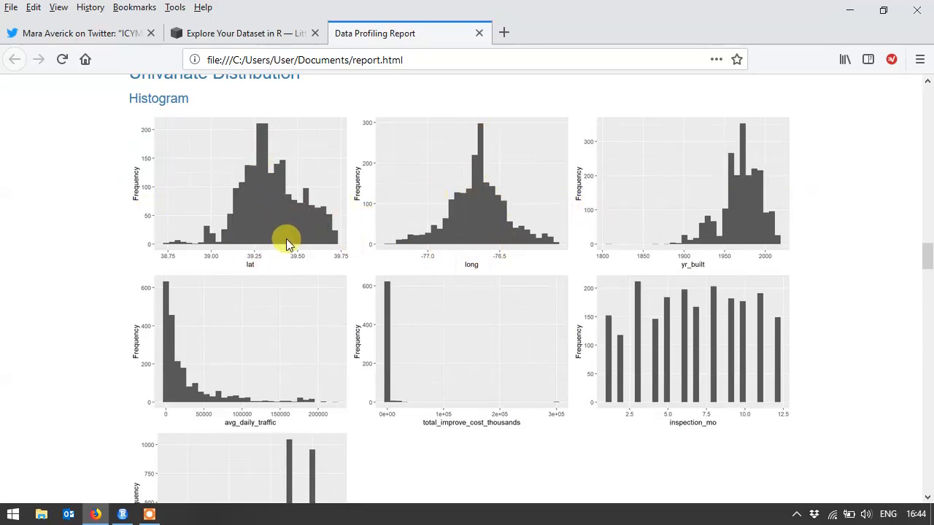
pyautogui.moveTo(684, 203)
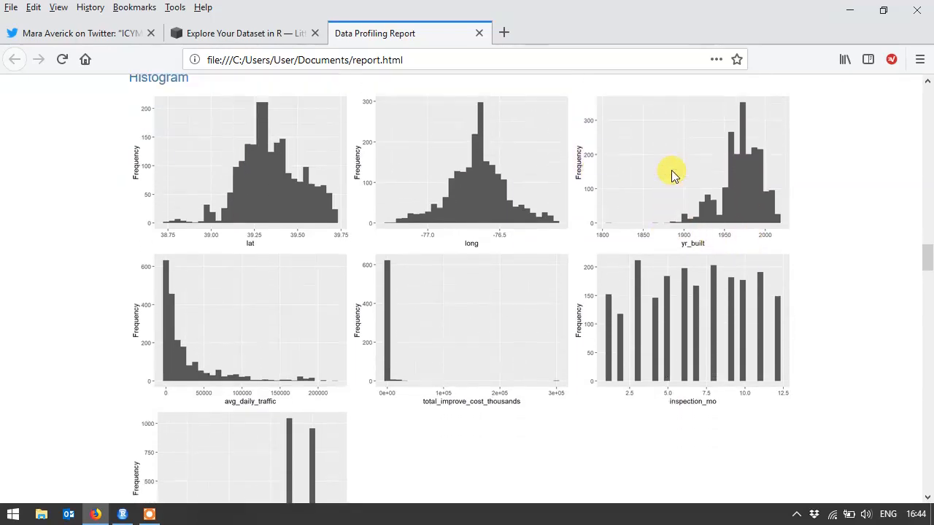
pyautogui.scroll(3)
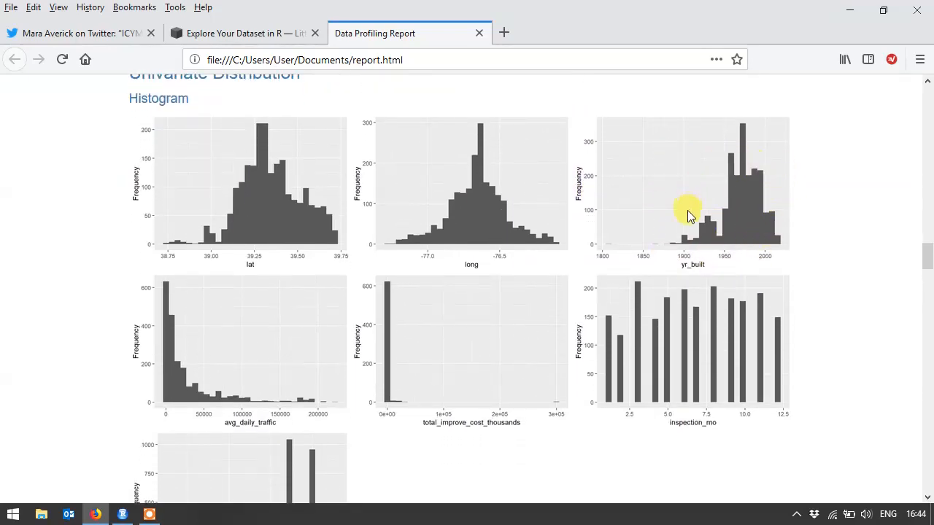
pyautogui.moveTo(771, 173)
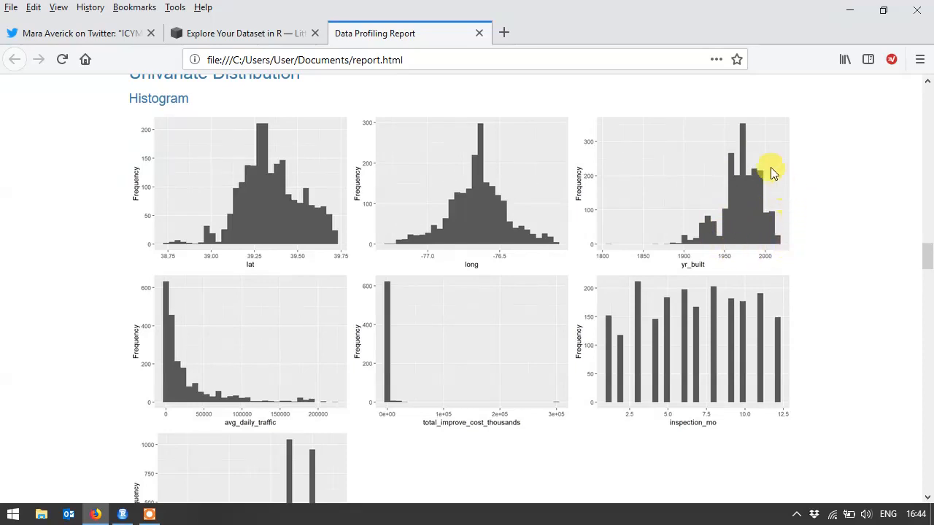
pyautogui.moveTo(735, 231)
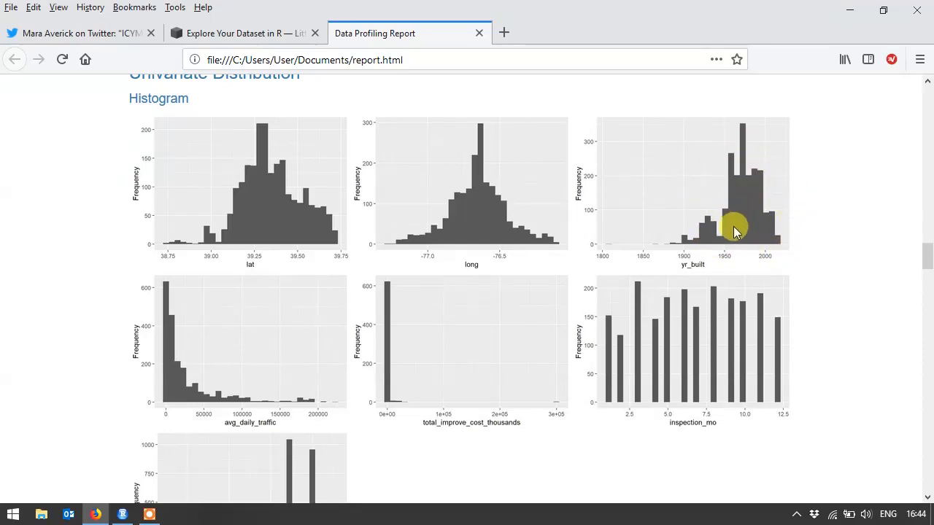
pyautogui.moveTo(737, 262)
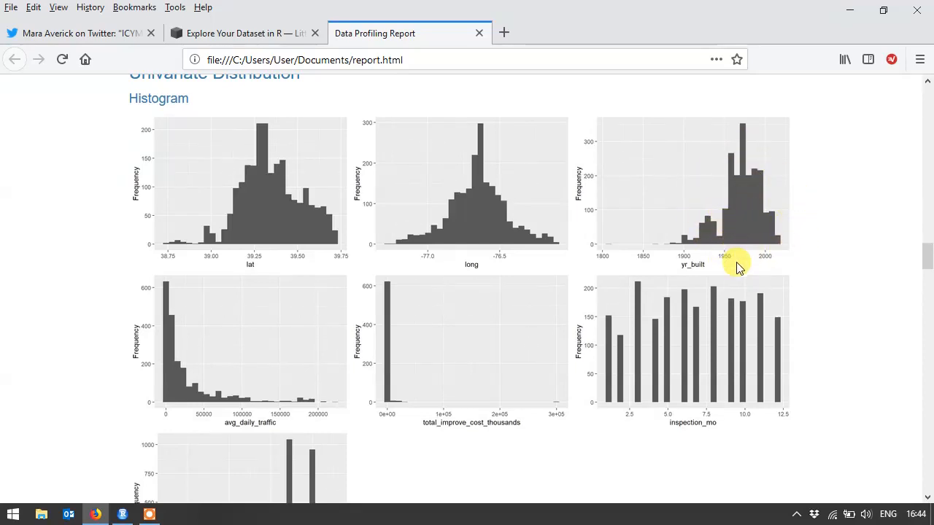
pyautogui.moveTo(176, 354)
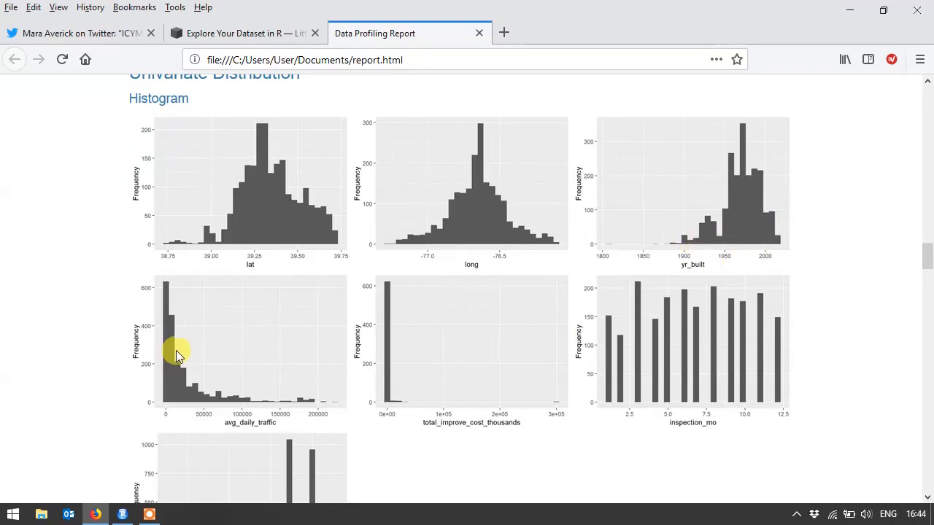
pyautogui.scroll(-3)
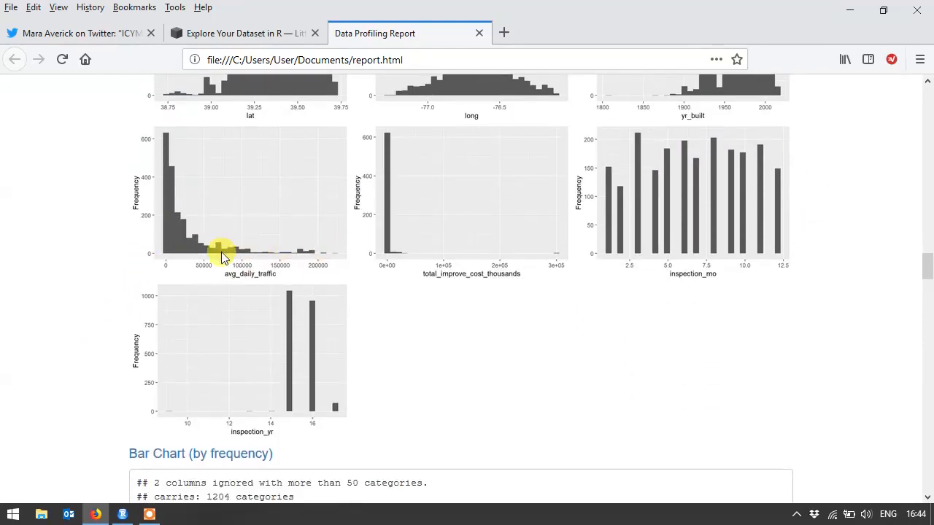
pyautogui.scroll(3)
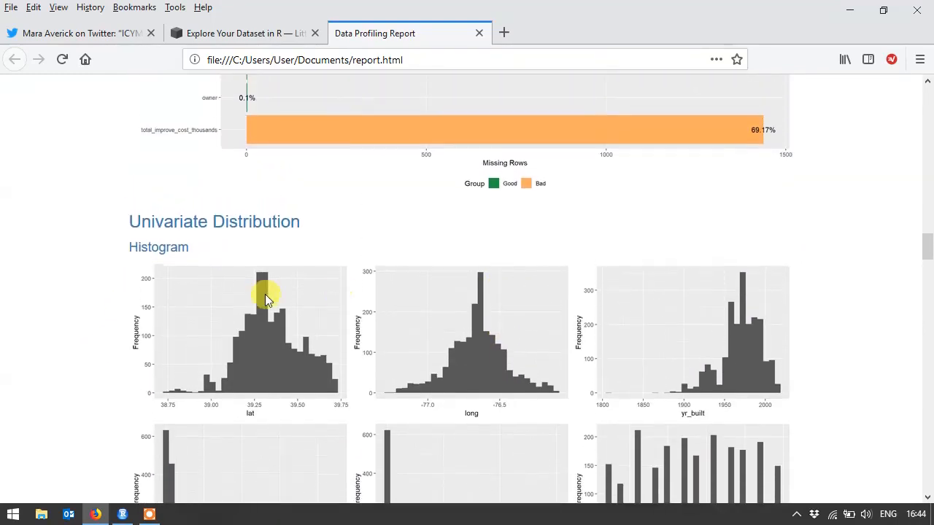
pyautogui.scroll(-3)
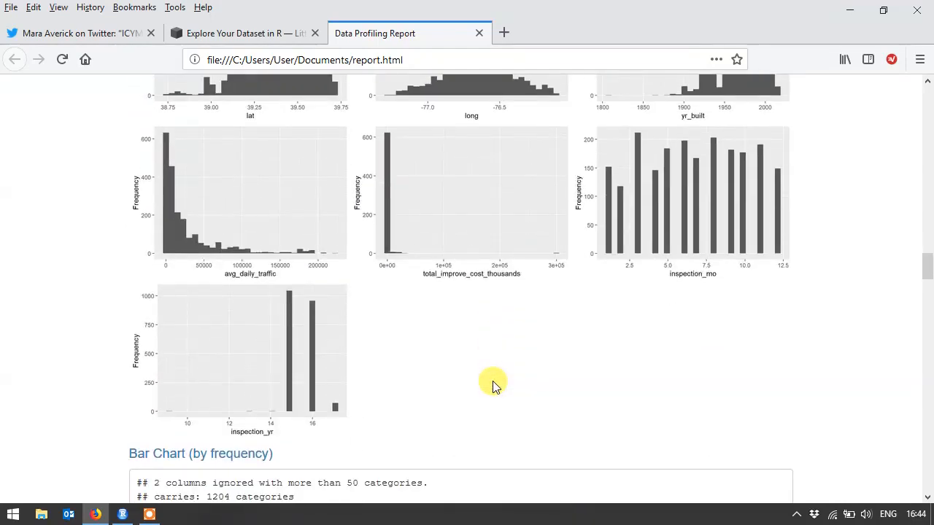
pyautogui.scroll(3)
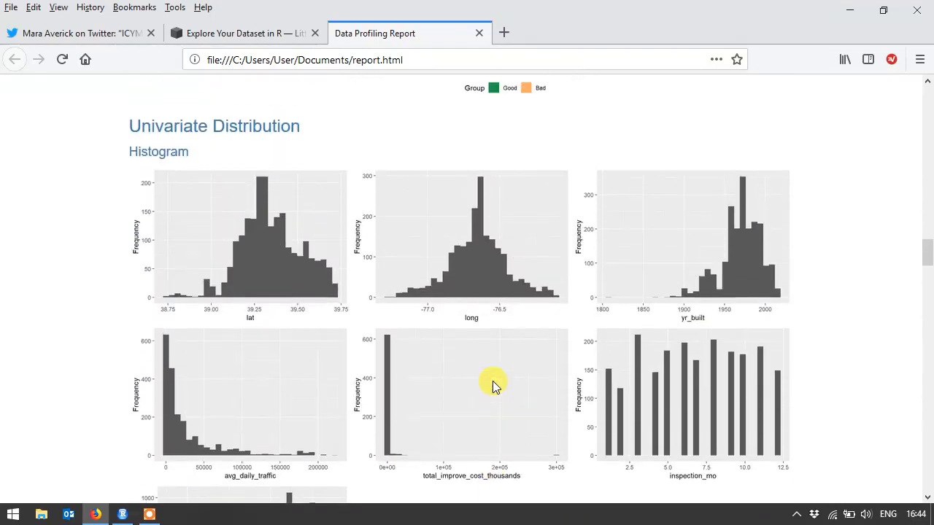
pyautogui.scroll(-3)
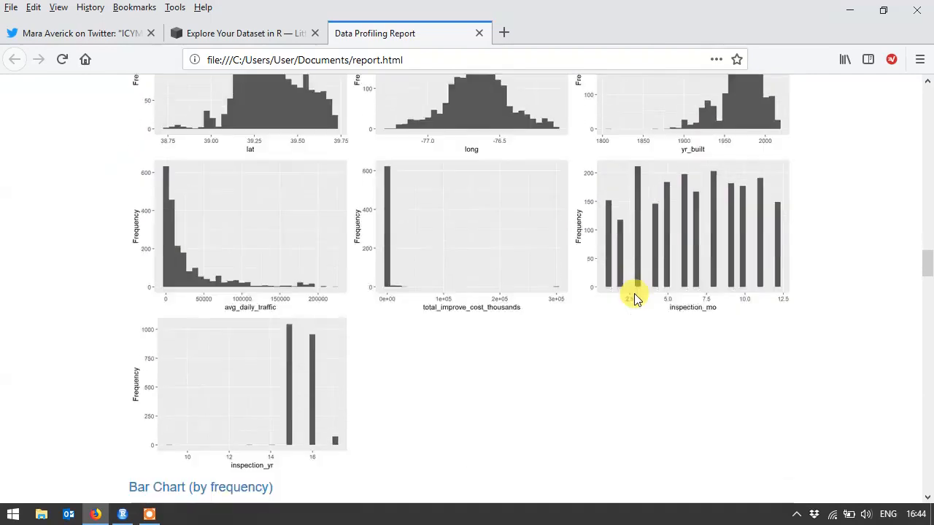
# Review the frequency bar charts for county, bridge_condition, owner and responsibility down to the QQ Plot section
pyautogui.scroll(-3)
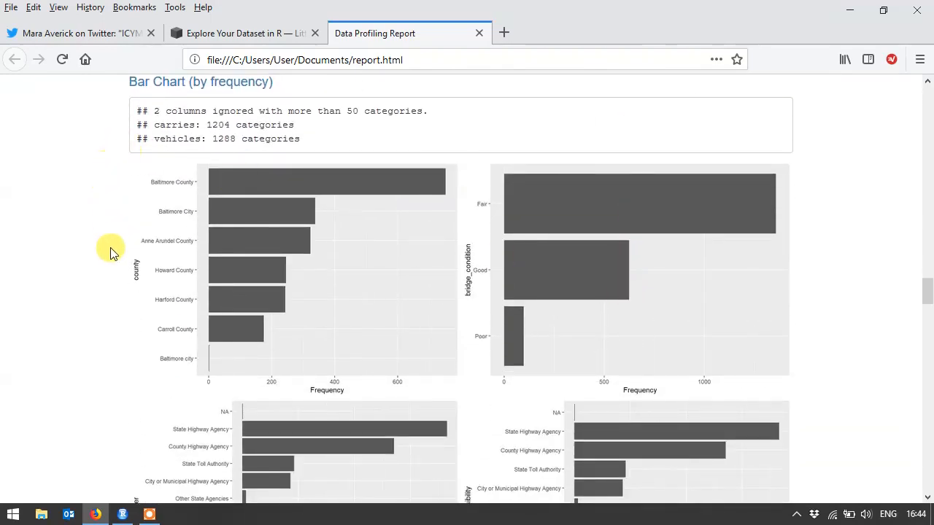
pyautogui.moveTo(509, 304)
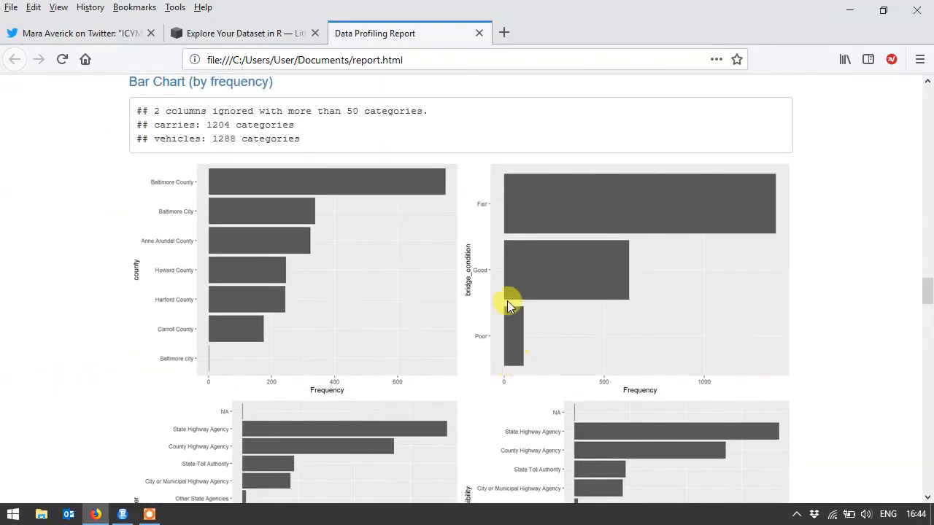
pyautogui.moveTo(556, 201)
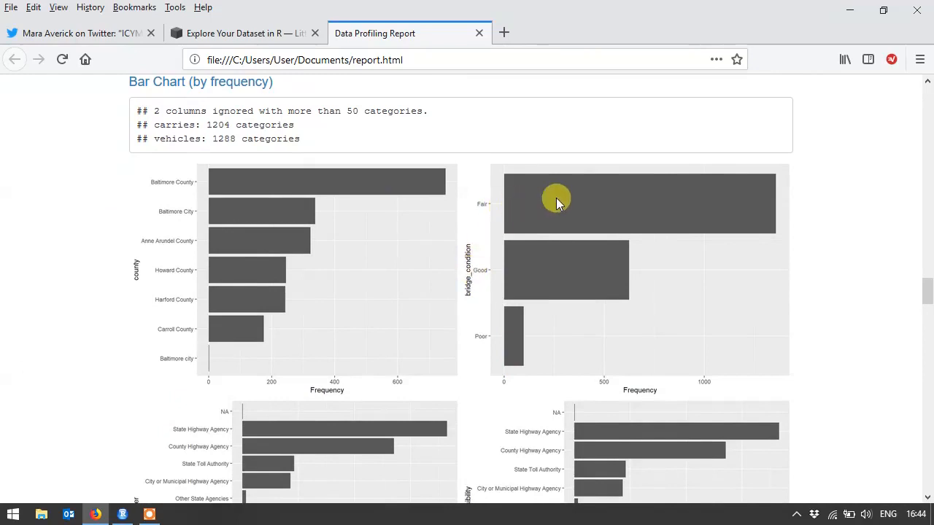
pyautogui.moveTo(528, 275)
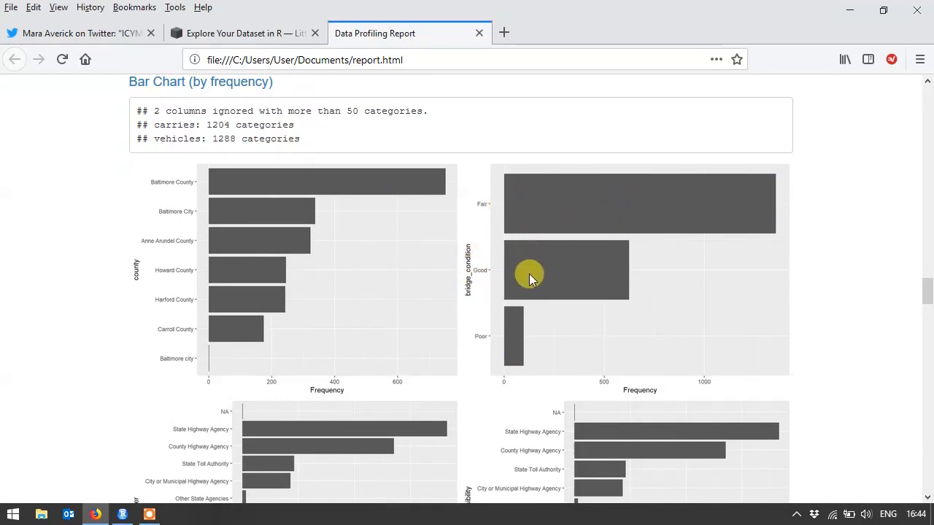
pyautogui.scroll(-3)
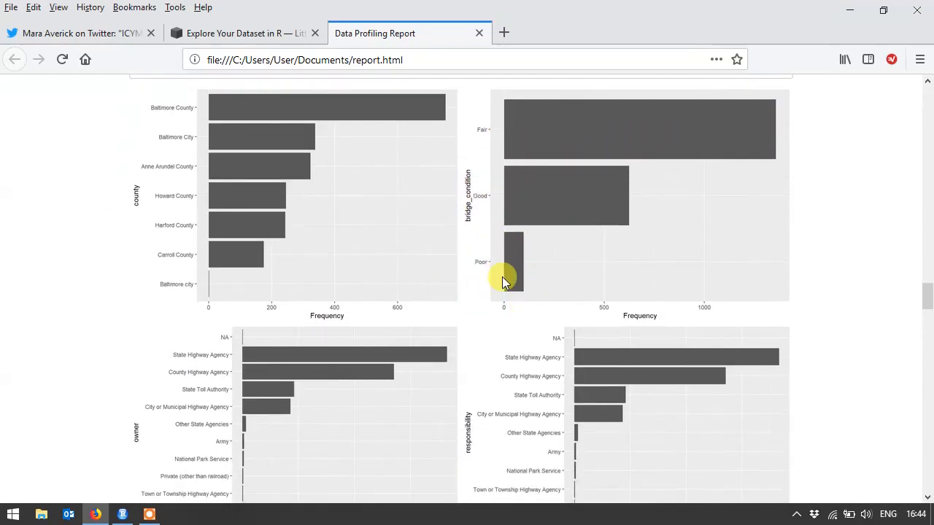
pyautogui.scroll(-3)
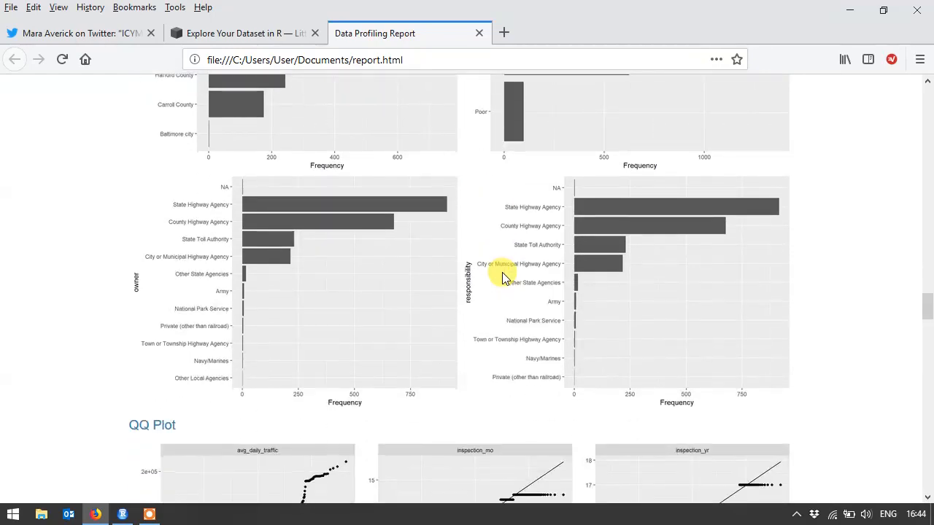
# Scroll through the QQ Plot and Principal Component Analysis charts of the bridges report
pyautogui.scroll(-3)
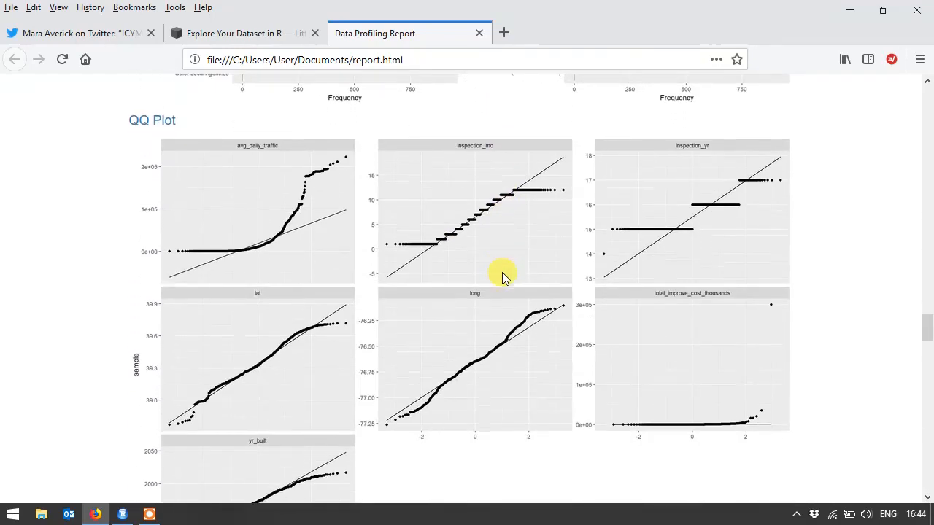
pyautogui.scroll(-3)
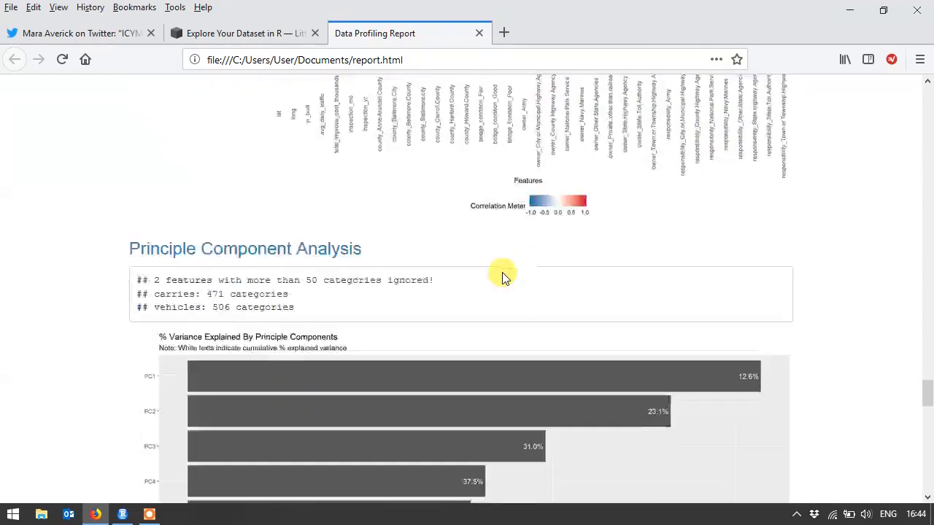
pyautogui.scroll(-3)
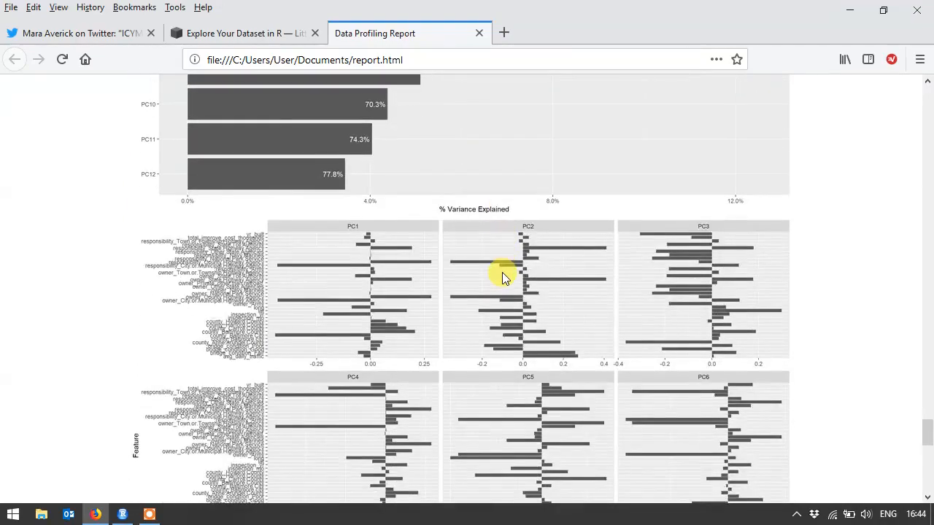
pyautogui.scroll(-3)
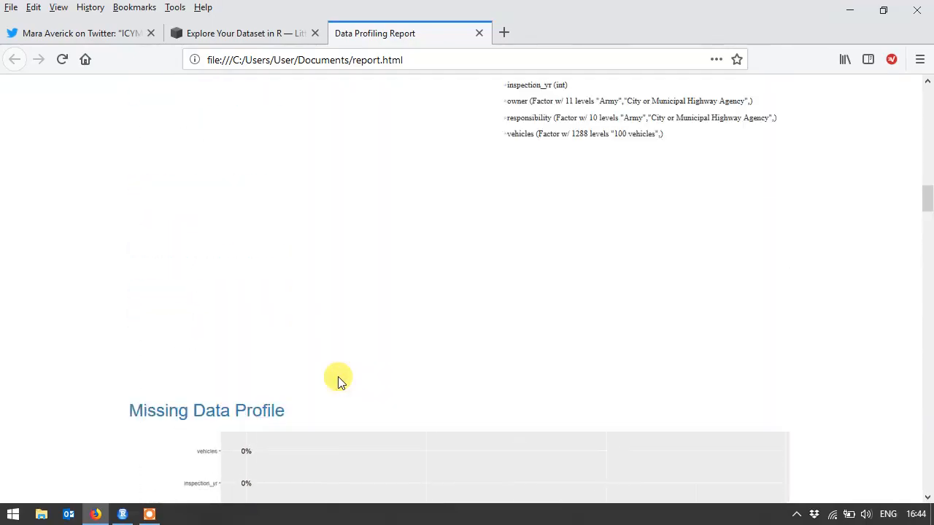
# Return to RStudio, view bridge_raw in its own tab, and go back to the Untitled1 script
pyautogui.click(123, 514)
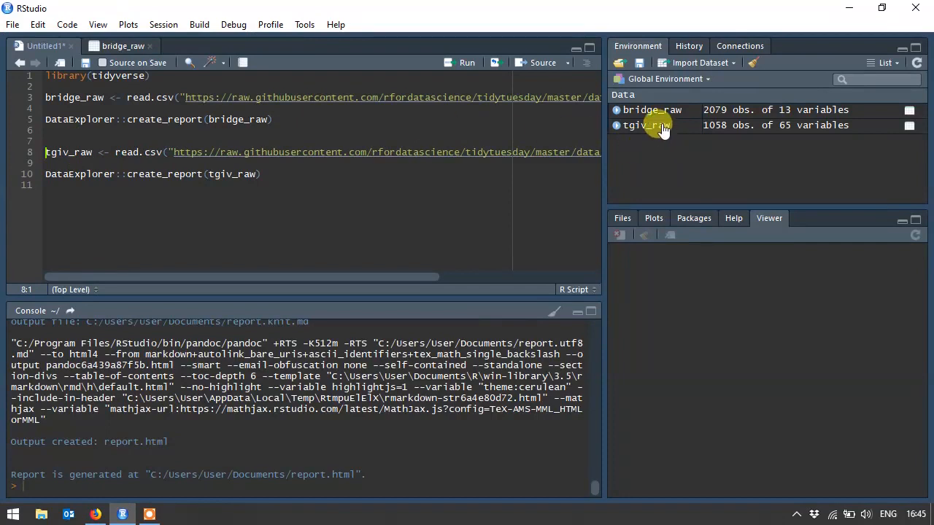
pyautogui.click(650, 110)
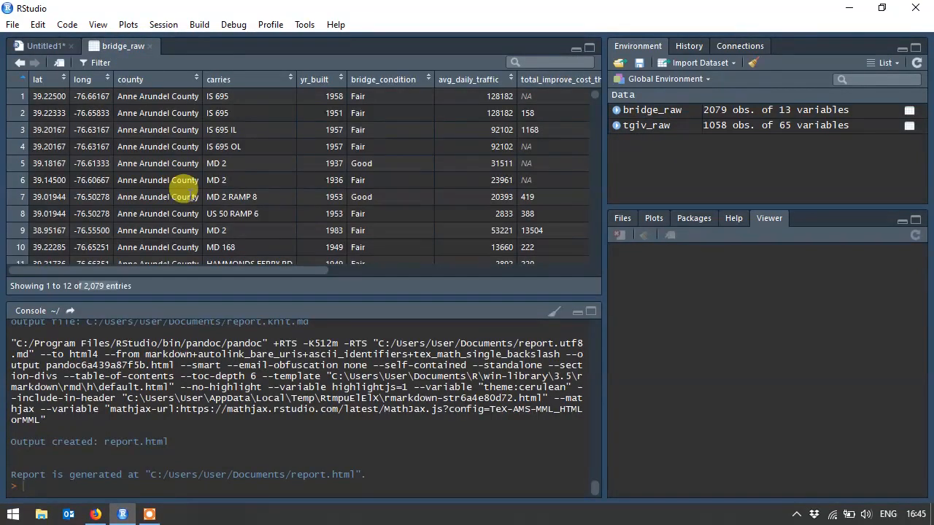
pyautogui.click(41, 45)
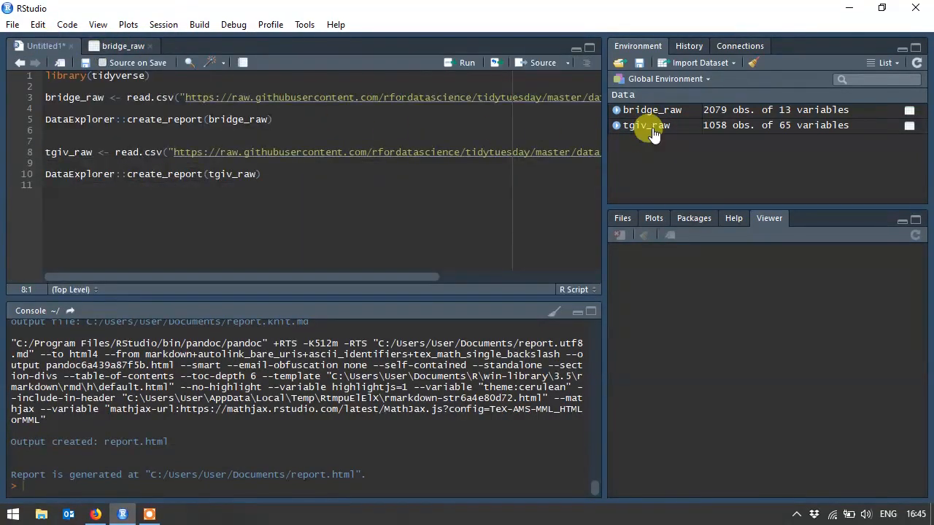
# View tgiv_raw (1,058 entries) and inspect its survey columns from id through main_dish and travel to work_black_friday
pyautogui.click(646, 125)
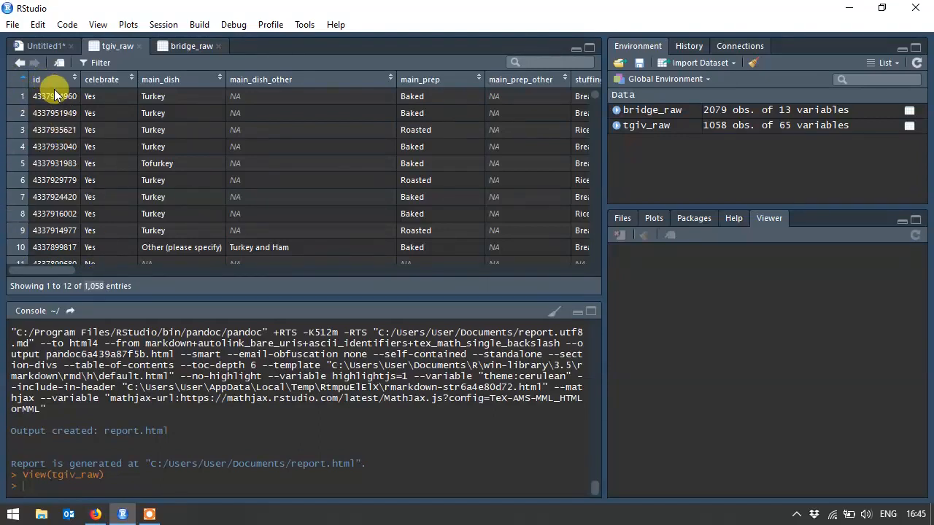
pyautogui.moveTo(80, 101)
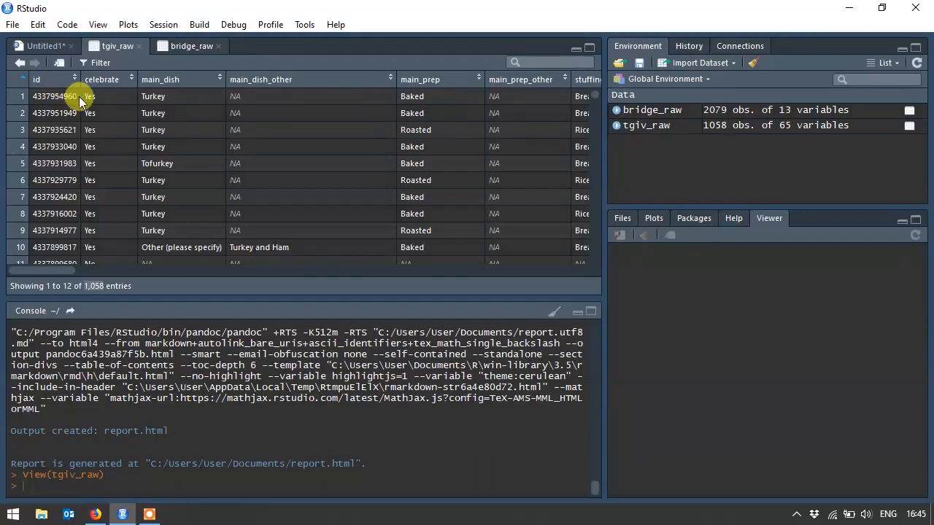
pyautogui.moveTo(101, 114)
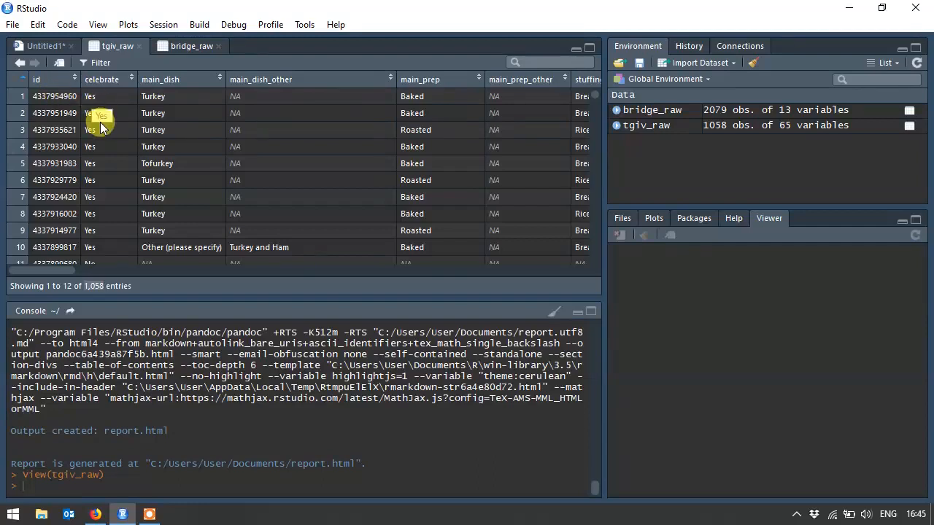
pyautogui.moveTo(64, 276)
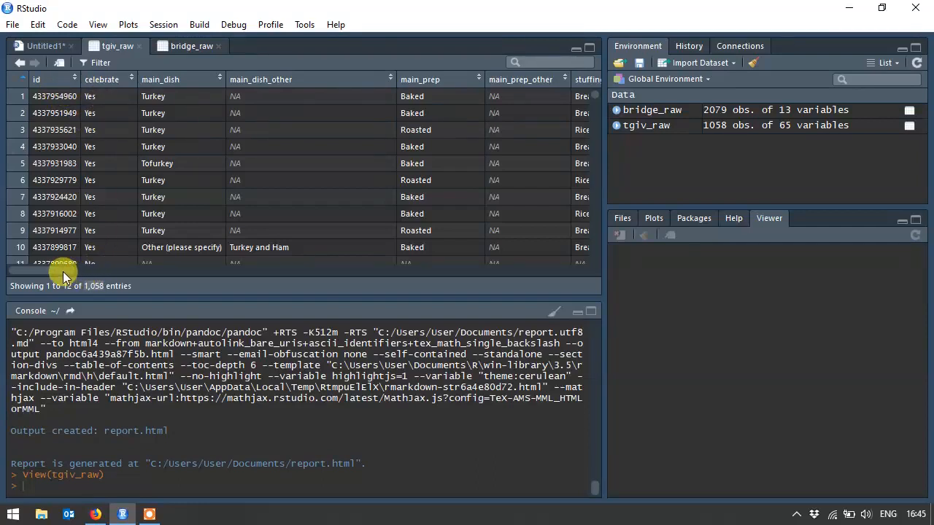
pyautogui.moveTo(61, 262)
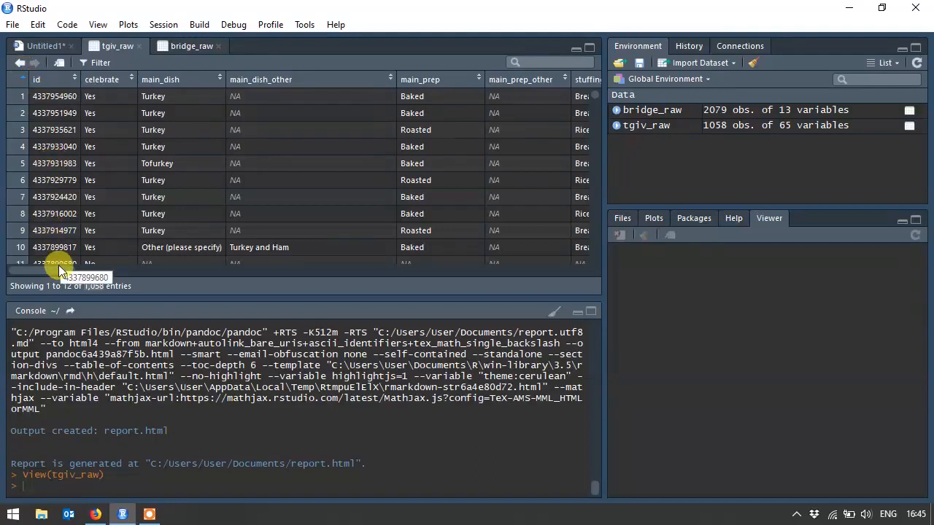
pyautogui.moveTo(53, 248)
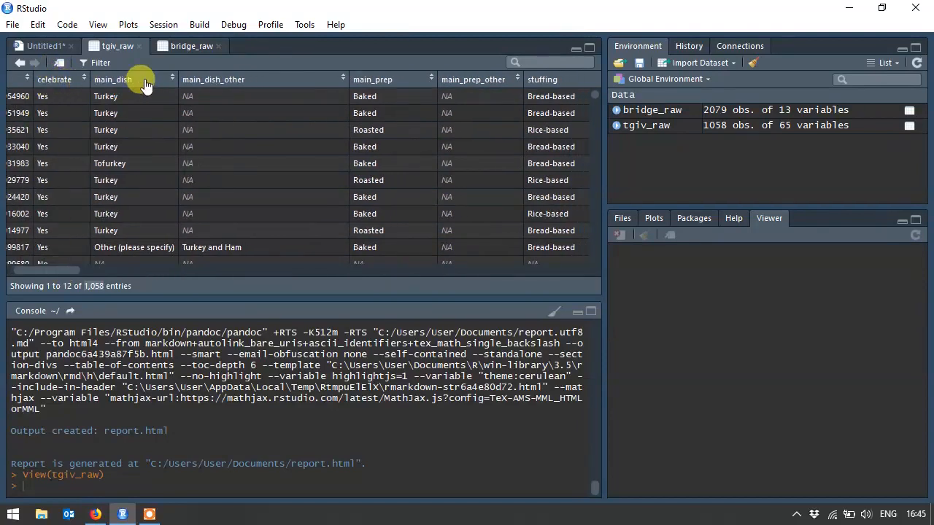
pyautogui.moveTo(195, 105)
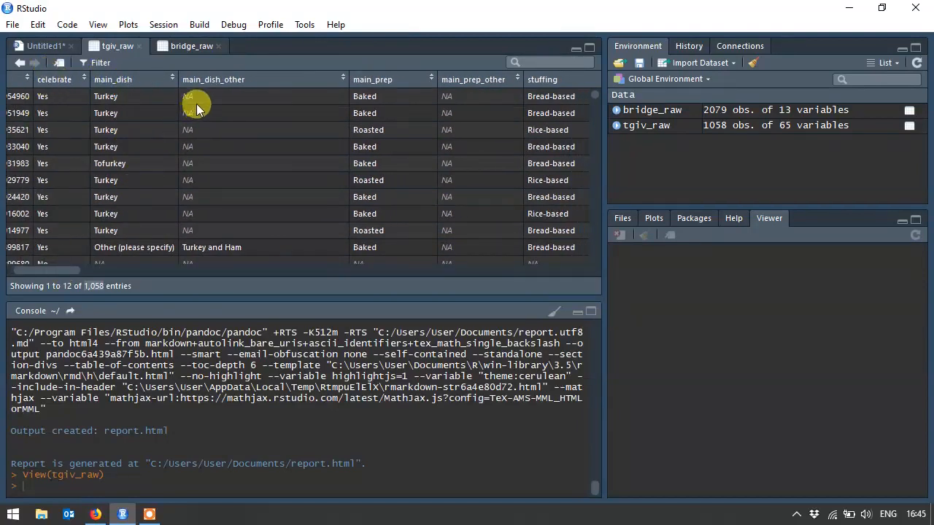
pyautogui.moveTo(61, 257)
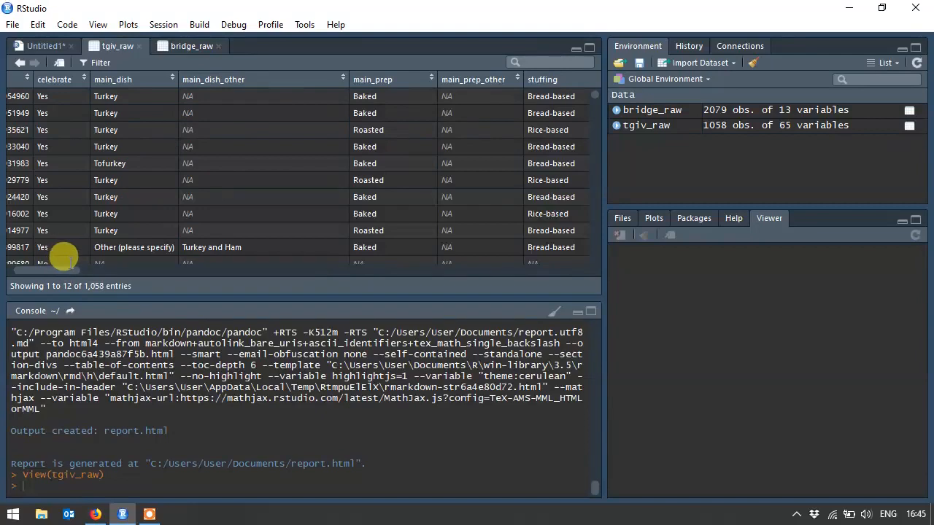
pyautogui.hscroll(3)
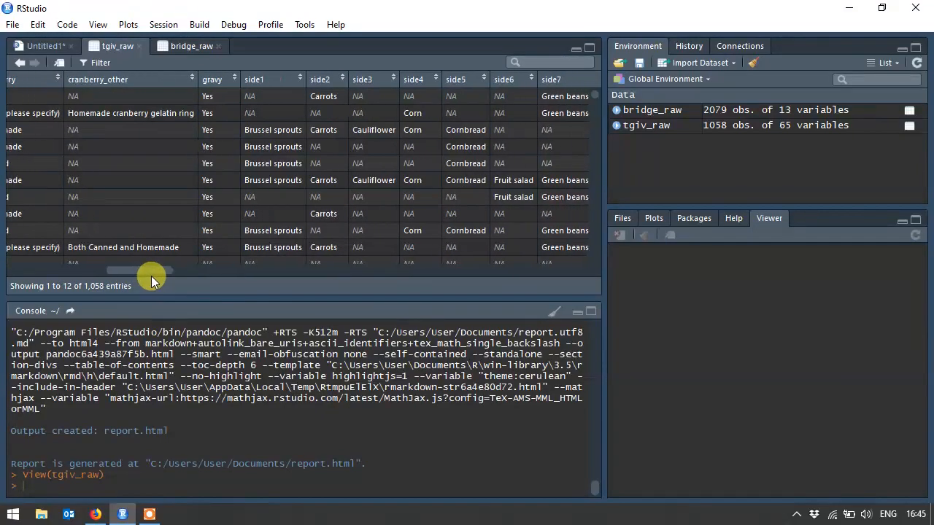
pyautogui.hscroll(3)
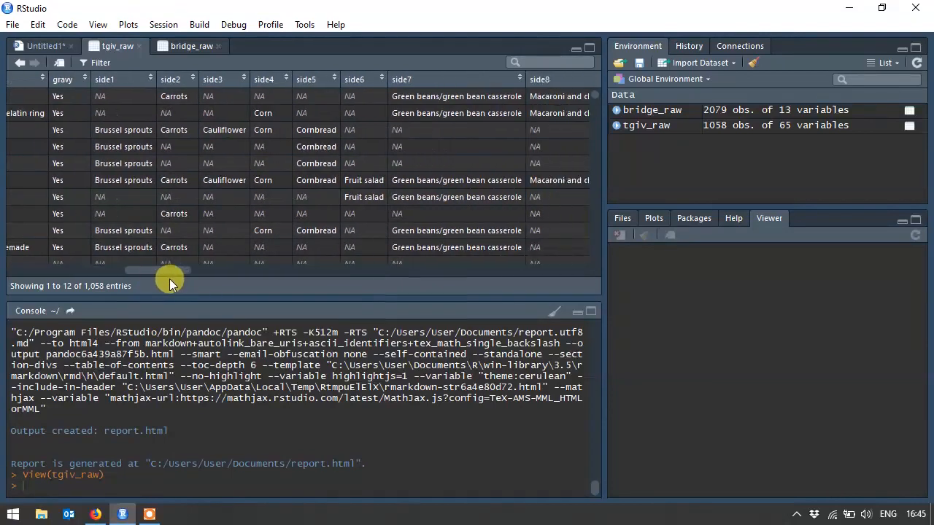
pyautogui.hscroll(-3)
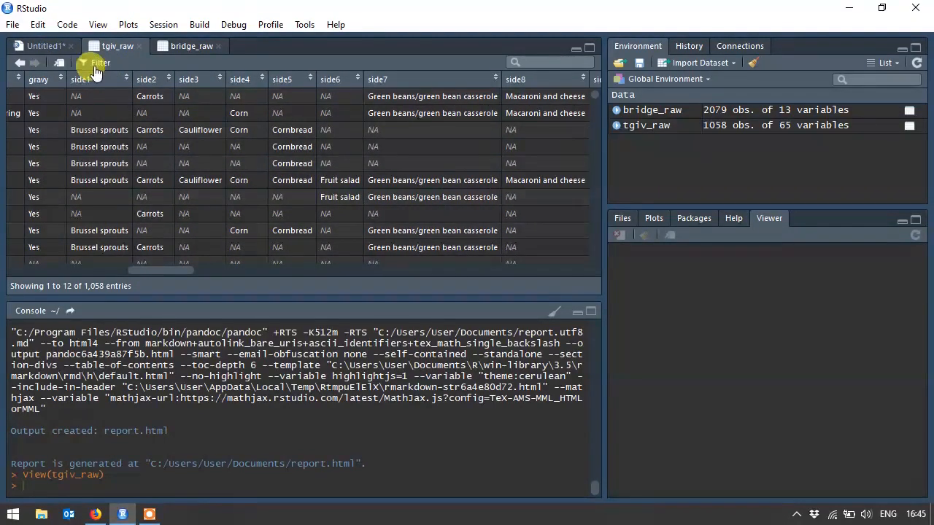
pyautogui.moveTo(207, 260)
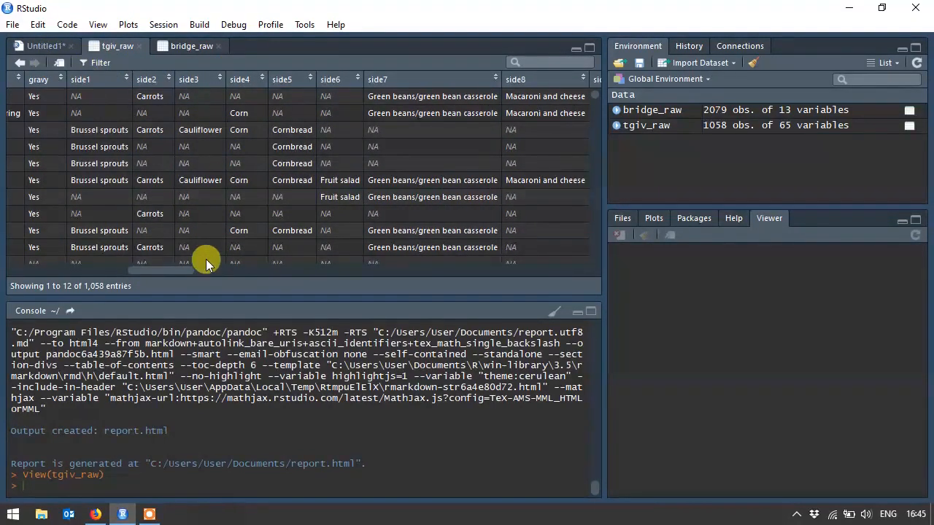
pyautogui.hscroll(3)
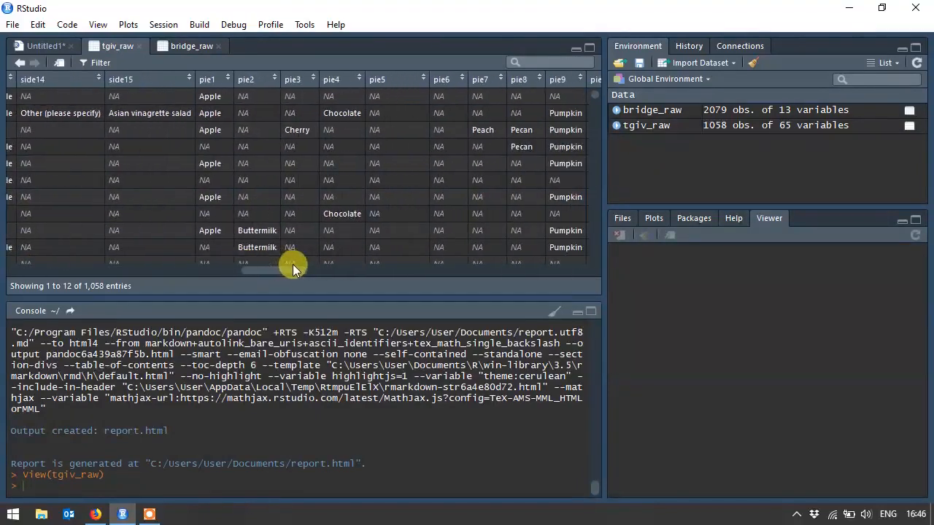
pyautogui.moveTo(292, 270); pyautogui.dragTo(376, 265)
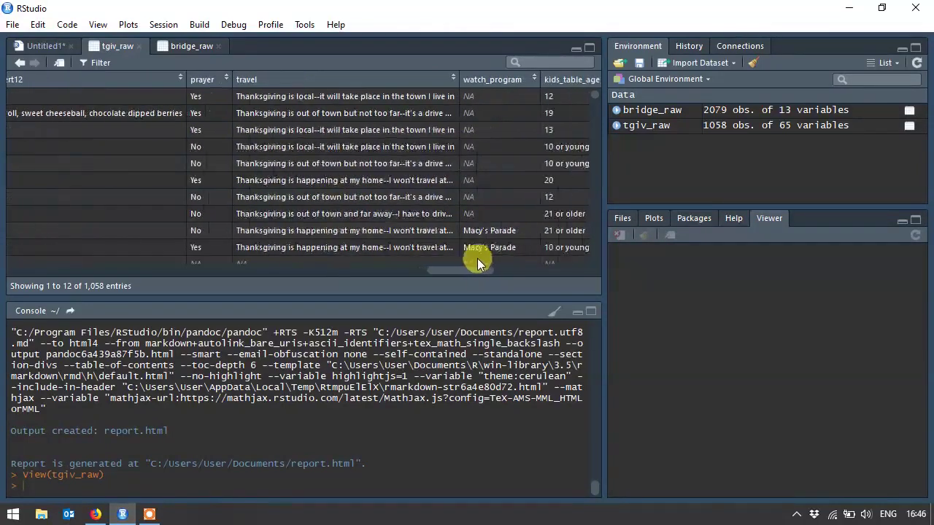
pyautogui.hscroll(3)
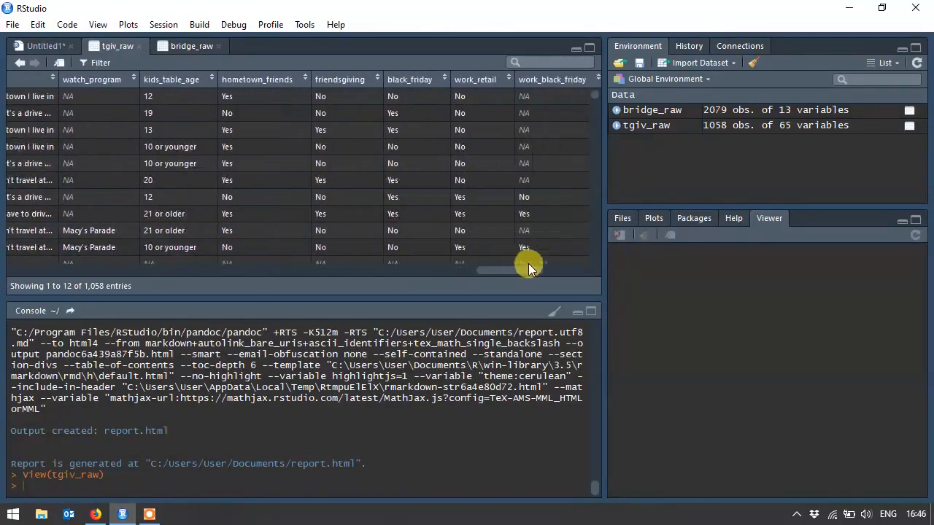
pyautogui.hscroll(-3)
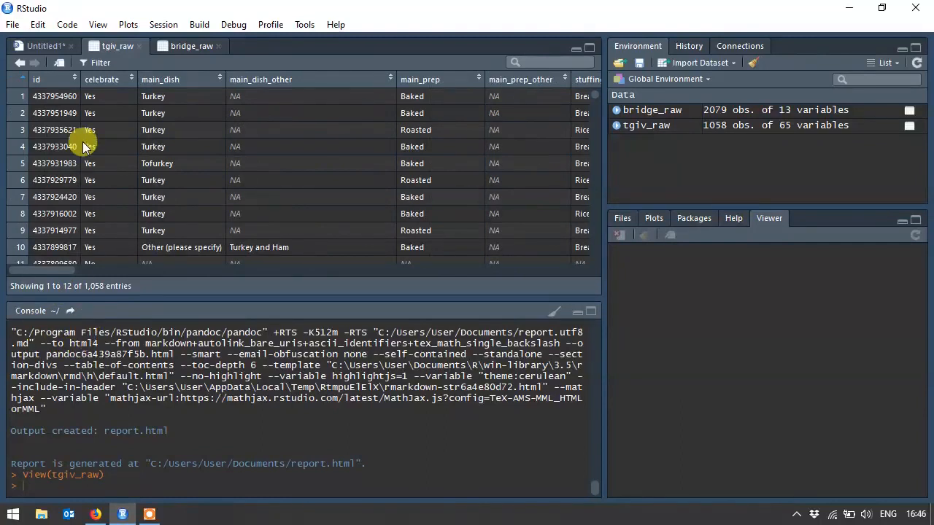
pyautogui.click(42, 46)
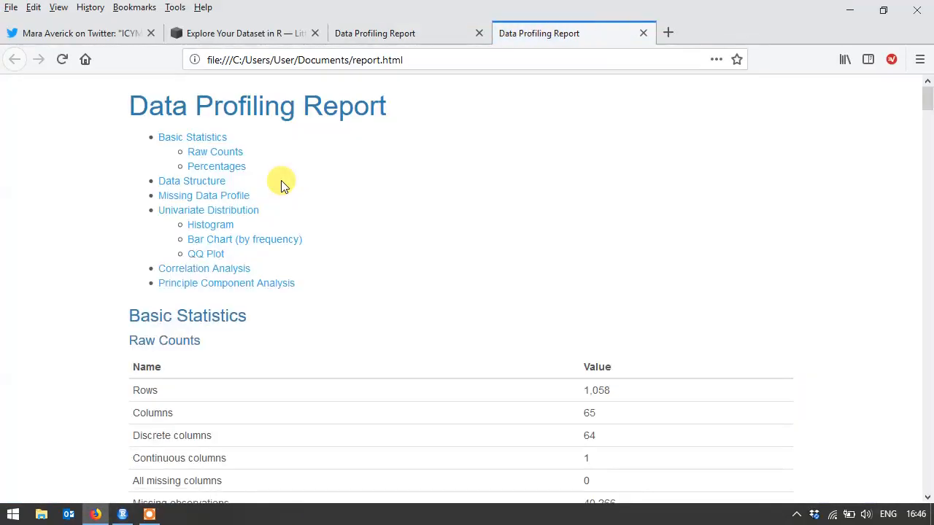
pyautogui.moveTo(444, 140)
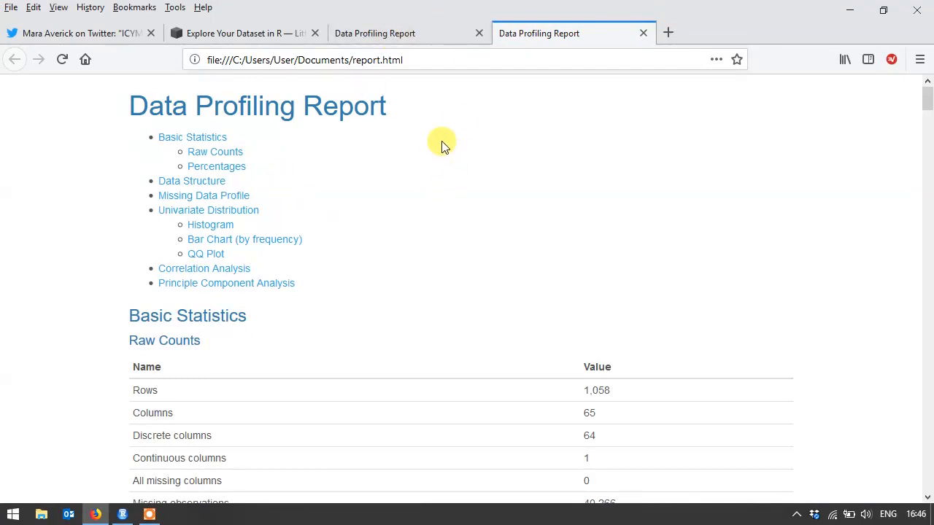
# Scroll the tgiv_raw report through Raw Counts, Percentages and Data Structure to the Missing Data Profile chart
pyautogui.scroll(-3)
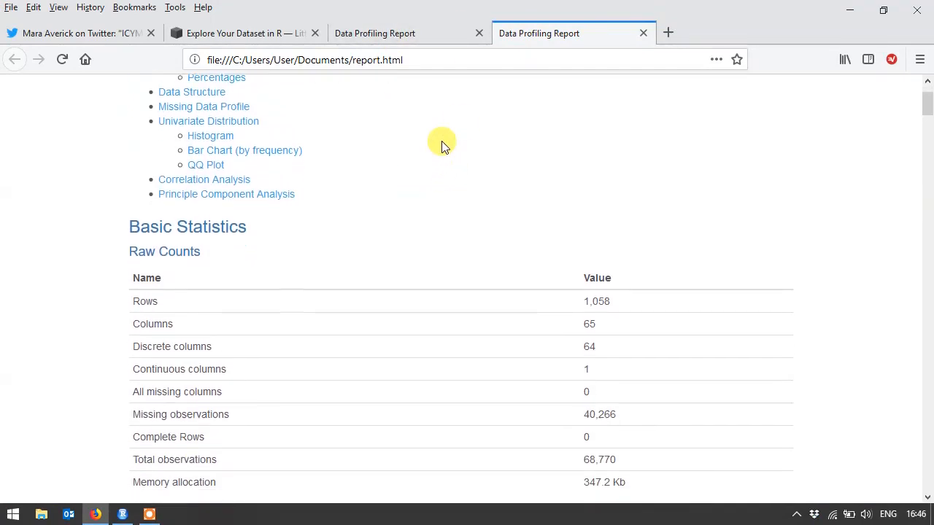
pyautogui.scroll(-3)
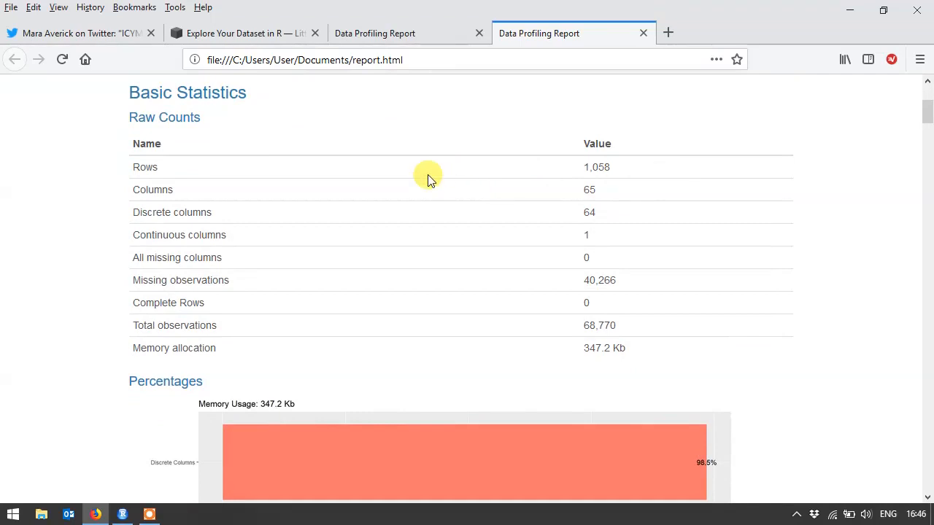
pyautogui.scroll(-3)
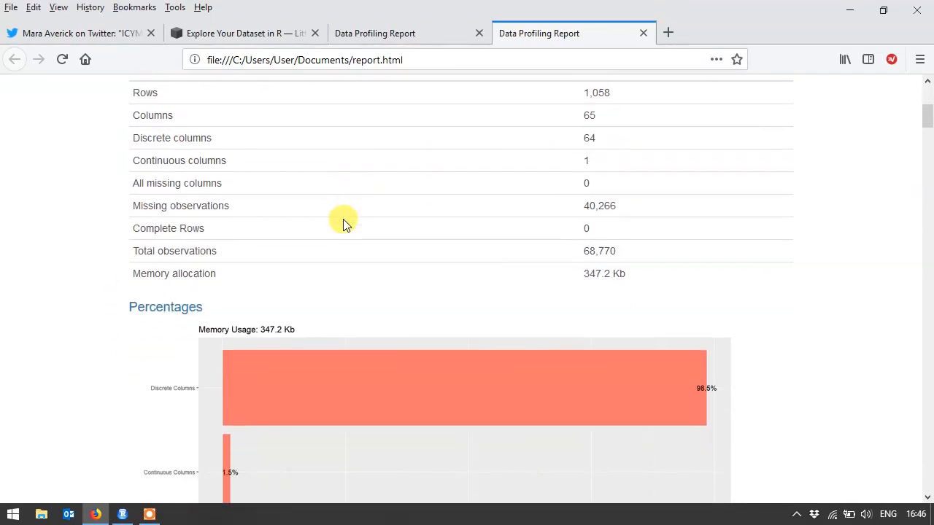
pyautogui.scroll(-3)
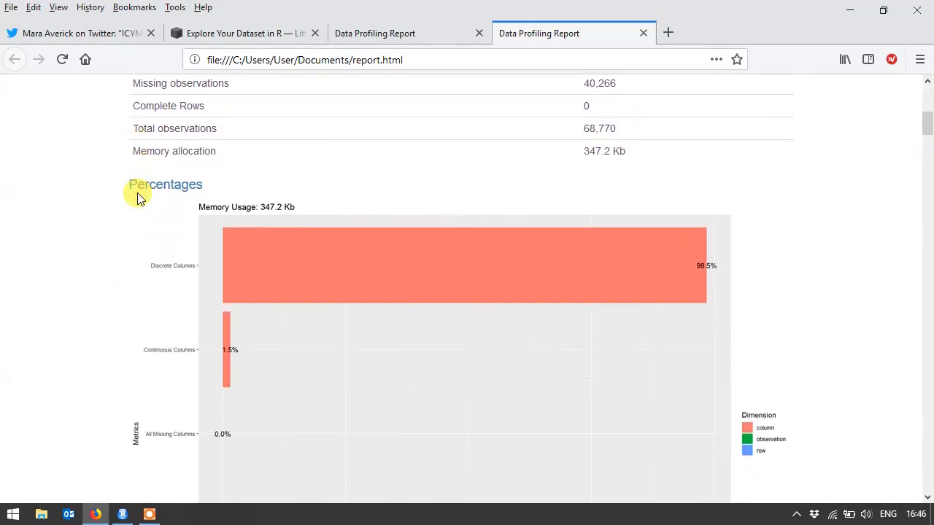
pyautogui.scroll(-3)
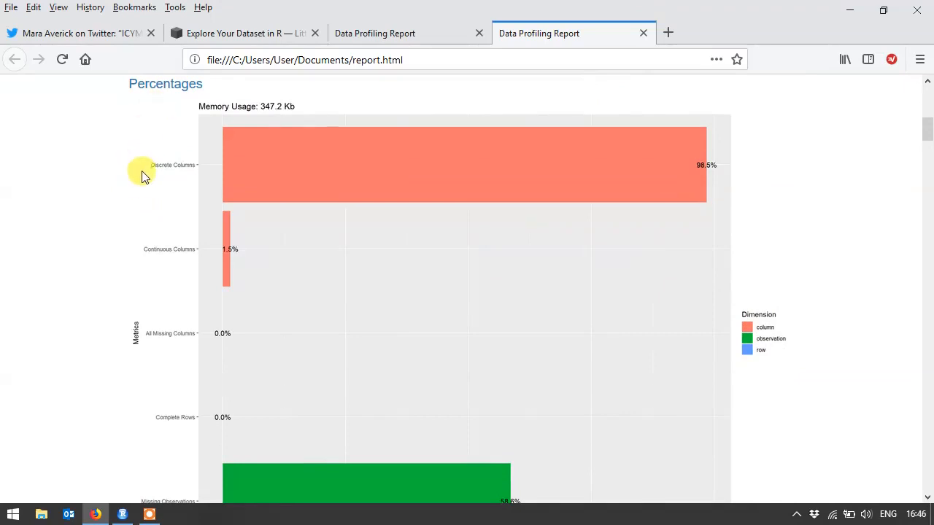
pyautogui.scroll(-3)
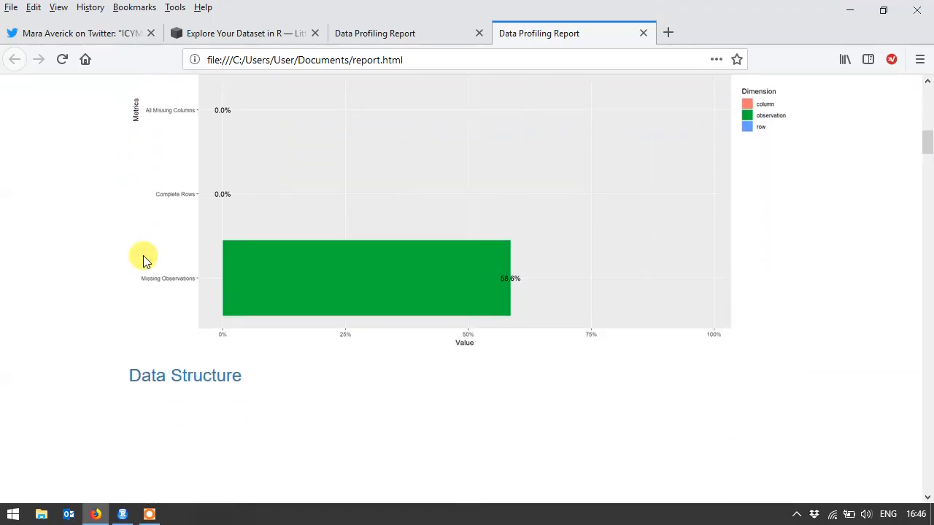
pyautogui.scroll(-3)
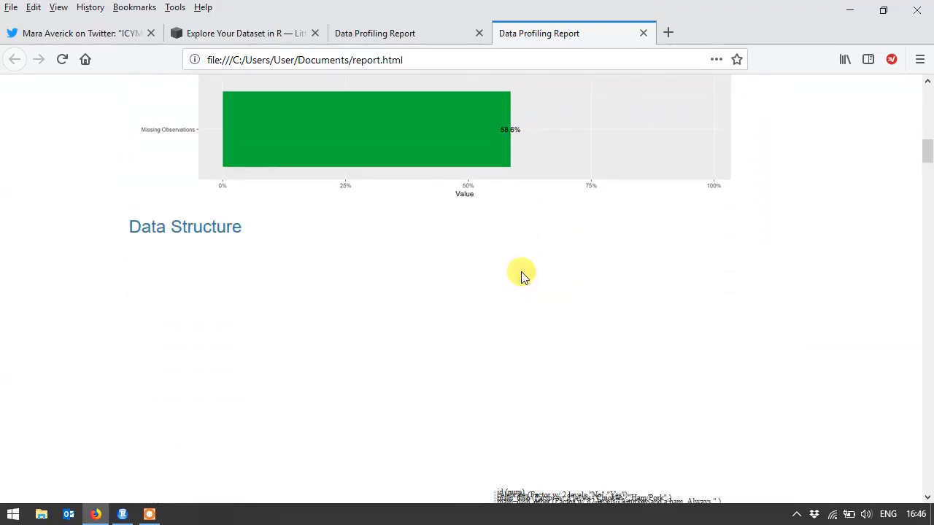
pyautogui.scroll(-3)
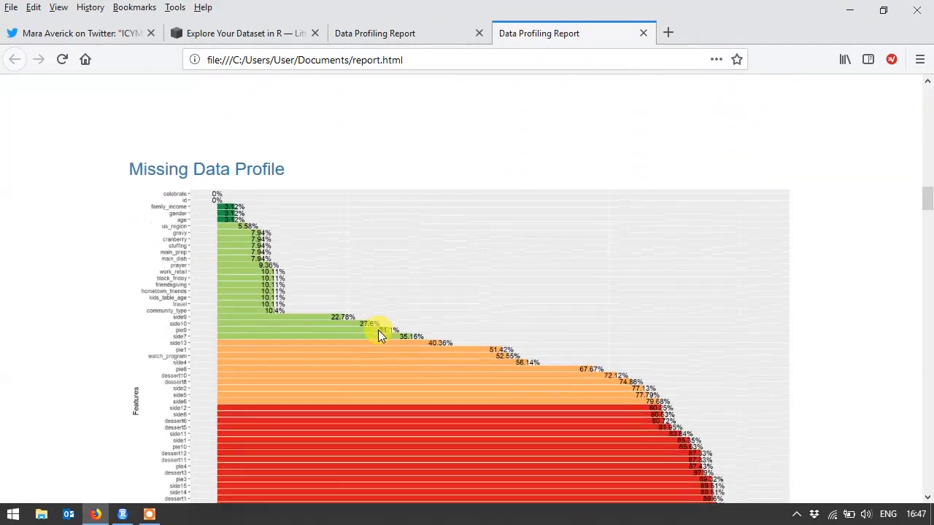
pyautogui.scroll(-3)
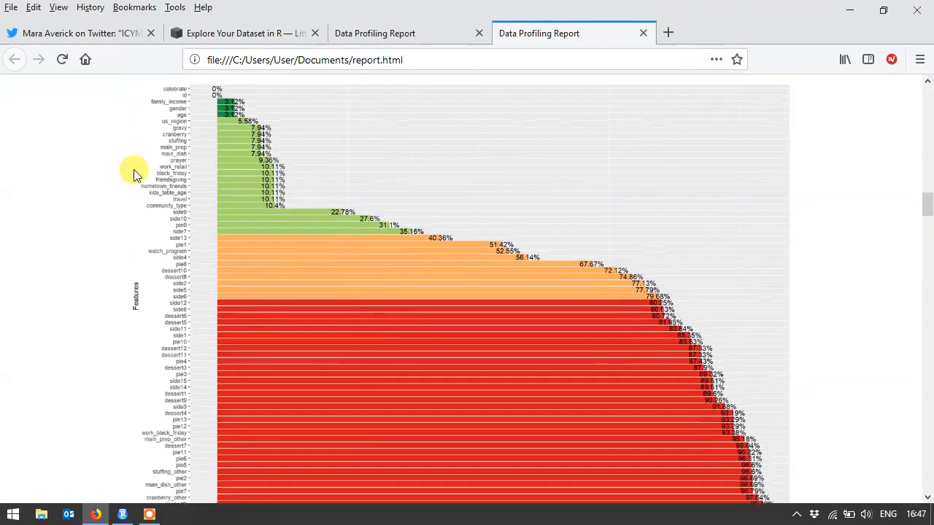
pyautogui.scroll(3)
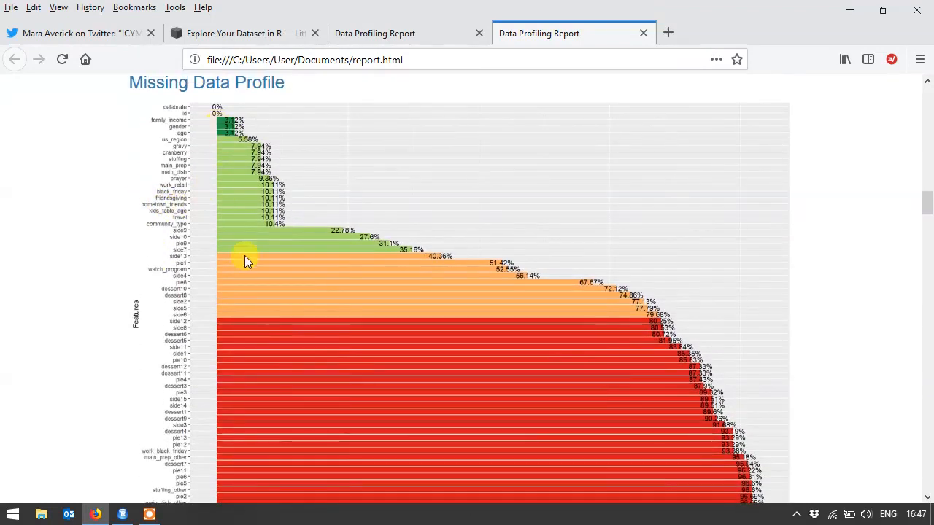
pyautogui.scroll(-3)
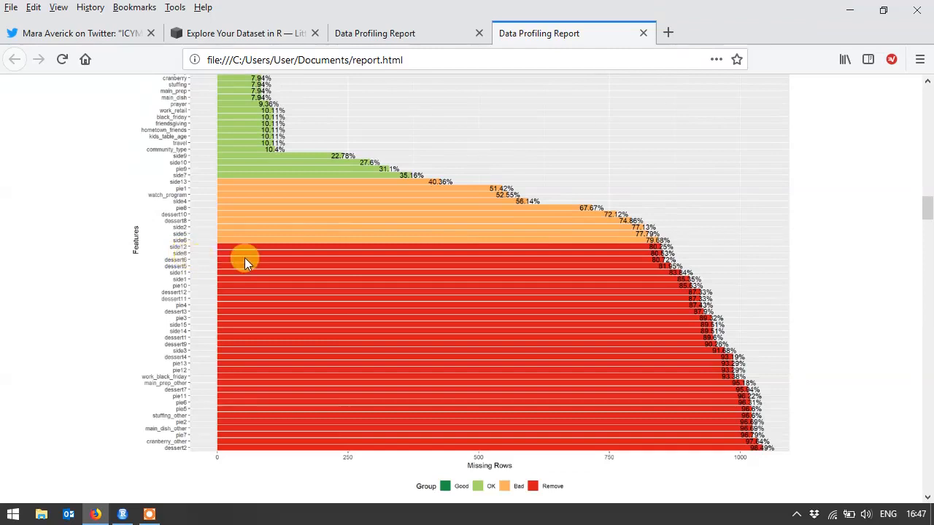
pyautogui.moveTo(181, 261)
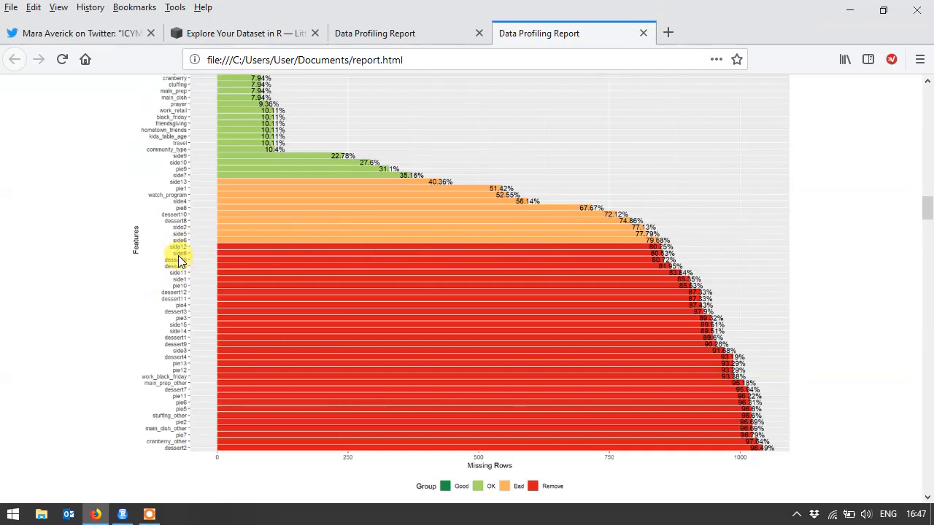
pyautogui.moveTo(178, 443)
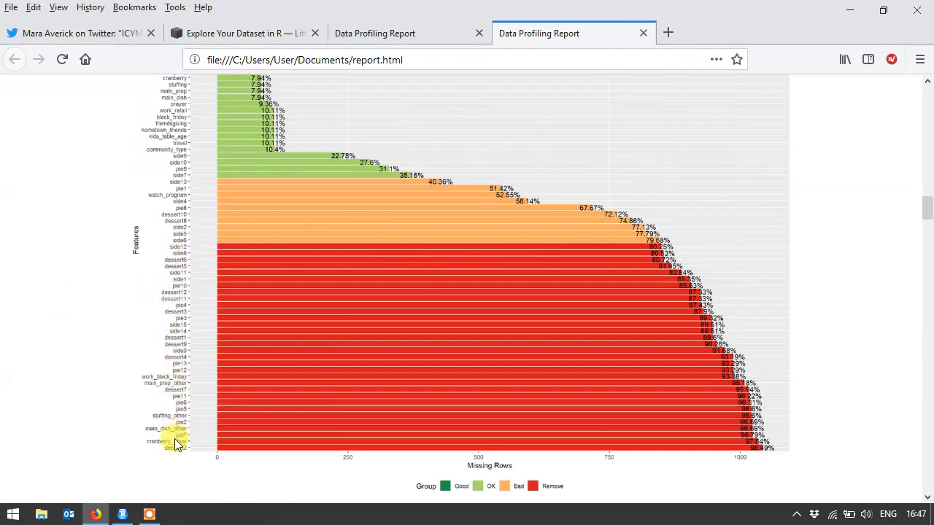
pyautogui.moveTo(226, 275)
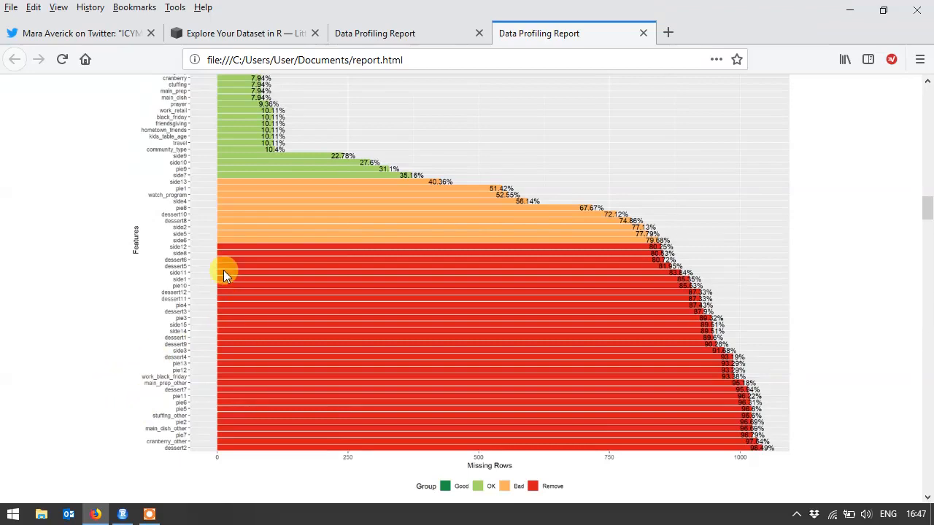
pyautogui.scroll(-3)
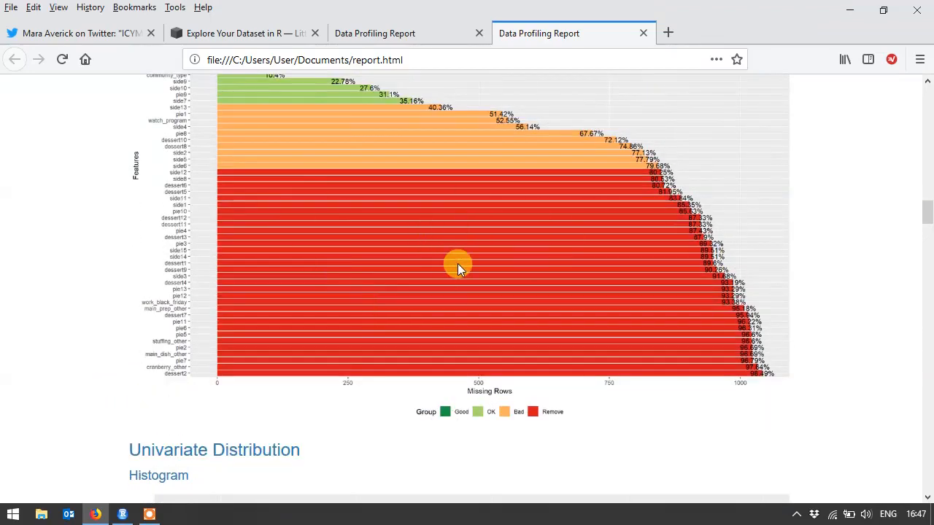
pyautogui.scroll(-3)
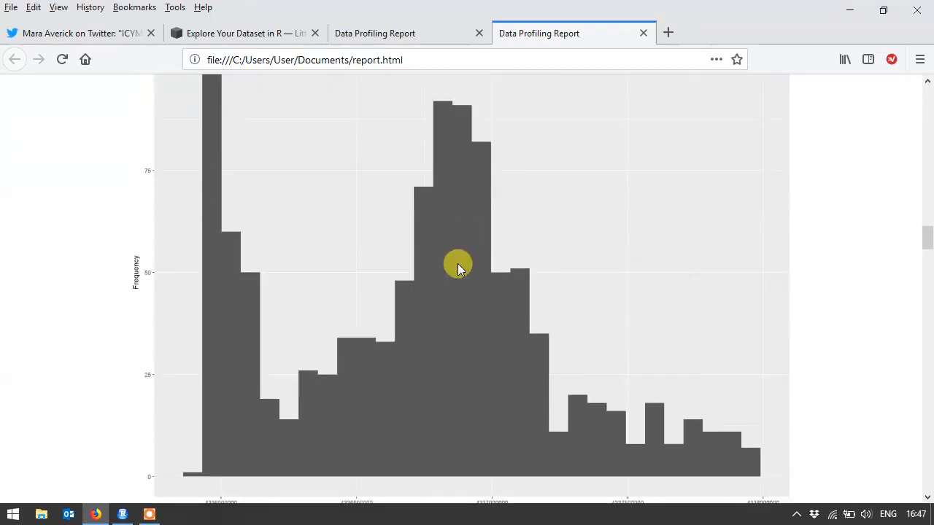
pyautogui.scroll(3)
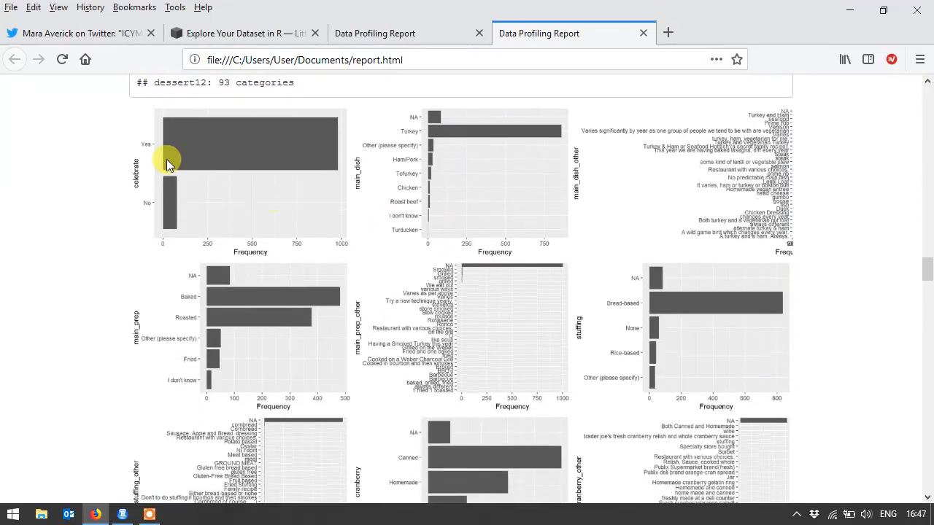
pyautogui.scroll(-3)
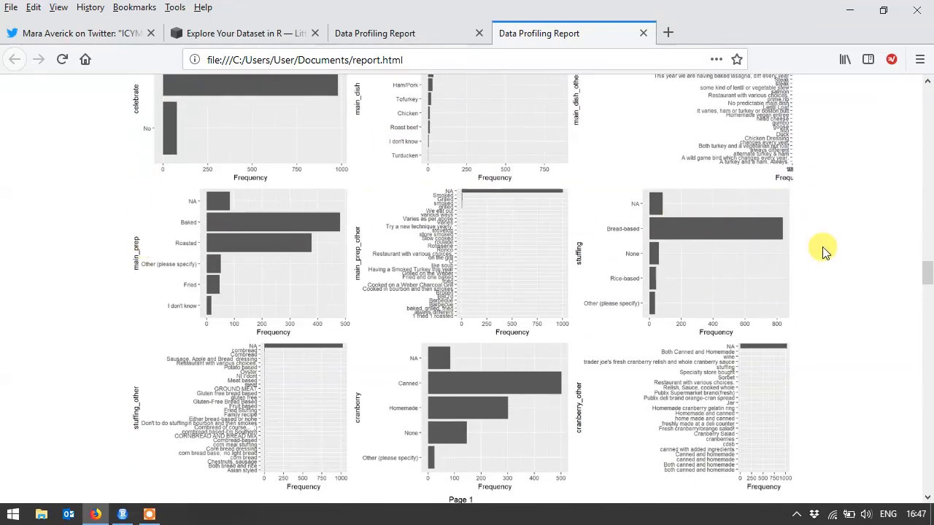
pyautogui.scroll(-3)
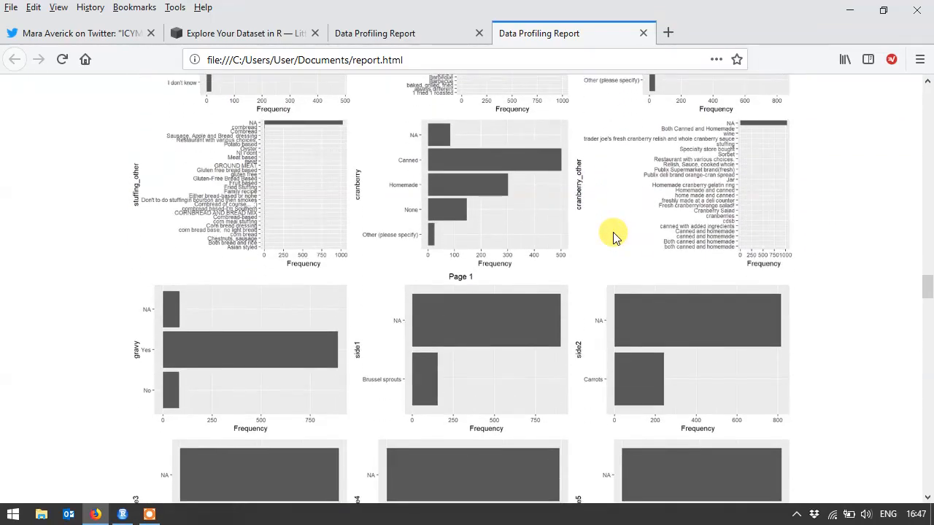
pyautogui.scroll(-3)
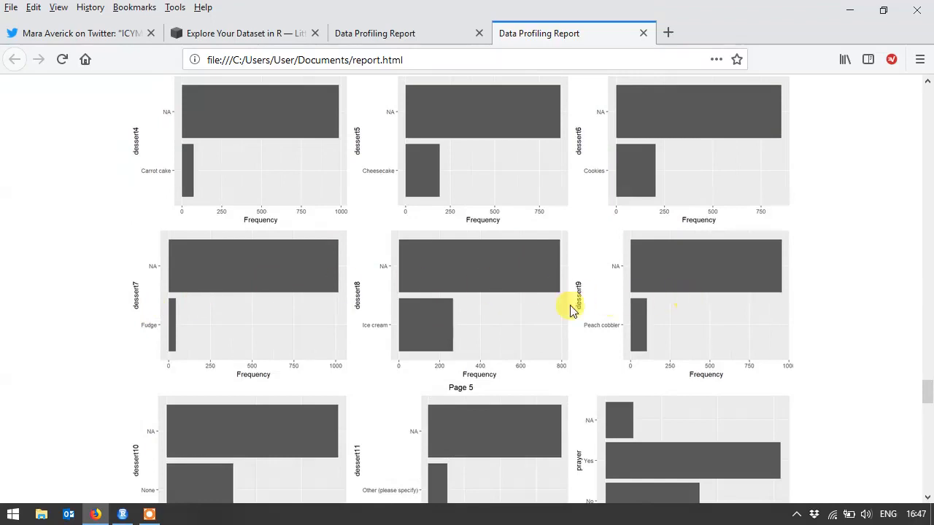
pyautogui.moveTo(601, 305)
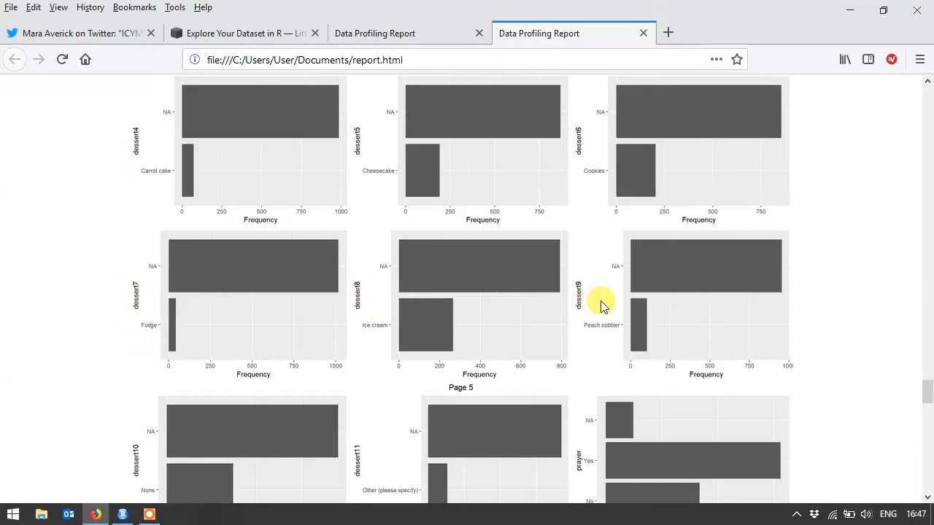
pyautogui.scroll(-3)
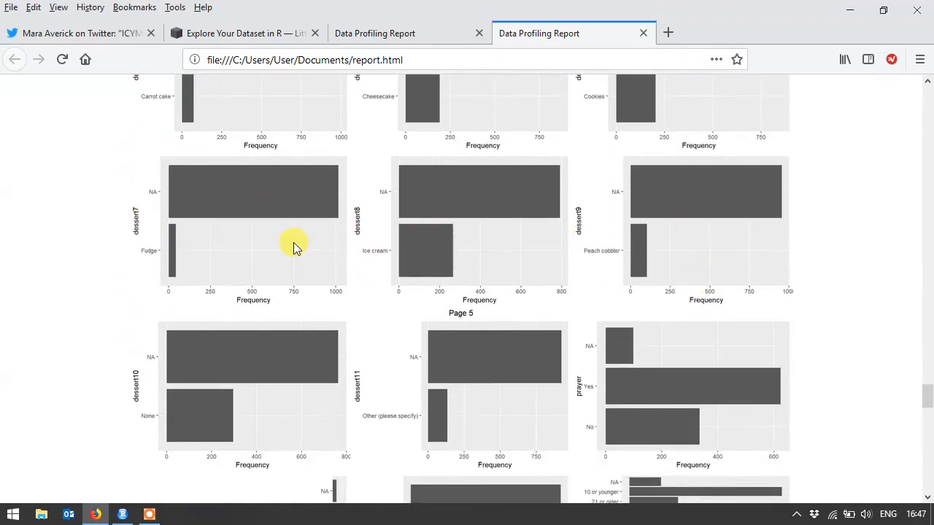
pyautogui.scroll(-3)
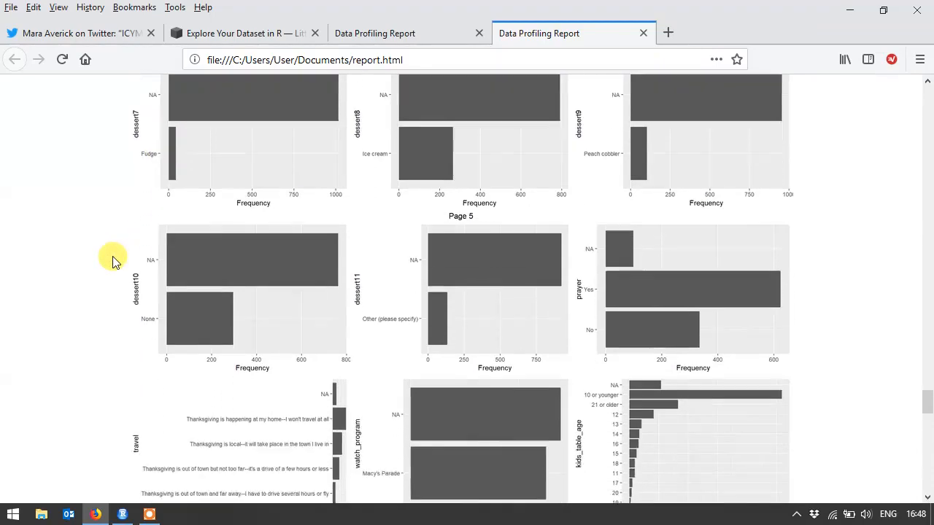
pyautogui.scroll(-3)
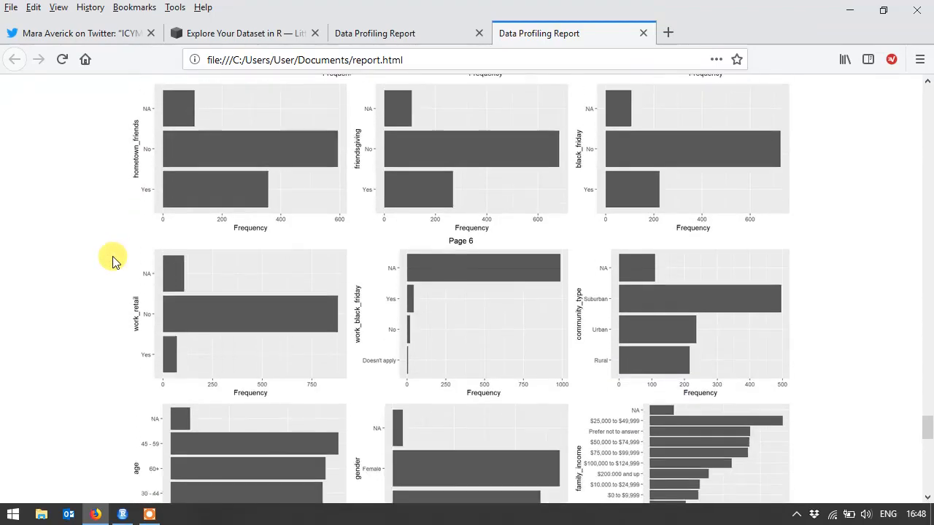
pyautogui.scroll(-3)
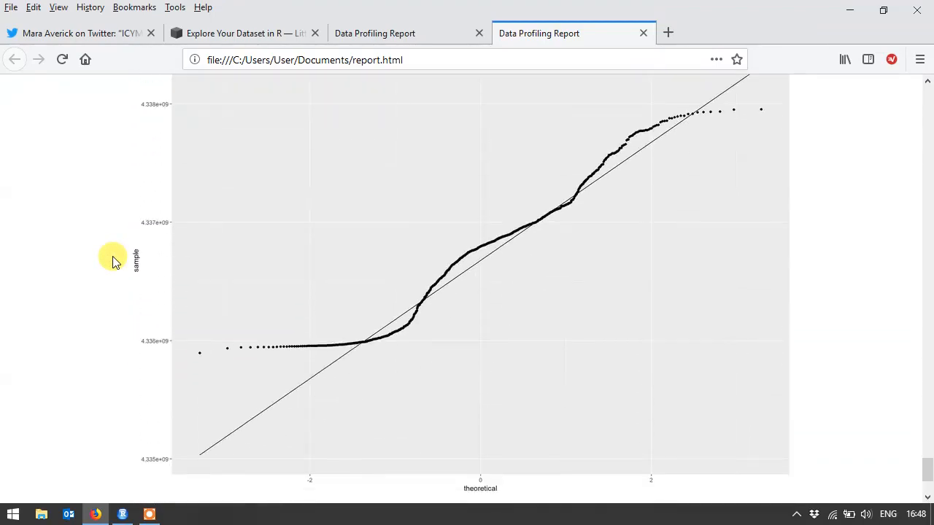
pyautogui.scroll(-3)
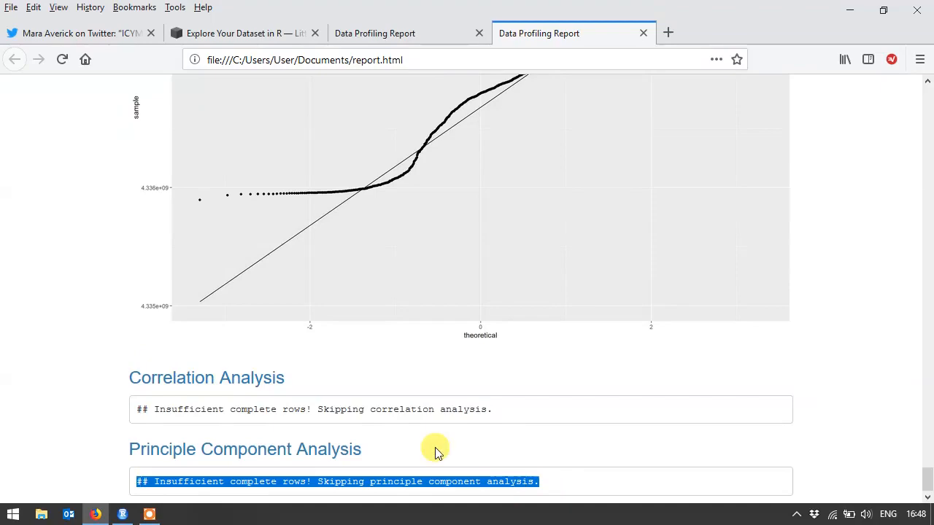
pyautogui.scroll(3)
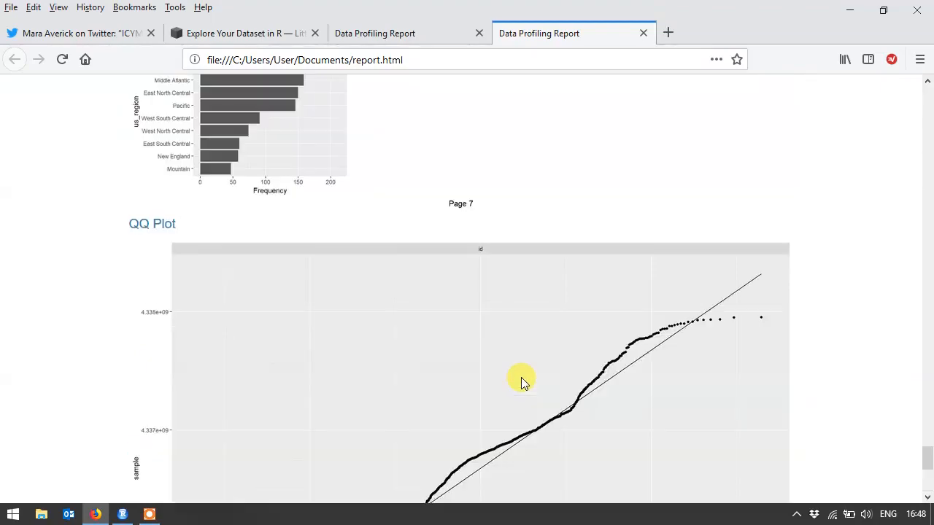
pyautogui.scroll(3)
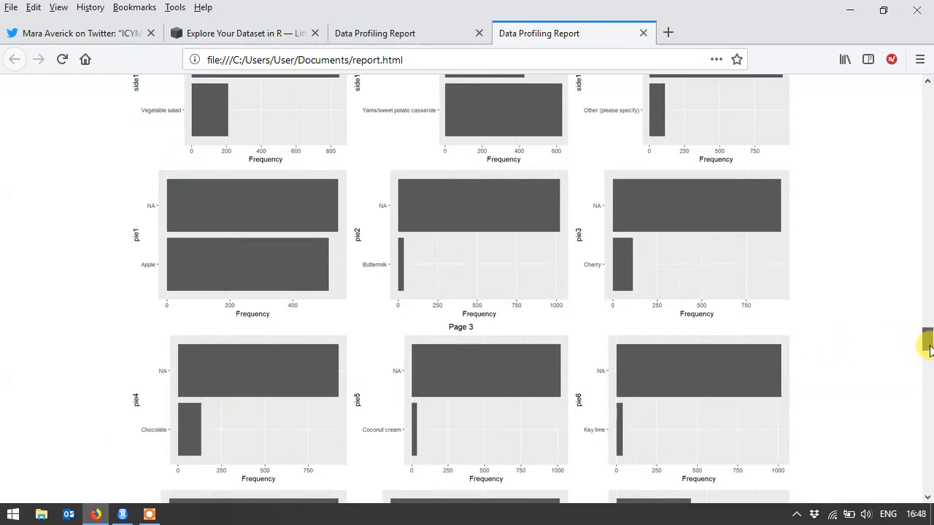
pyautogui.scroll(3)
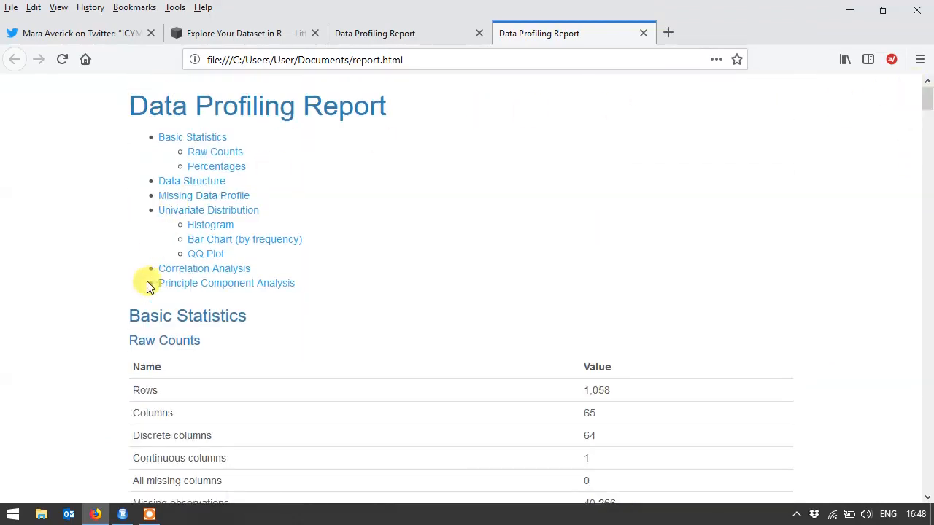
pyautogui.moveTo(128, 514)
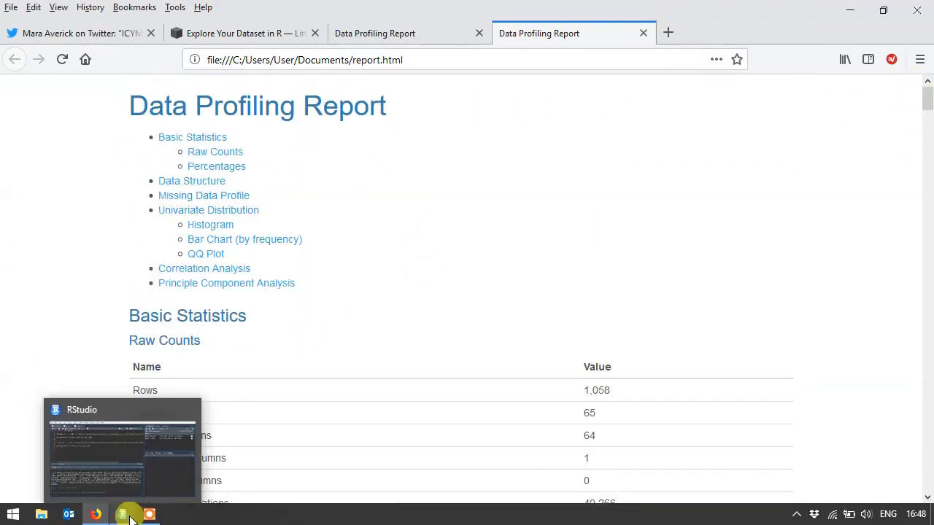
# Return to RStudio and read the console's create_report output path C:/Users/User/Documents/report.html
pyautogui.click(123, 445)
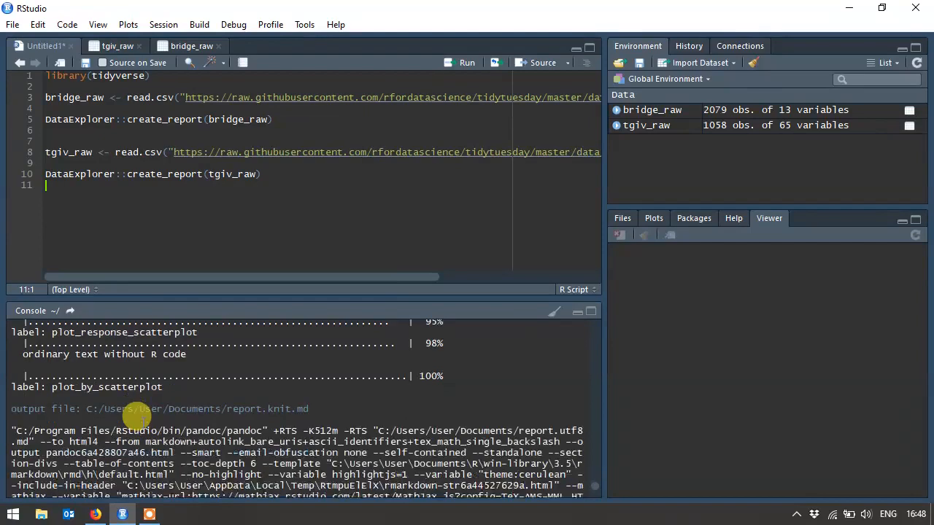
pyautogui.scroll(-3)
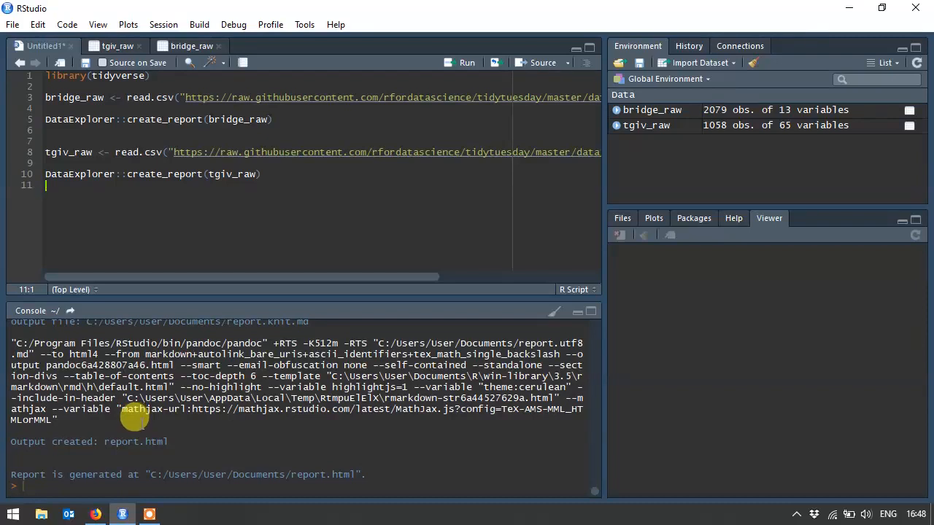
pyautogui.moveTo(131, 422)
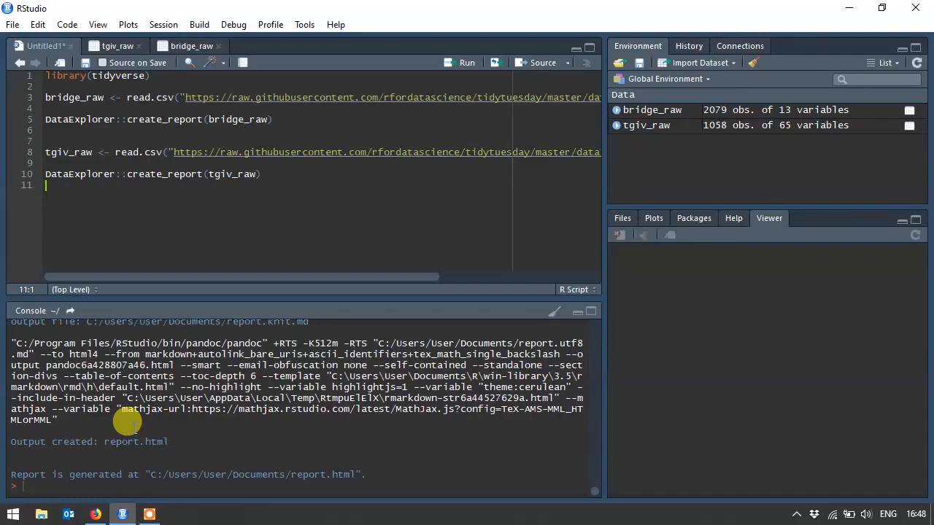
pyautogui.moveTo(122, 515)
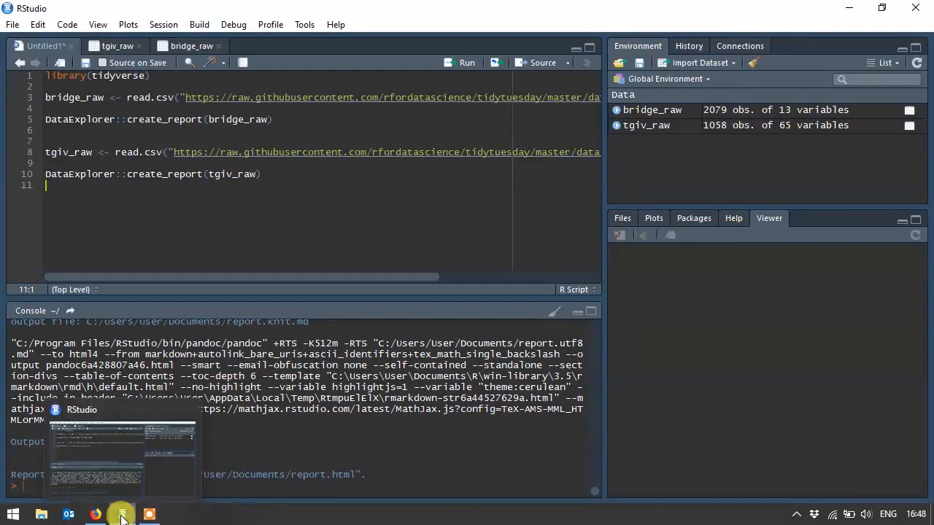
# Return to Firefox and go via the Little Miss Data blog tab back to the original tweet
pyautogui.click(96, 513)
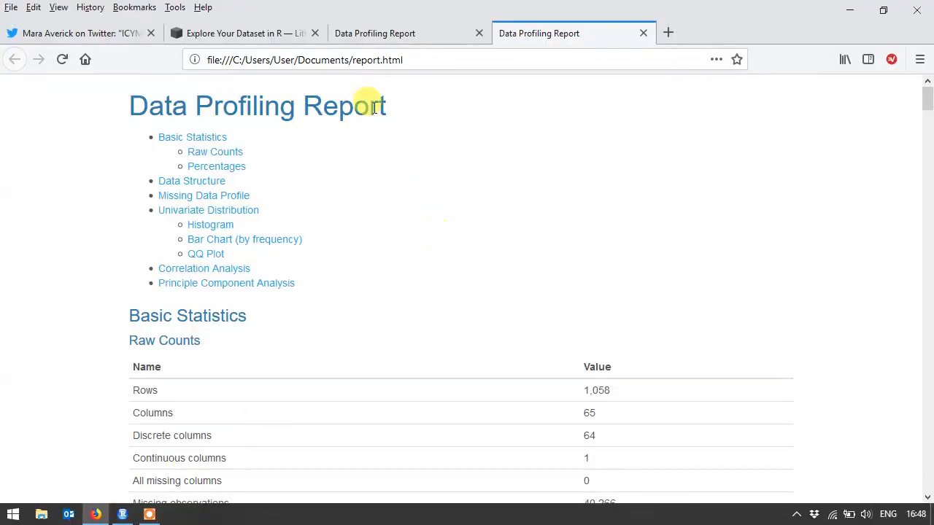
pyautogui.click(73, 32)
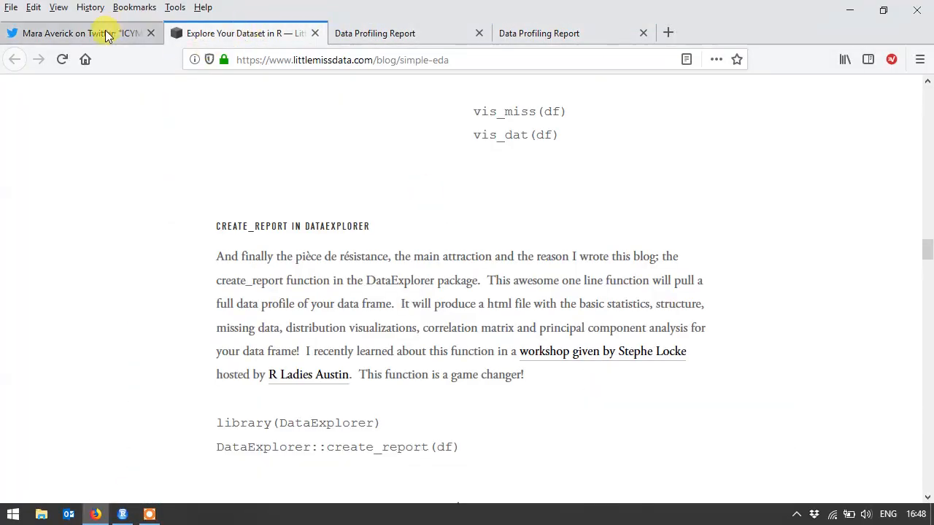
pyautogui.click(73, 32)
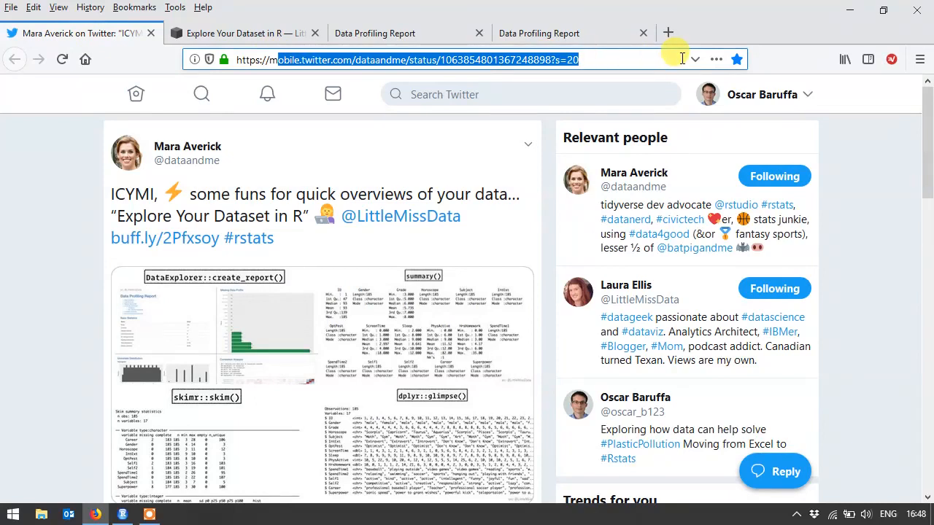